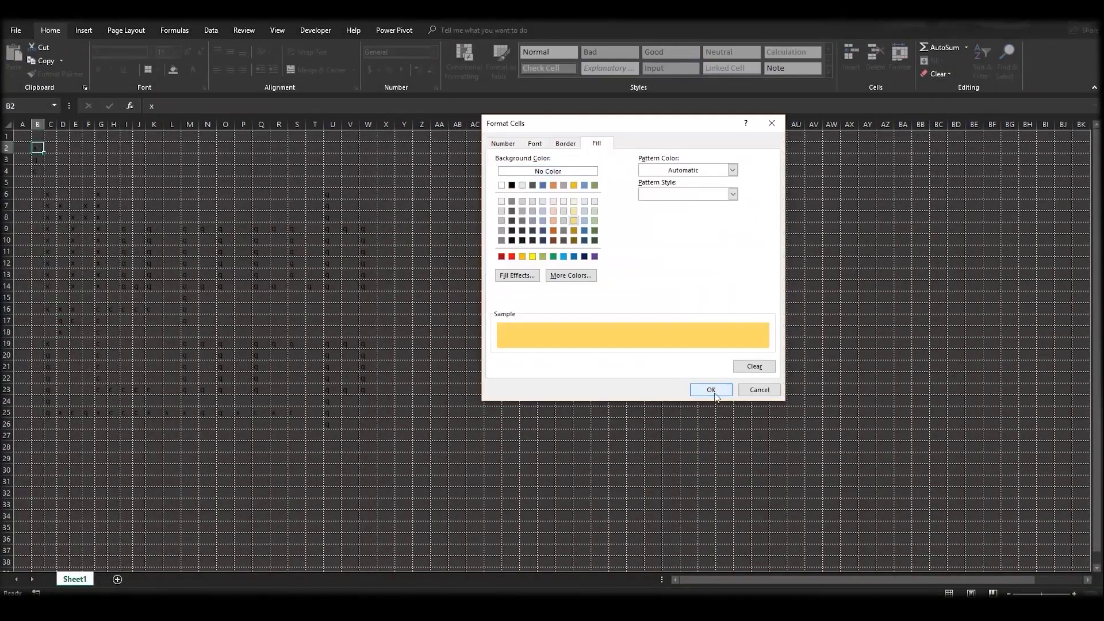
Step: Confirm the yellow background fill in the Format Cells dialog
{"action": "left_click", "coordinate": [711, 390]}
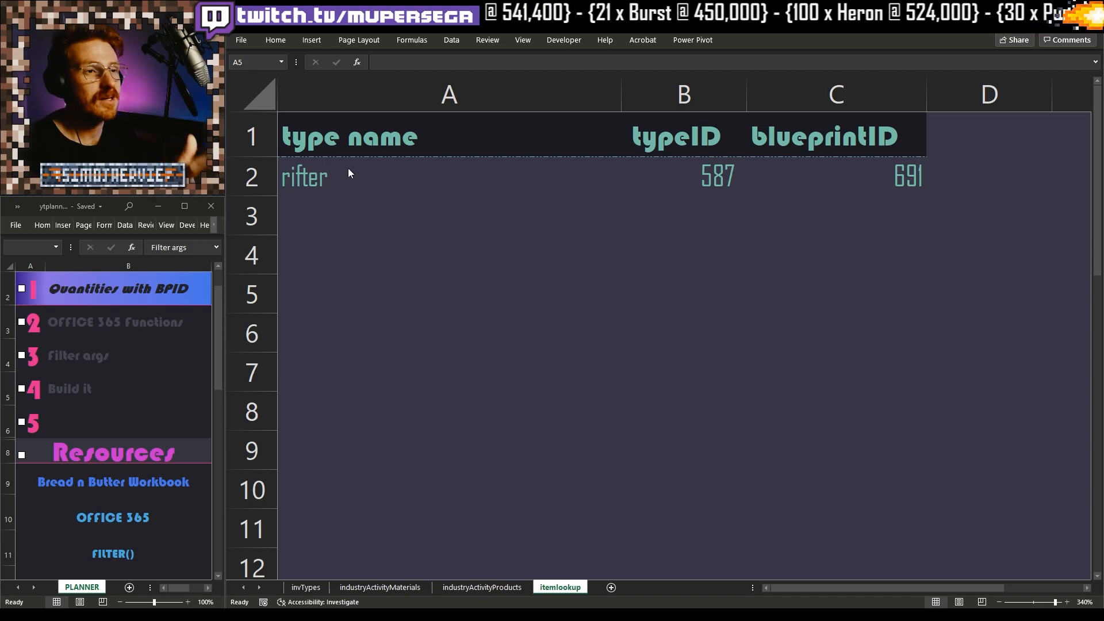
Step: Switch the item name to incursus and check the typeID (594) and blueprintID (941) formulas
{"action": "left_click", "coordinate": [305, 176]}
{"action": "type", "text": "incursus"}
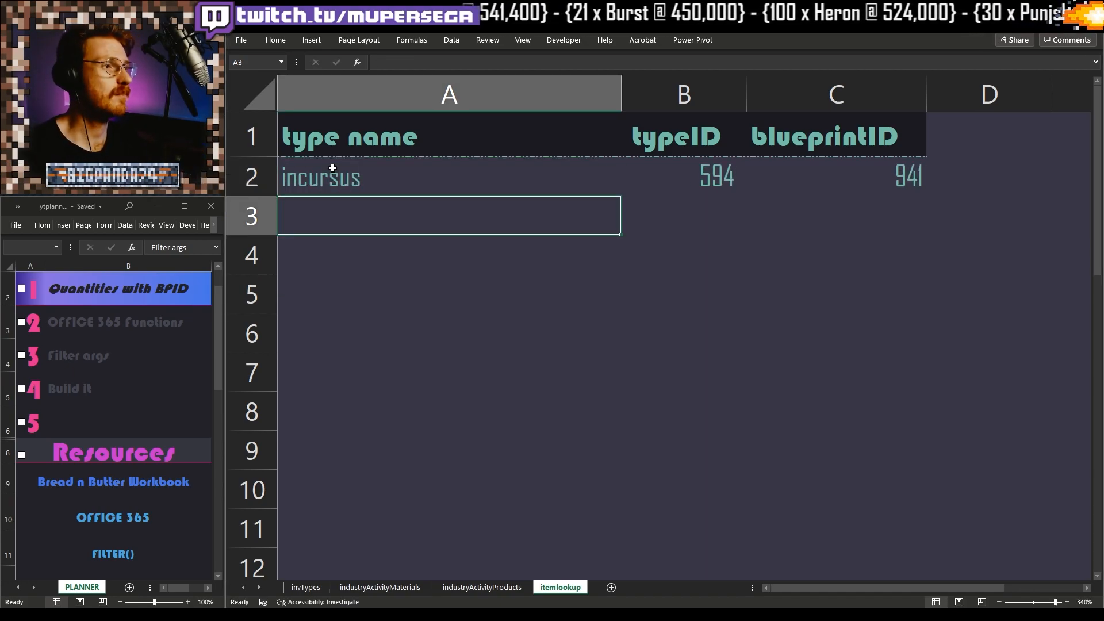
{"action": "left_click", "coordinate": [681, 176]}
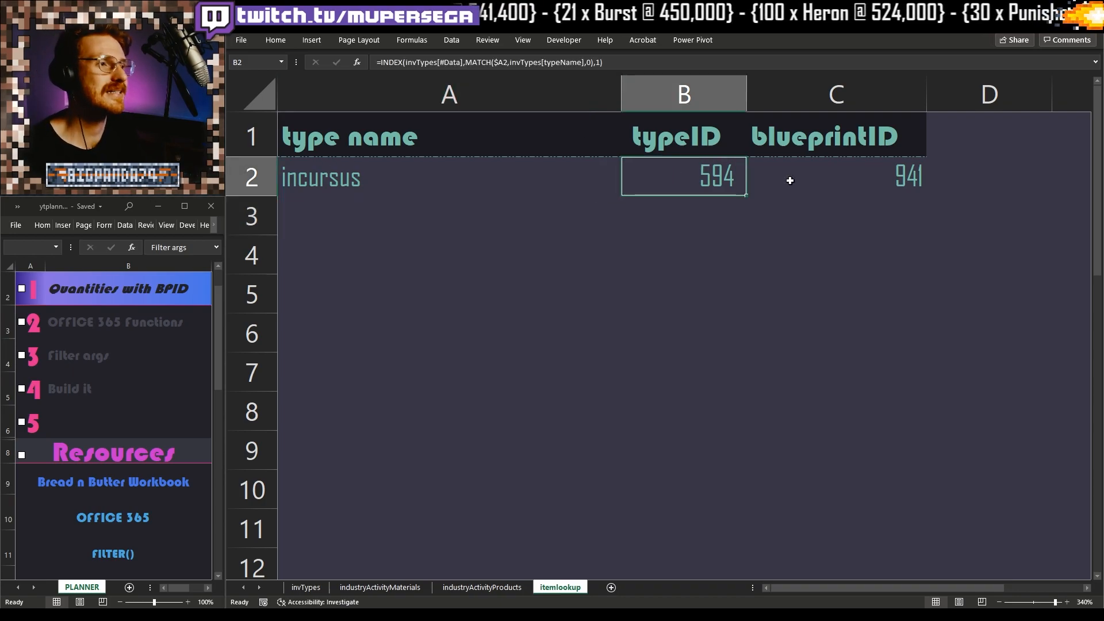
{"action": "left_click", "coordinate": [834, 176]}
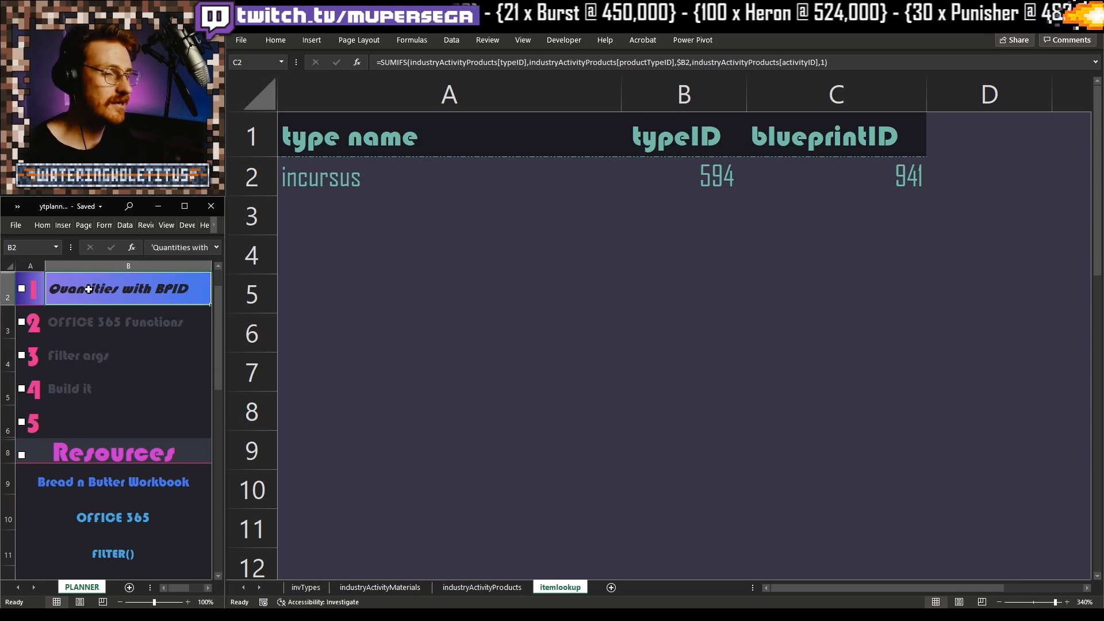
{"action": "mouse_move", "coordinate": [93, 318]}
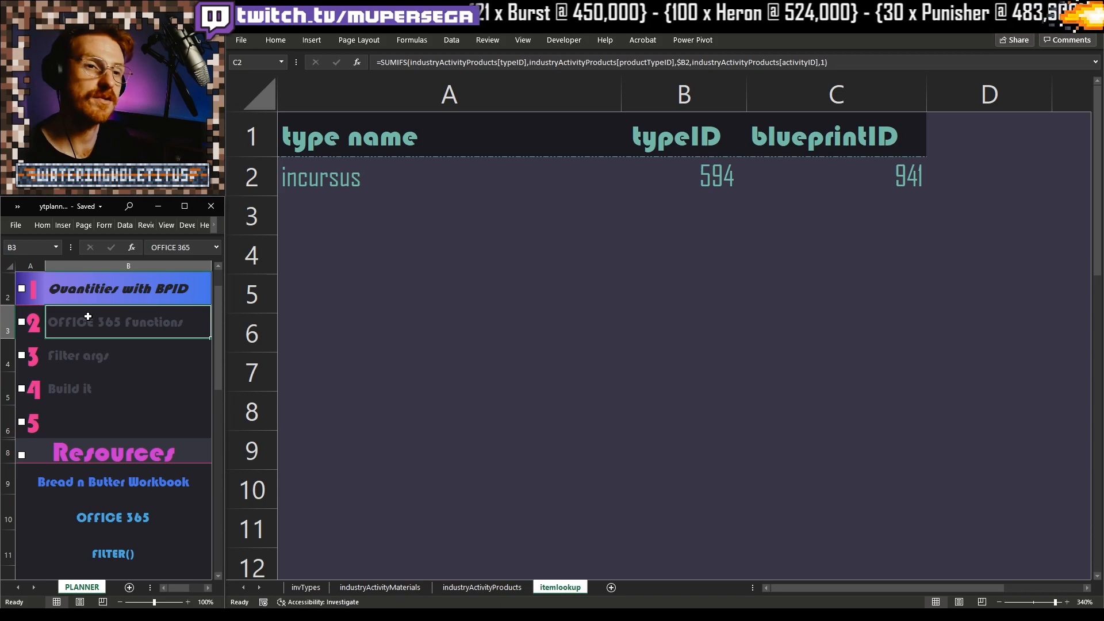
Step: Check off 'Quantities with BPID' and highlight 'OFFICE 365 Functions' in the planner
{"action": "left_click", "coordinate": [126, 288]}
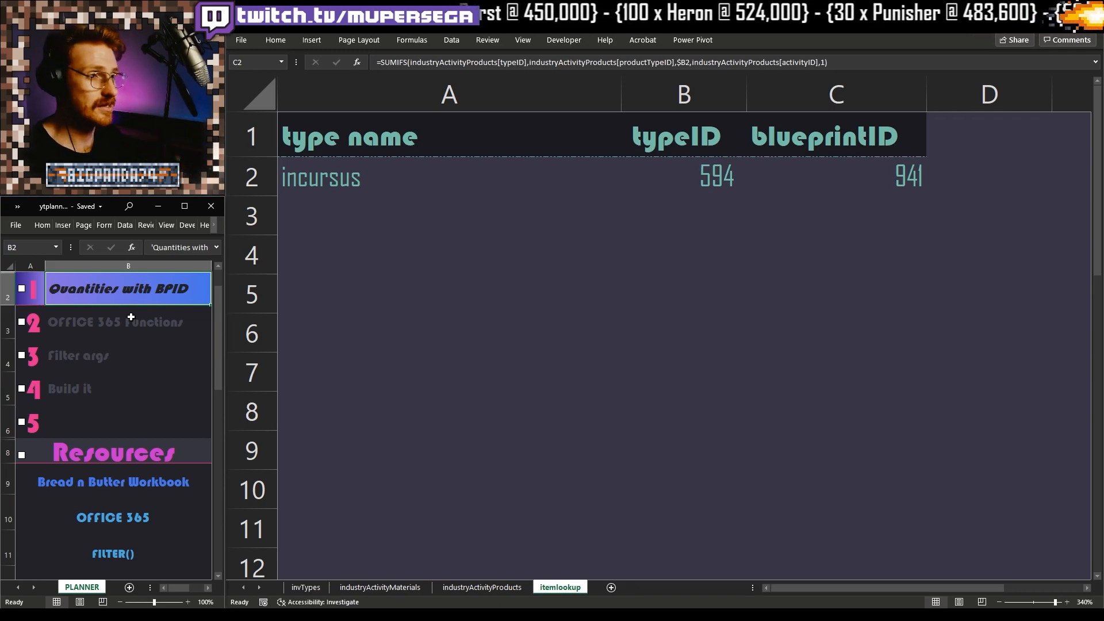
{"action": "left_click", "coordinate": [127, 322]}
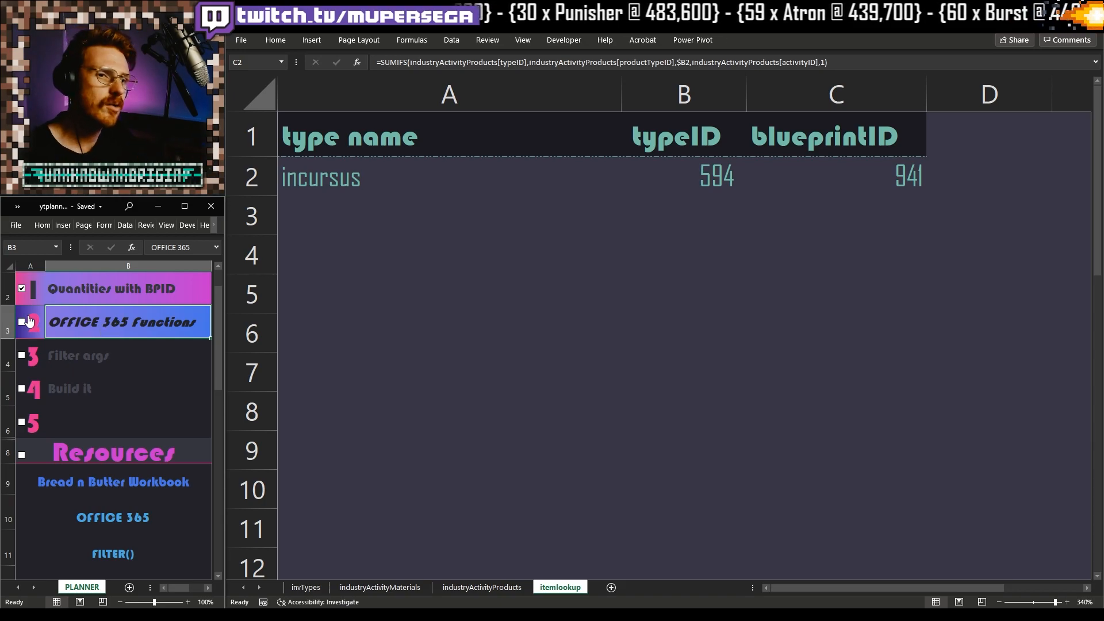
Step: Check off 'OFFICE 365 Functions' and start a FILTER formula to view its arguments
{"action": "left_click", "coordinate": [21, 322]}
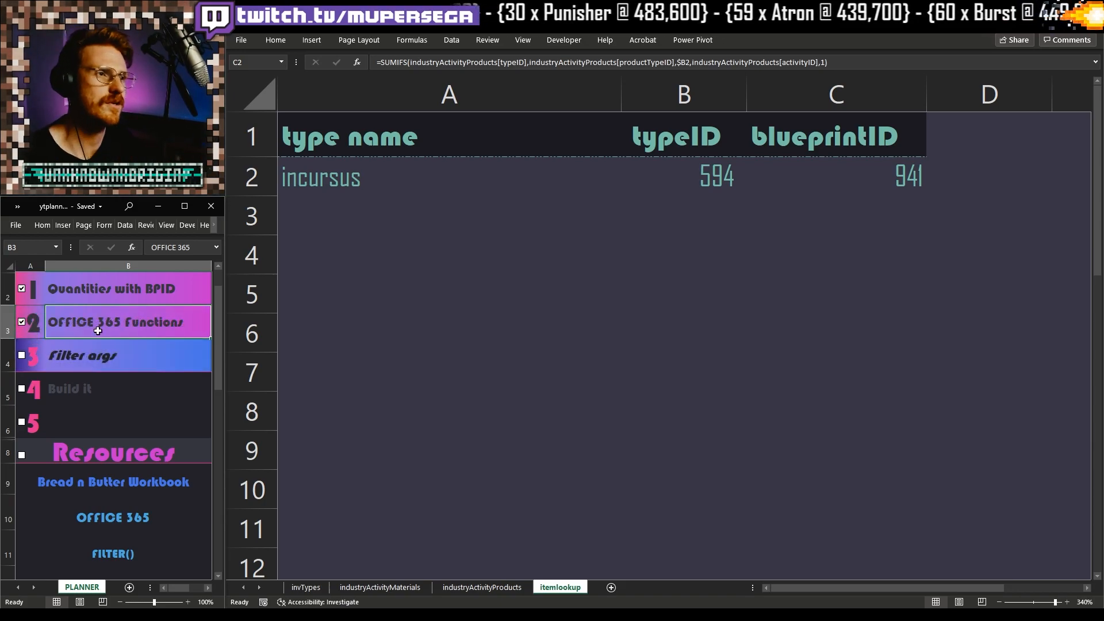
{"action": "mouse_move", "coordinate": [583, 330]}
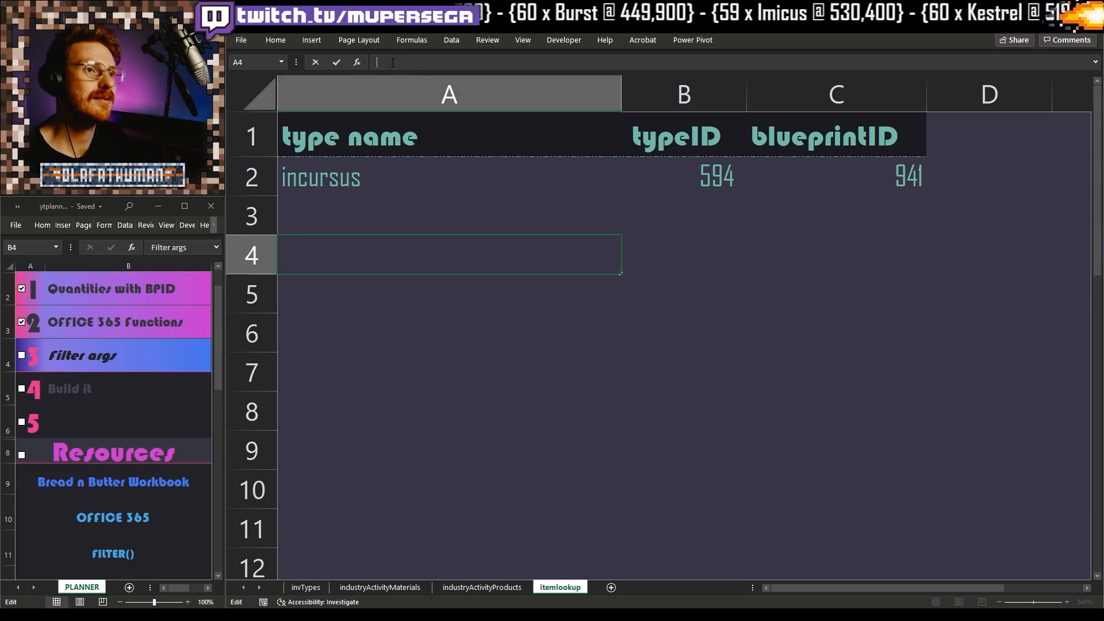
{"action": "type", "text": "=fil"}
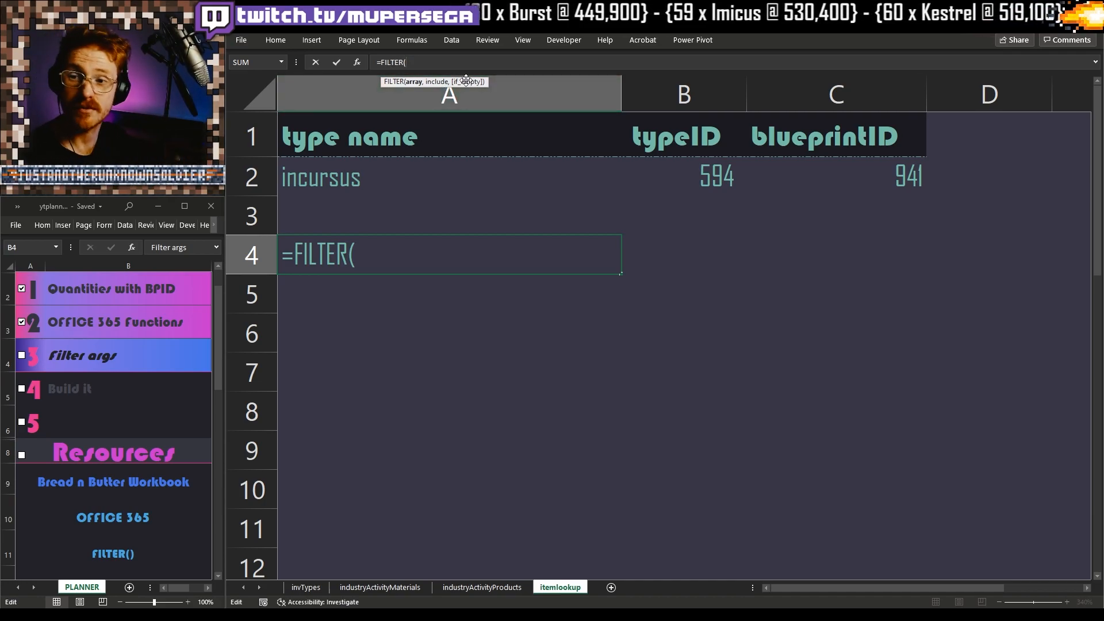
{"action": "mouse_move", "coordinate": [342, 76]}
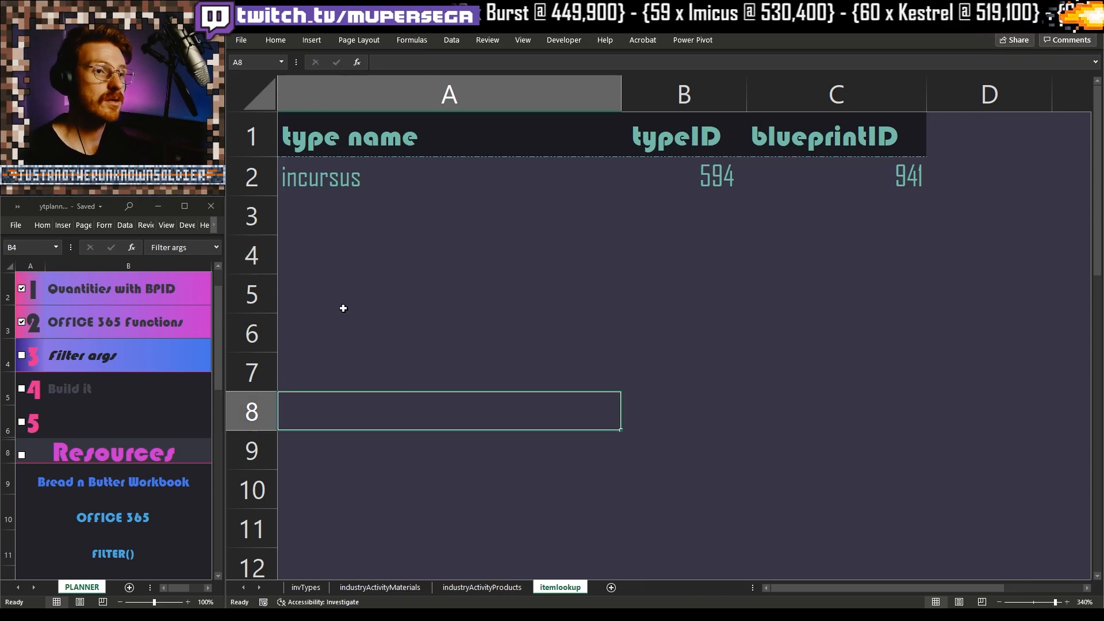
{"action": "type", "text": "filter"}
{"action": "left_click", "coordinate": [449, 295]}
{"action": "type", "text": "array"}
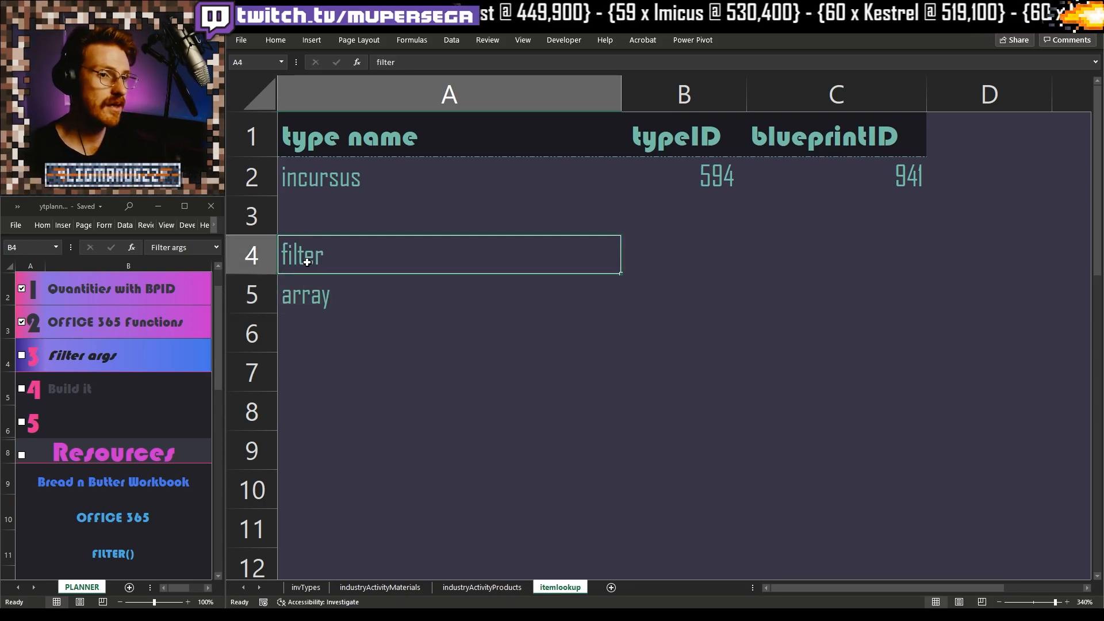
Step: Jot FILTER argument notes: 'what to include', 'what to show', 'if none'
{"action": "type", "text": "what to i"}
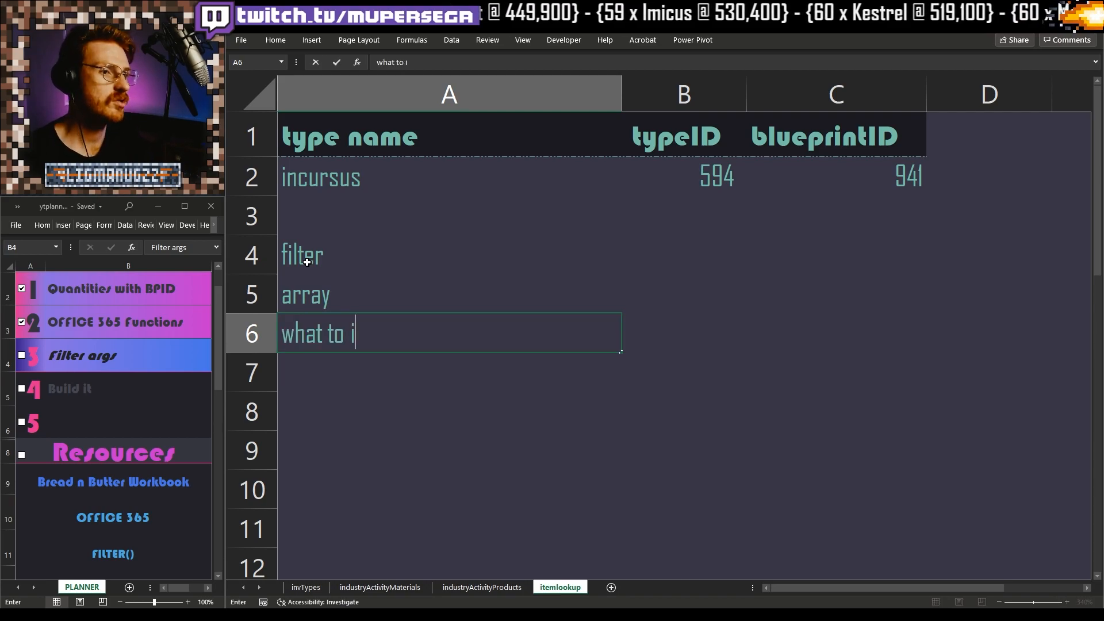
{"action": "key", "text": "Return"}
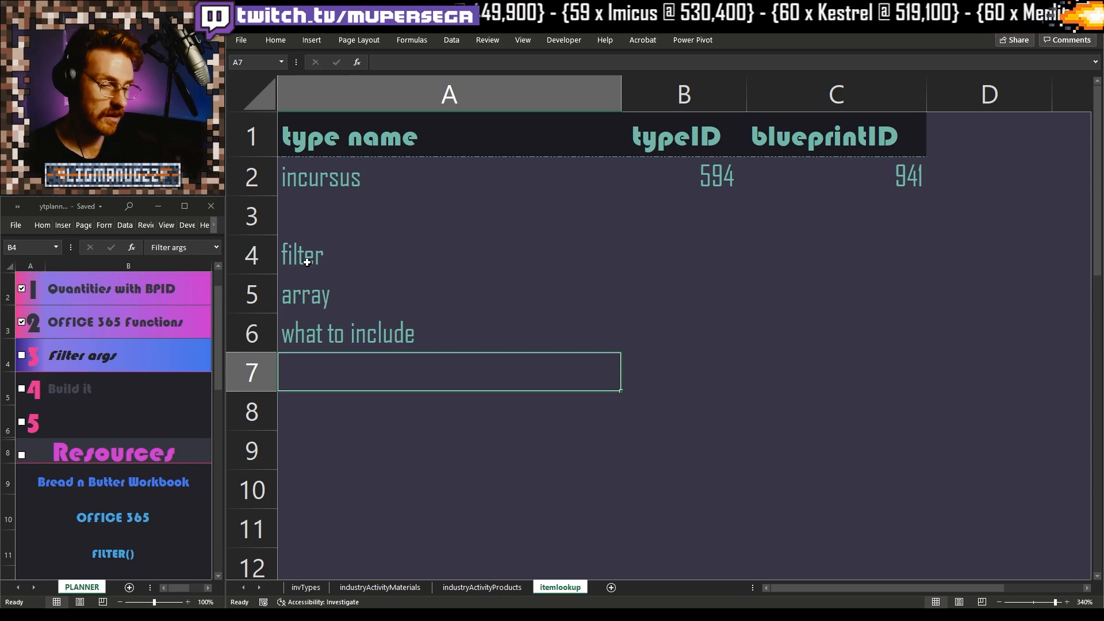
{"action": "type", "text": "what to include"}
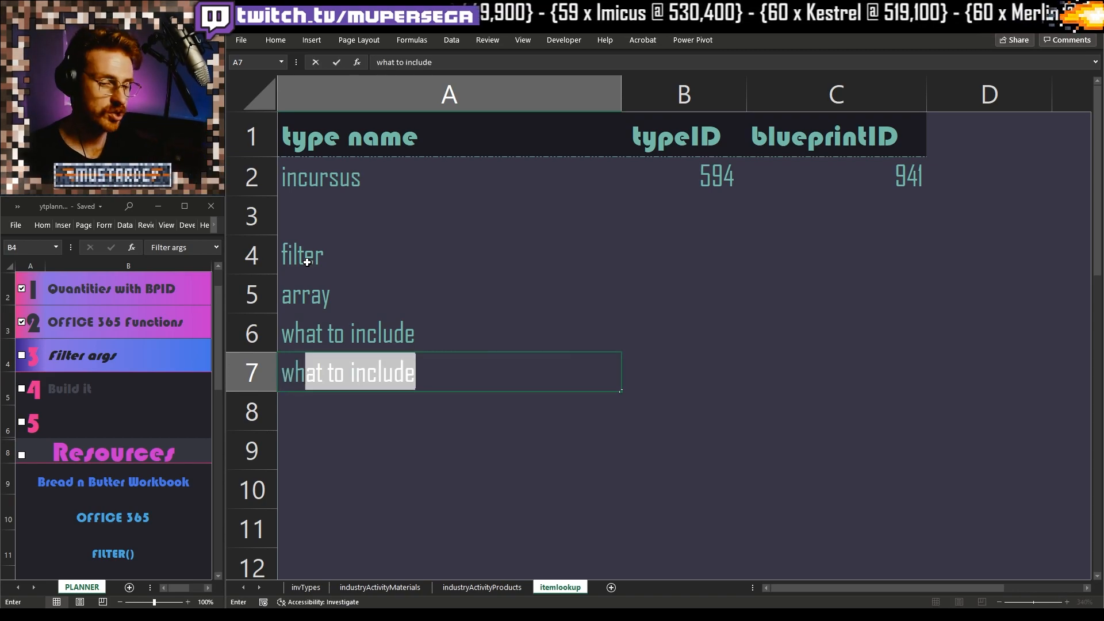
{"action": "type", "text": "what to show"}
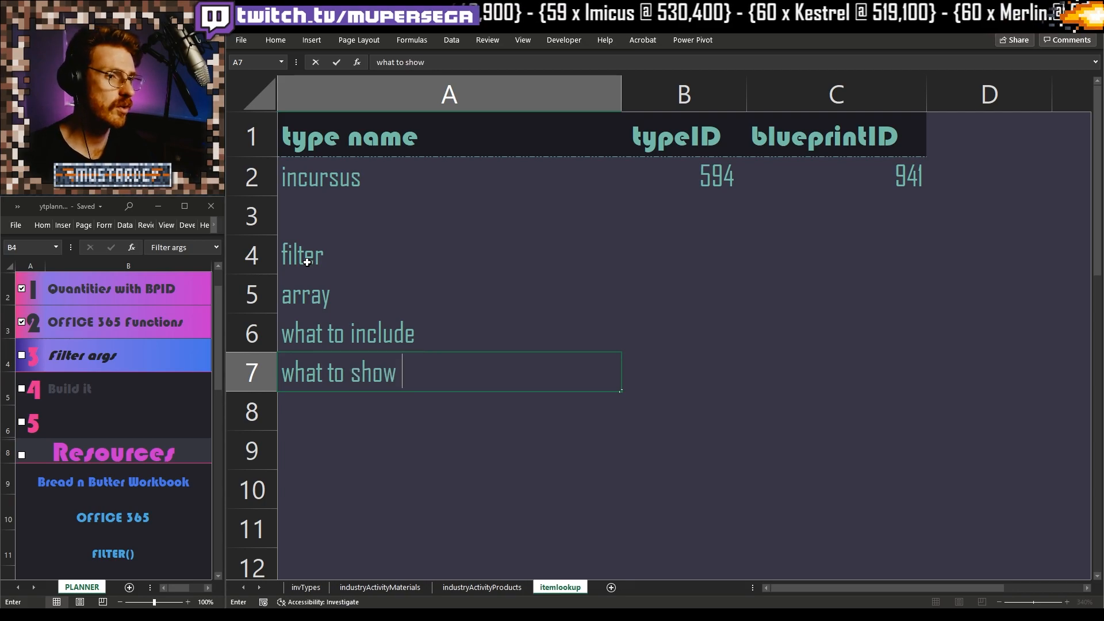
{"action": "type", "text": "if non"}
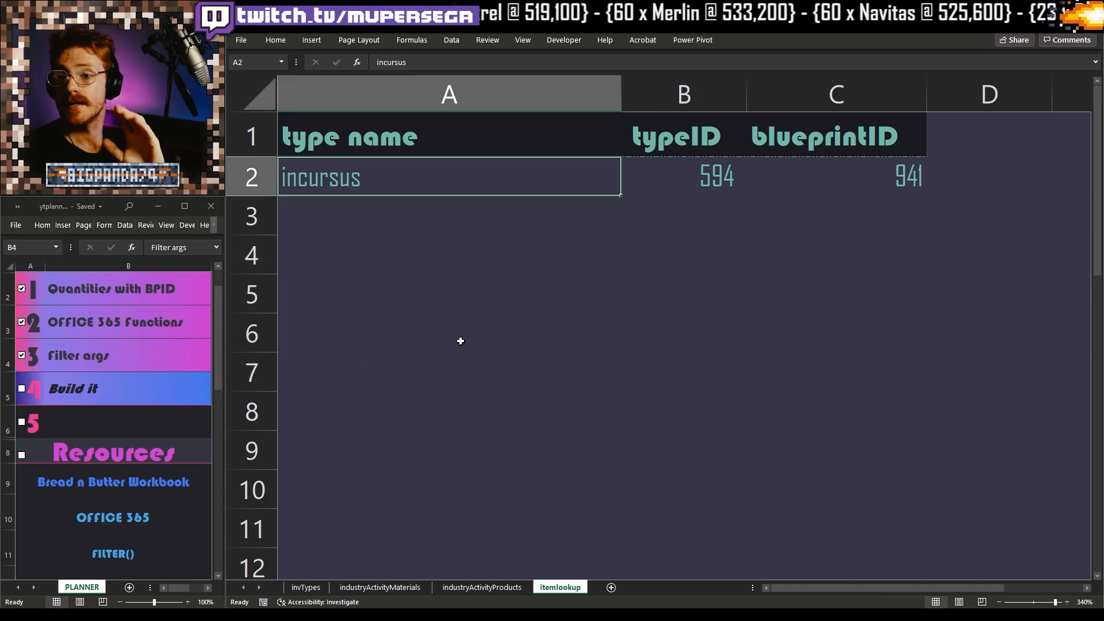
Step: Select cell A4 in itemlookup, then go to the industryActivityMaterials sheet
{"action": "left_click", "coordinate": [449, 215]}
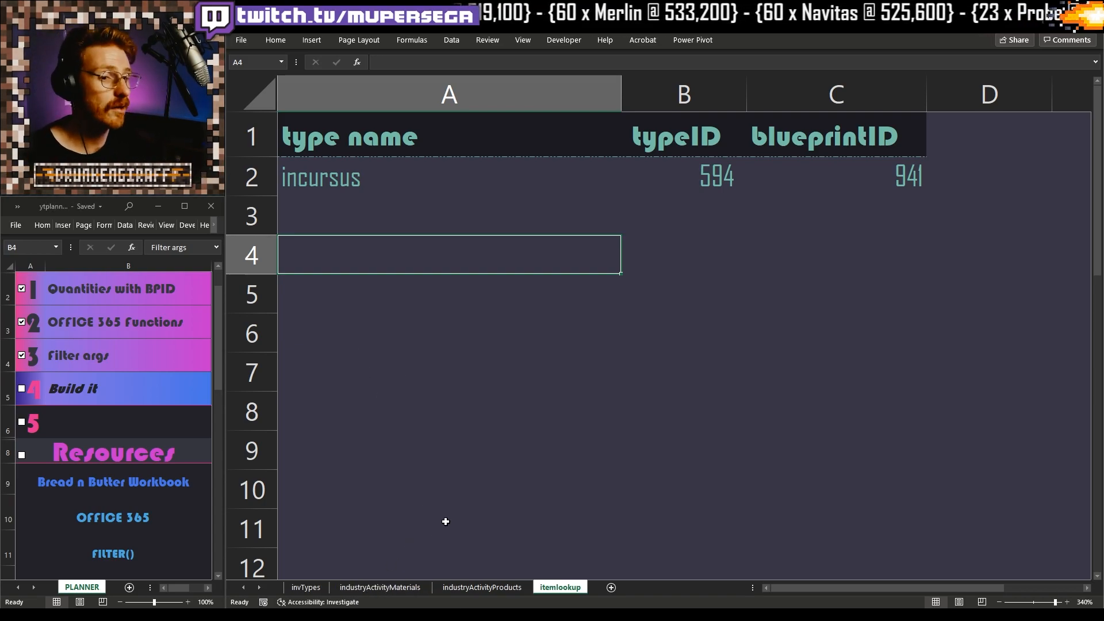
{"action": "left_click", "coordinate": [449, 488]}
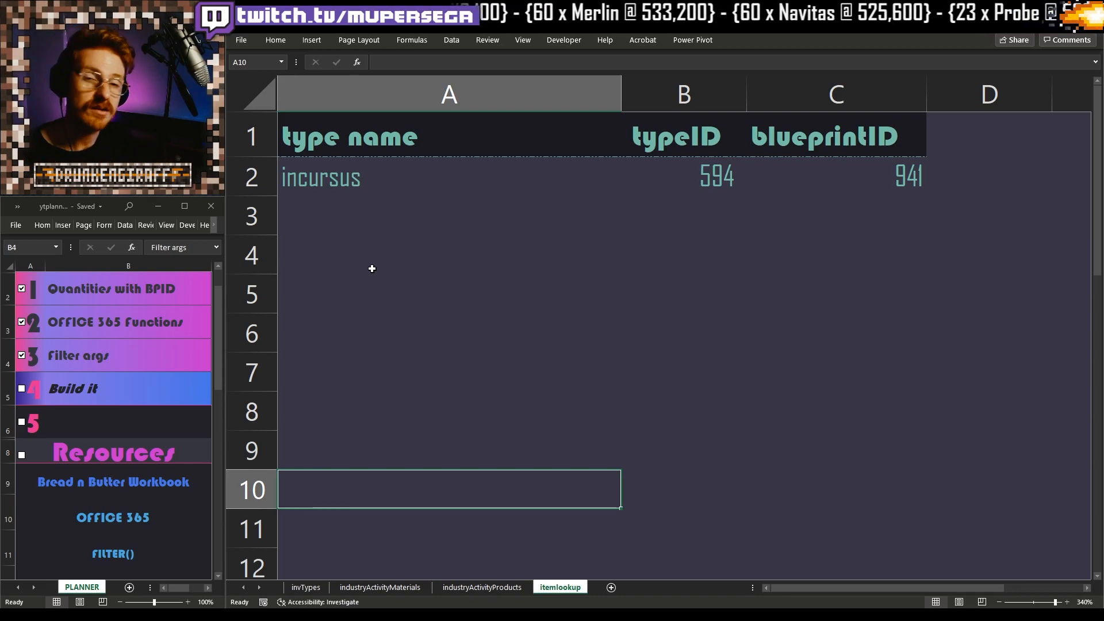
{"action": "left_click", "coordinate": [448, 254]}
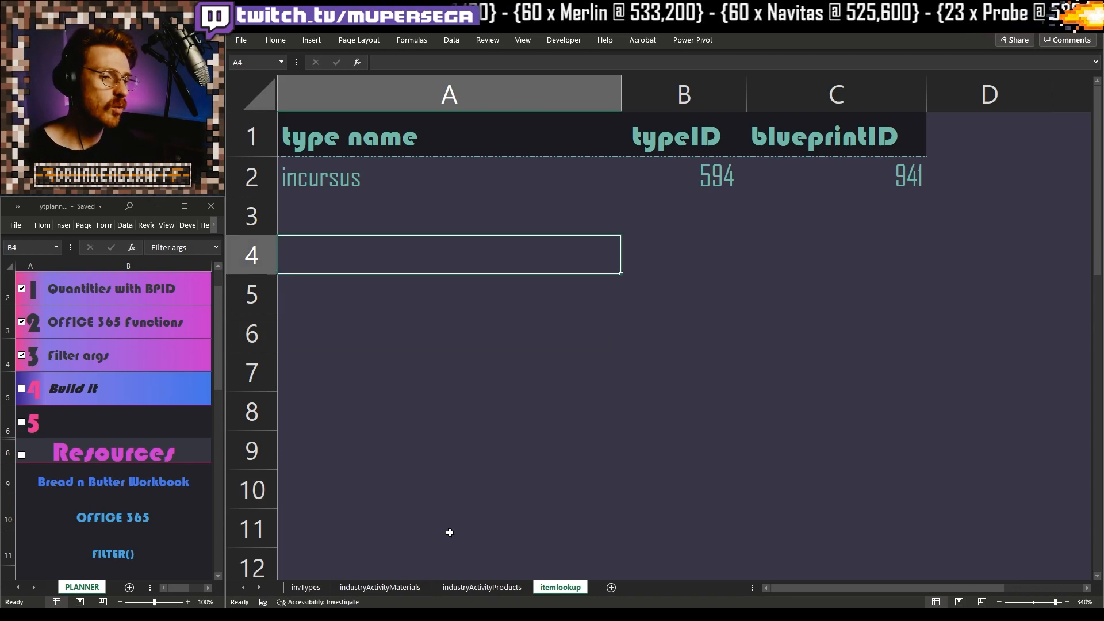
{"action": "left_click", "coordinate": [378, 587]}
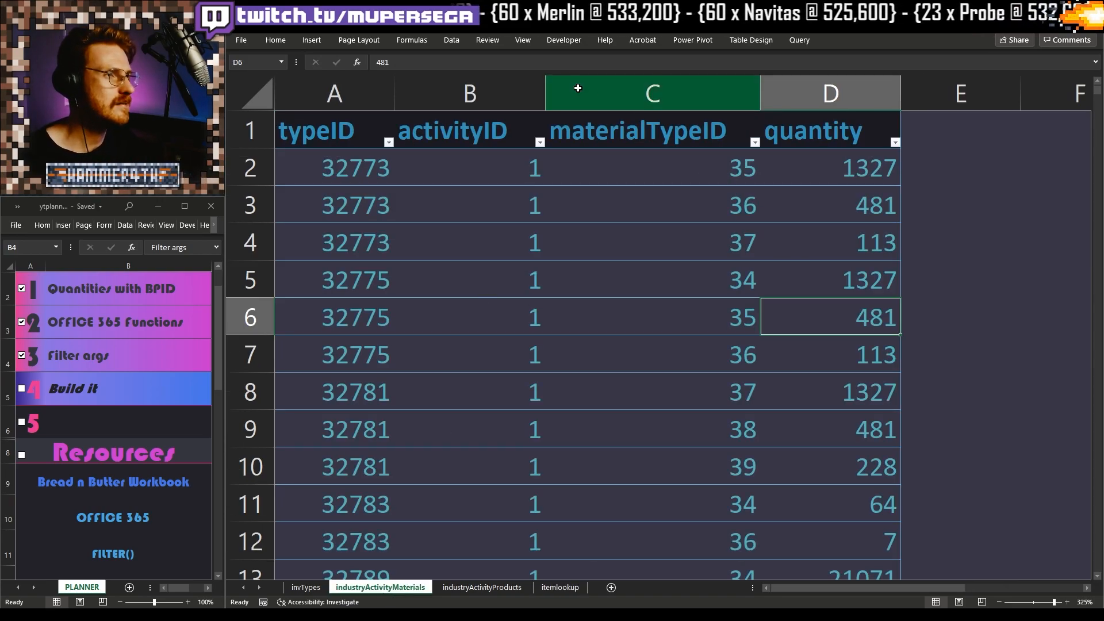
Step: Filter the materials table's typeID column to blueprint 941
{"action": "left_click", "coordinate": [650, 354]}
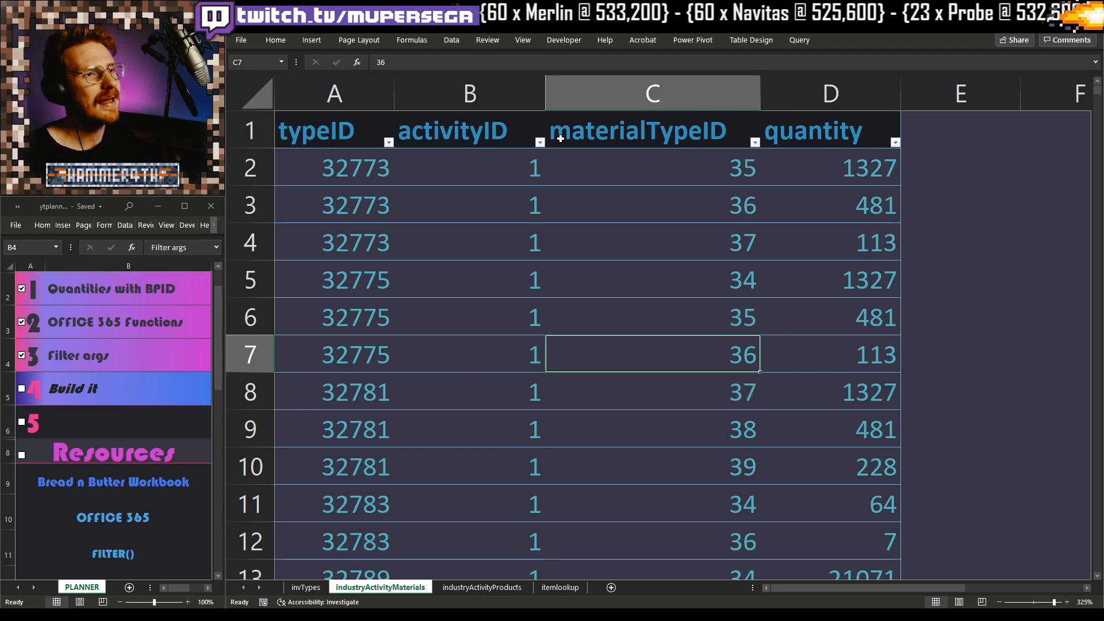
{"action": "left_click", "coordinate": [651, 167]}
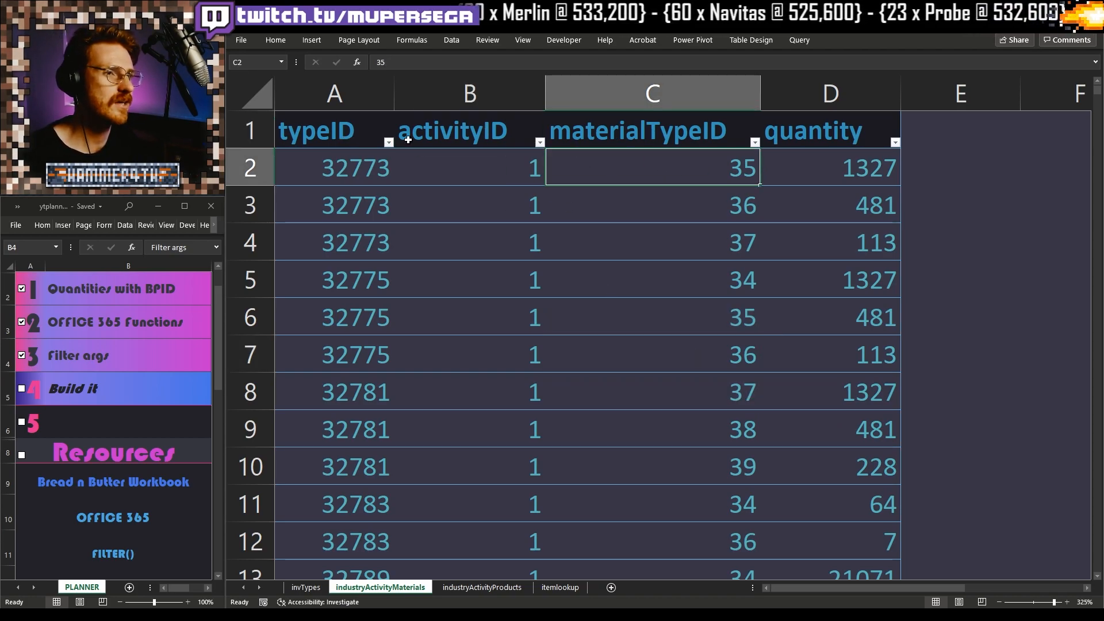
{"action": "left_click", "coordinate": [388, 141]}
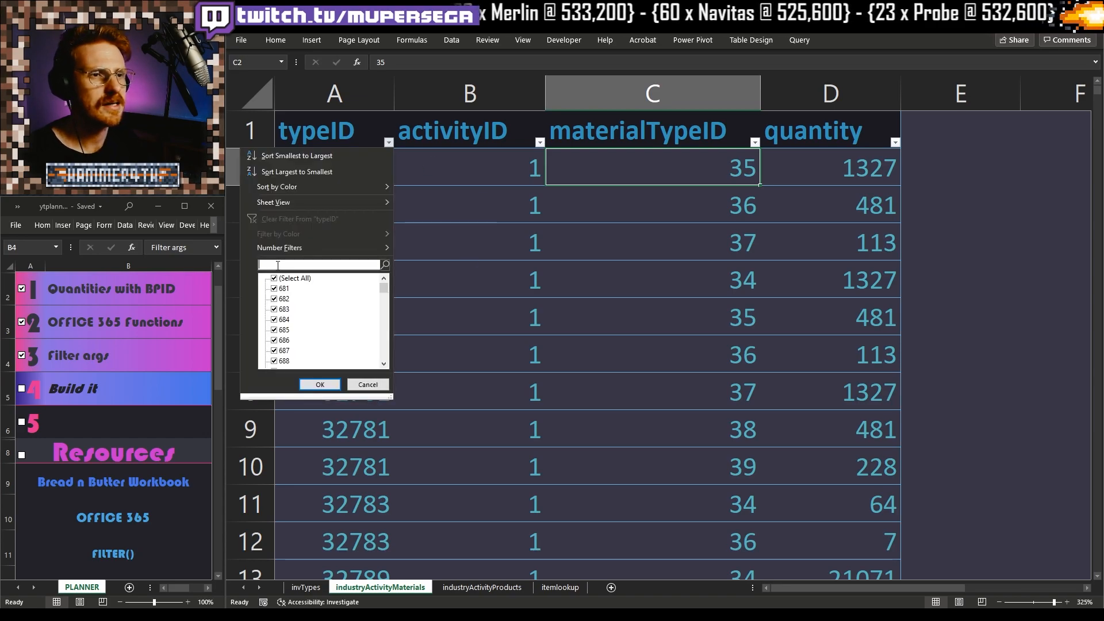
{"action": "type", "text": "941"}
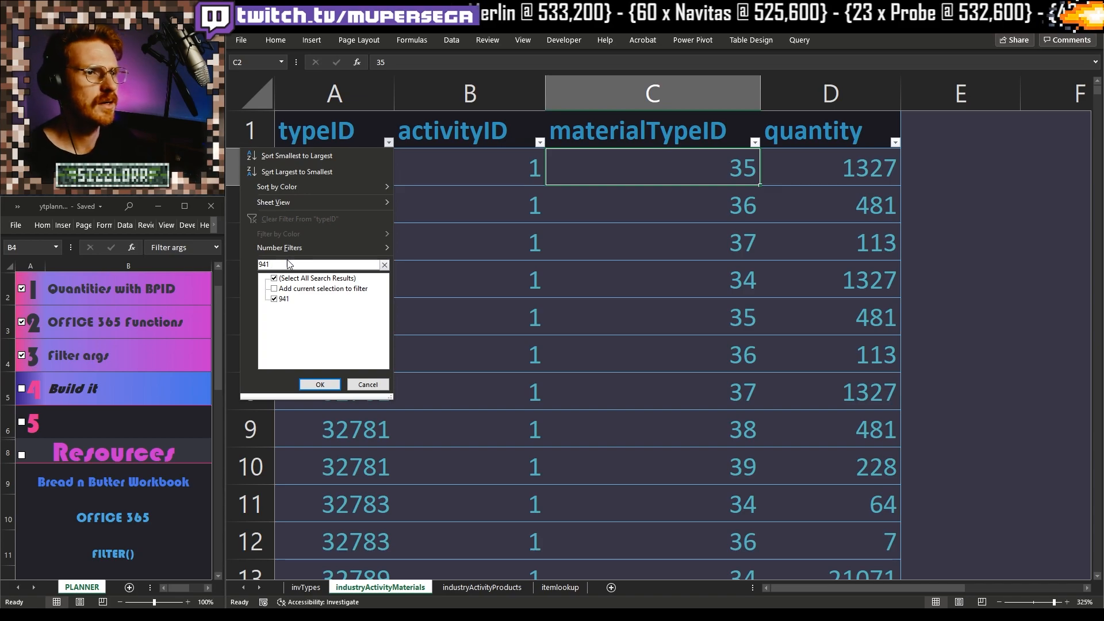
{"action": "left_click", "coordinate": [280, 247]}
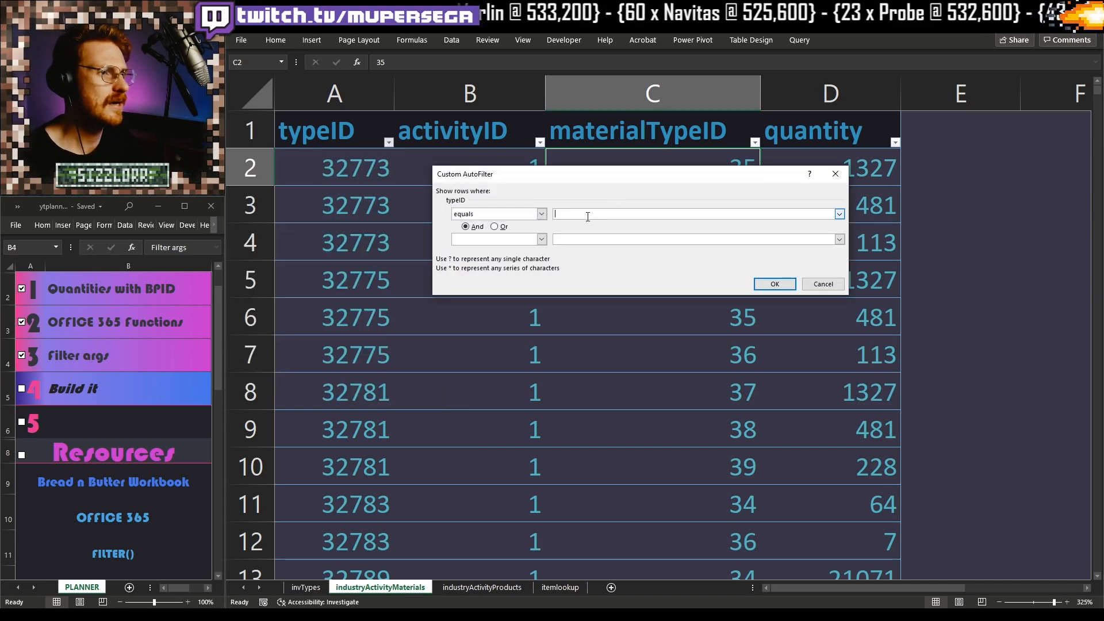
{"action": "left_click", "coordinate": [772, 283]}
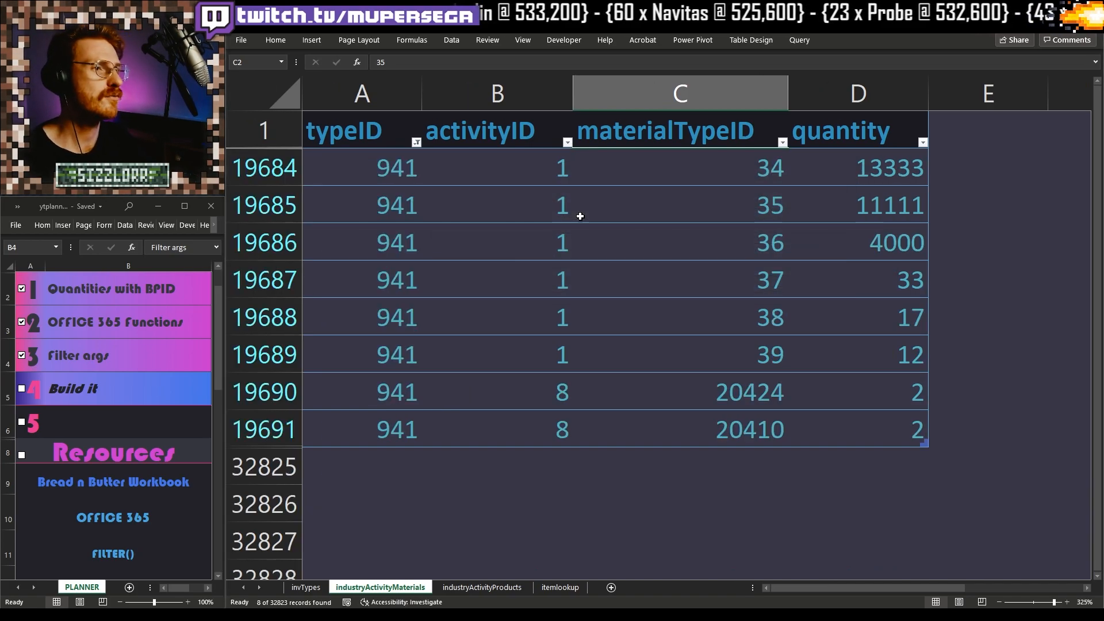
{"action": "left_click", "coordinate": [495, 205]}
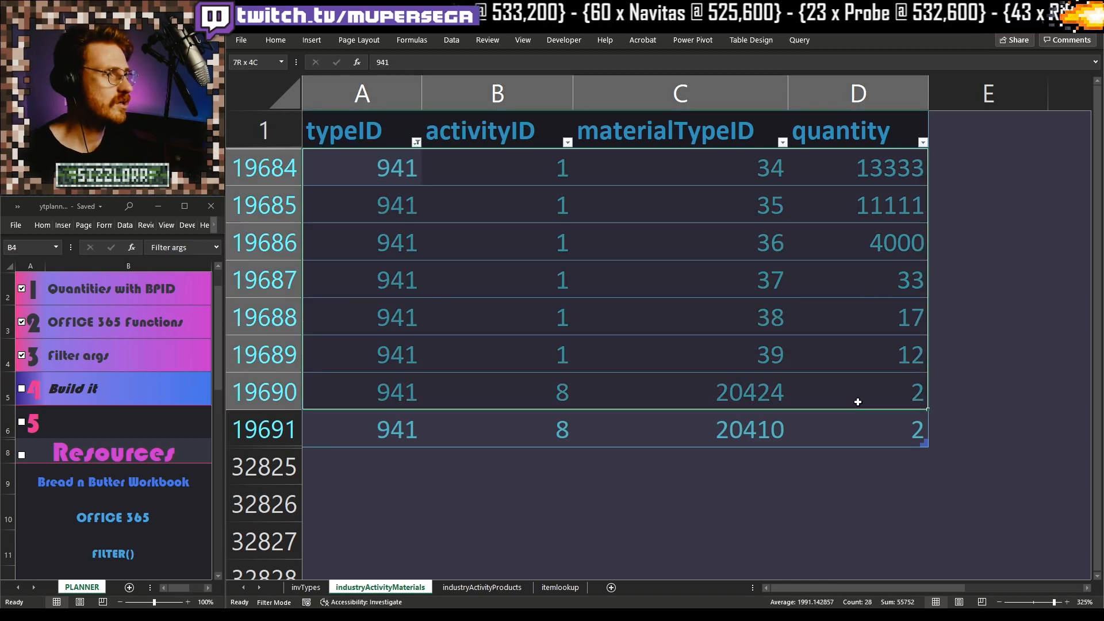
{"action": "left_click", "coordinate": [678, 465]}
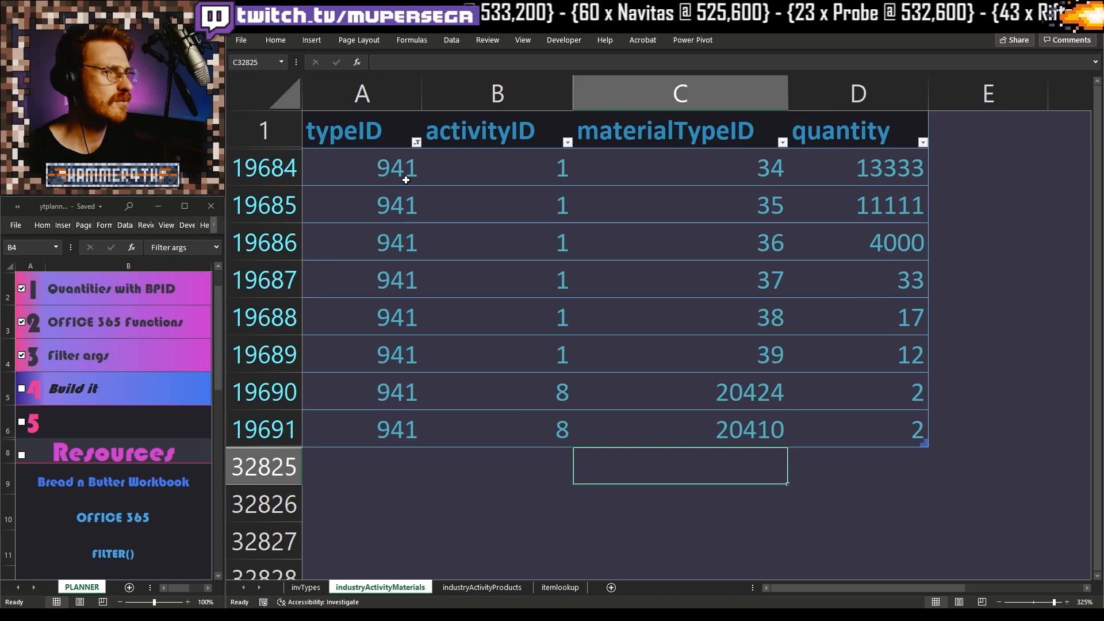
{"action": "mouse_move", "coordinate": [754, 185]}
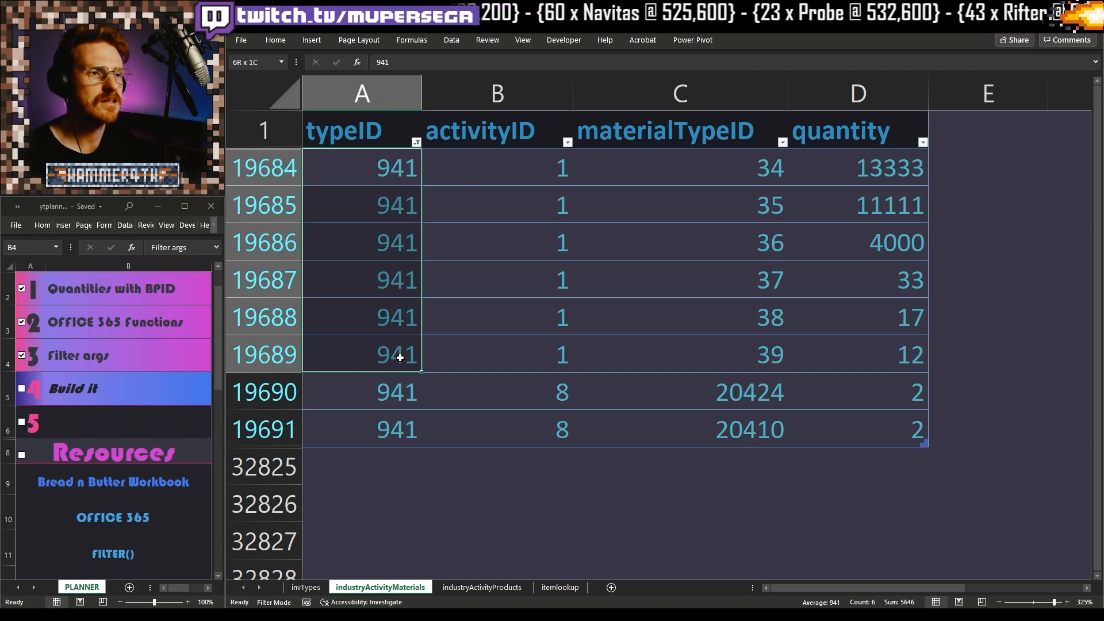
Step: Inspect blueprint 941's activity values, material type IDs and quantities
{"action": "left_click", "coordinate": [496, 167]}
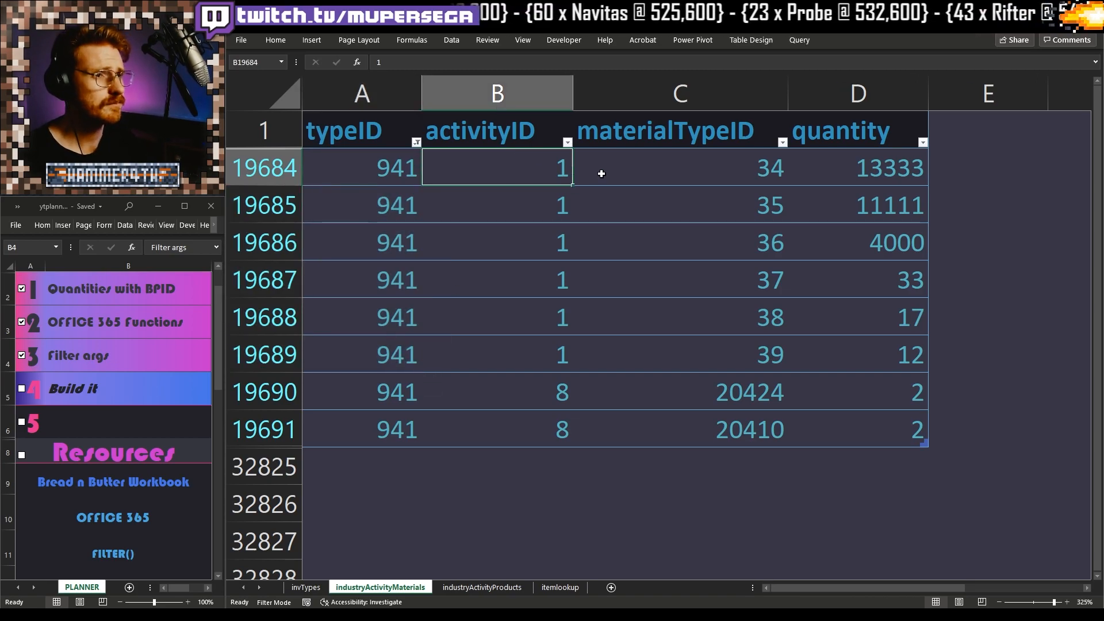
{"action": "left_click", "coordinate": [677, 167]}
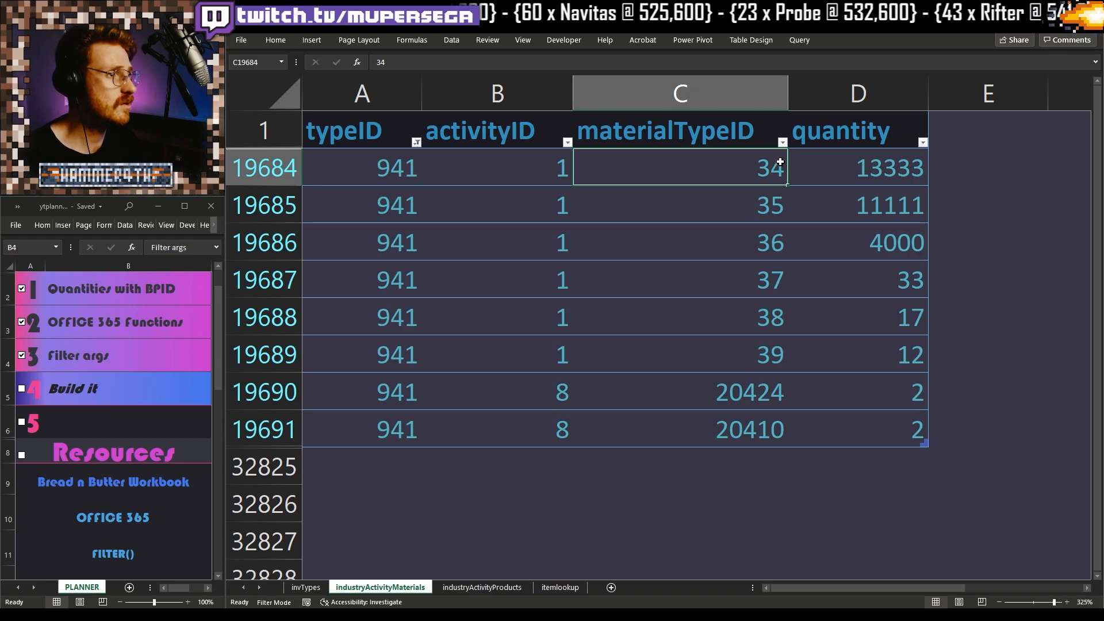
{"action": "left_click", "coordinate": [856, 166]}
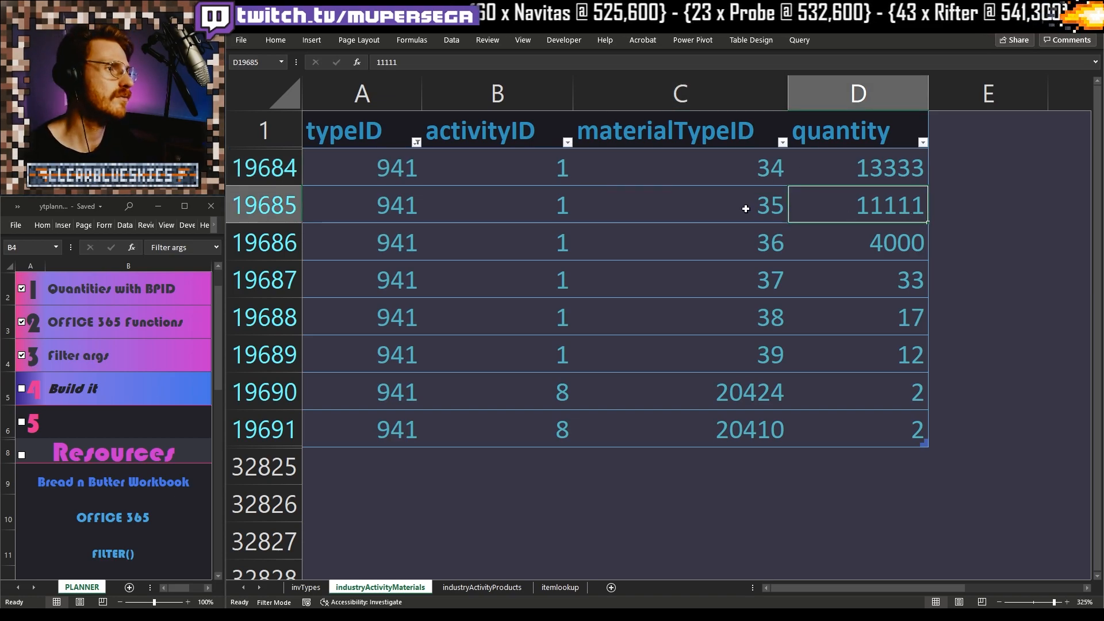
{"action": "left_click", "coordinate": [678, 166]}
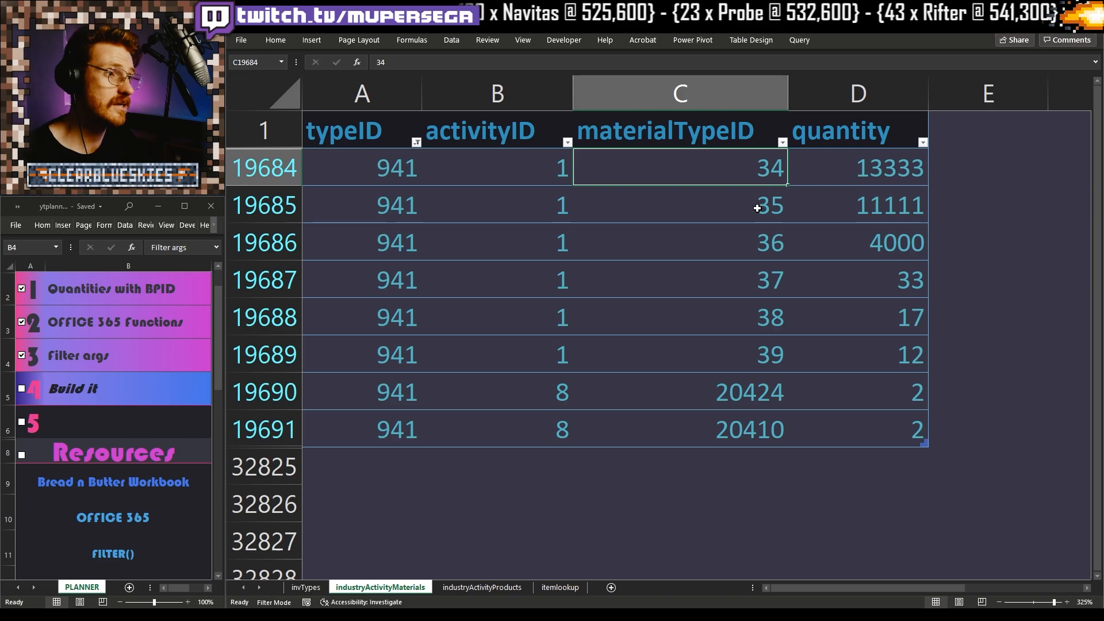
{"action": "left_click", "coordinate": [677, 205]}
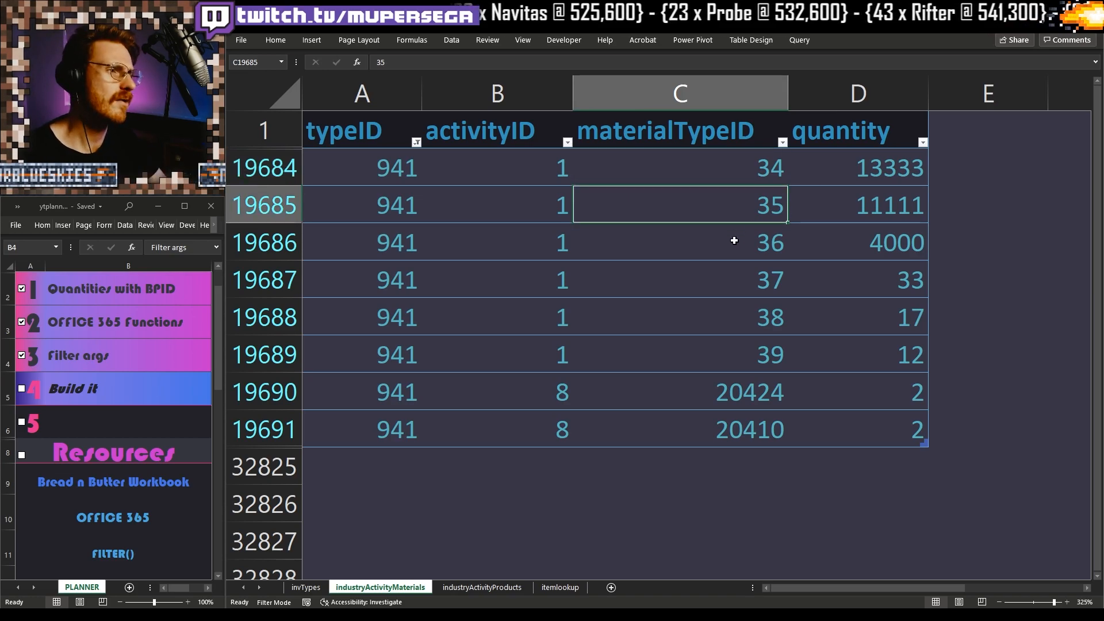
{"action": "left_click", "coordinate": [678, 242]}
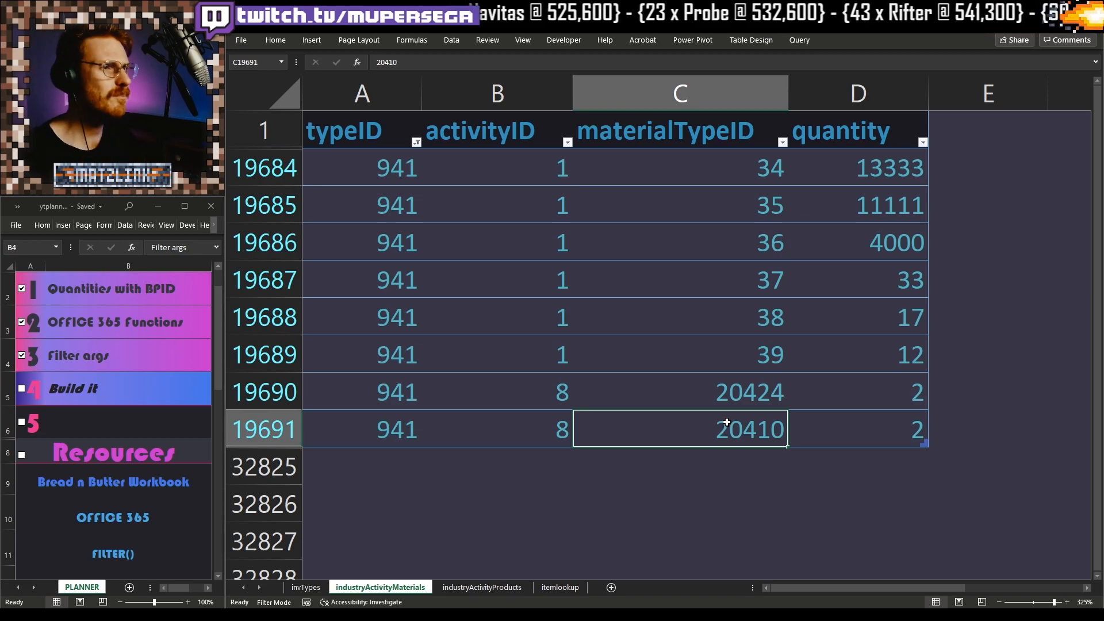
{"action": "mouse_move", "coordinate": [709, 326]}
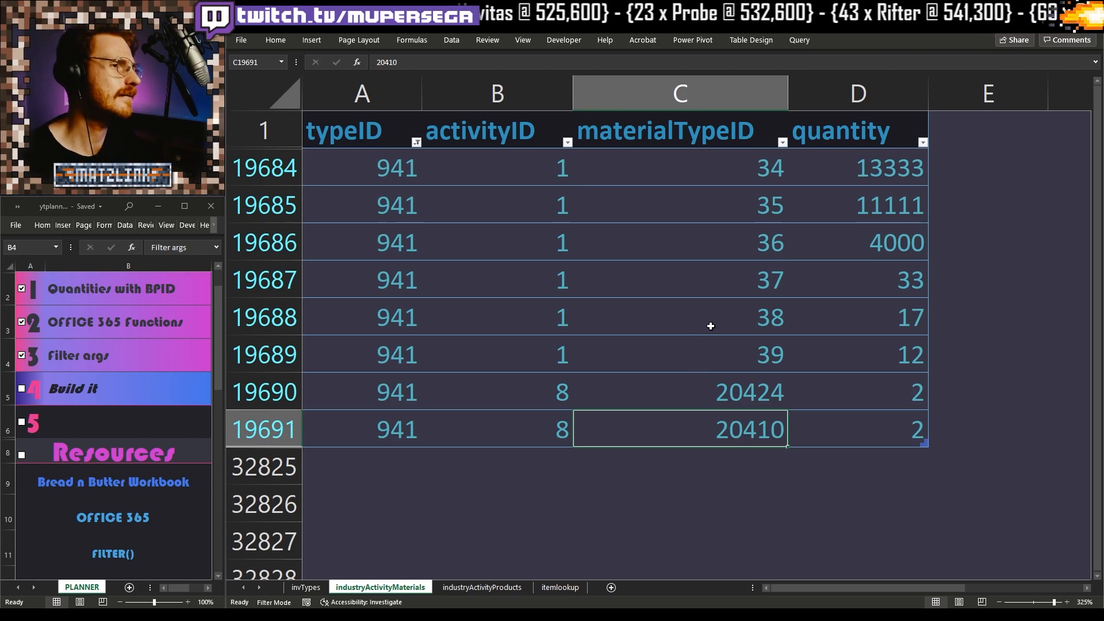
{"action": "mouse_move", "coordinate": [714, 343]}
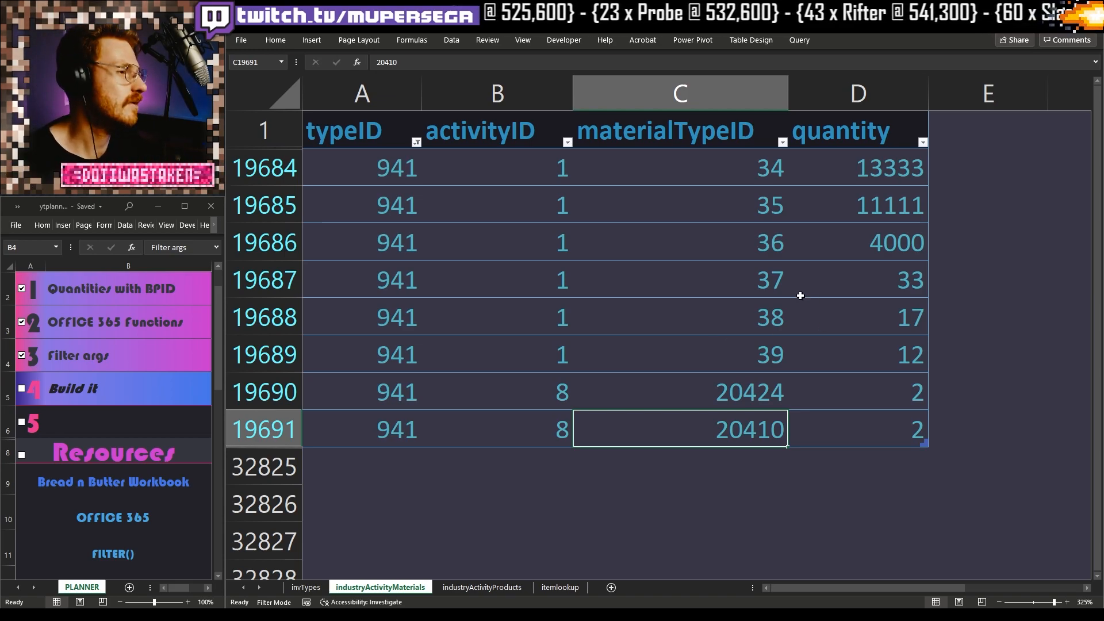
{"action": "left_click", "coordinate": [677, 280]}
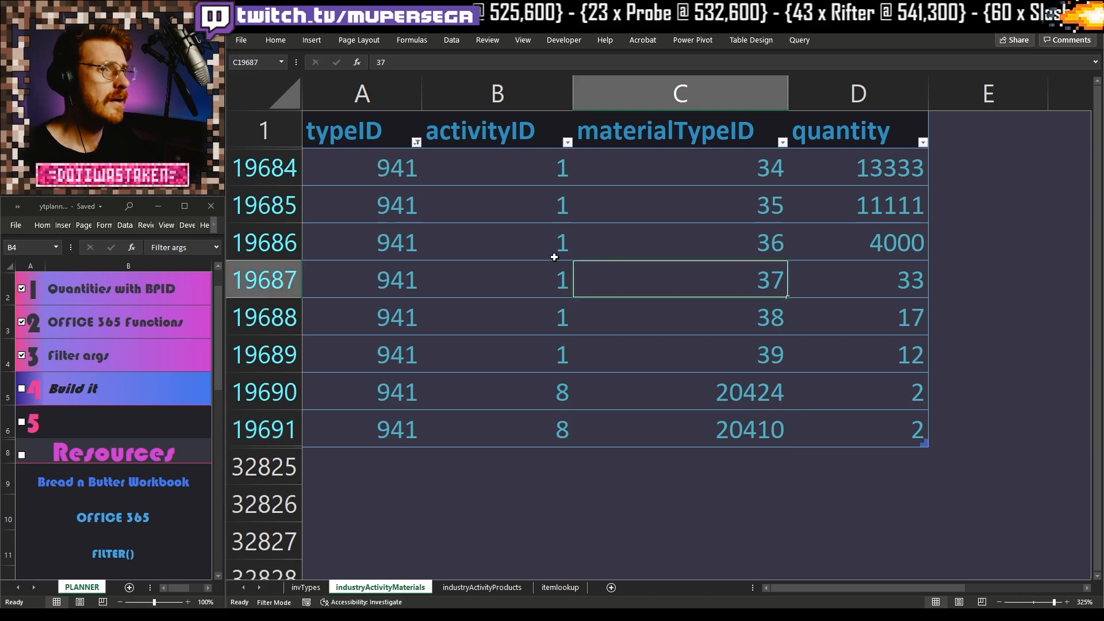
Step: Filter activityID to 1 only, leaving six material rows with quantities
{"action": "left_click", "coordinate": [496, 131]}
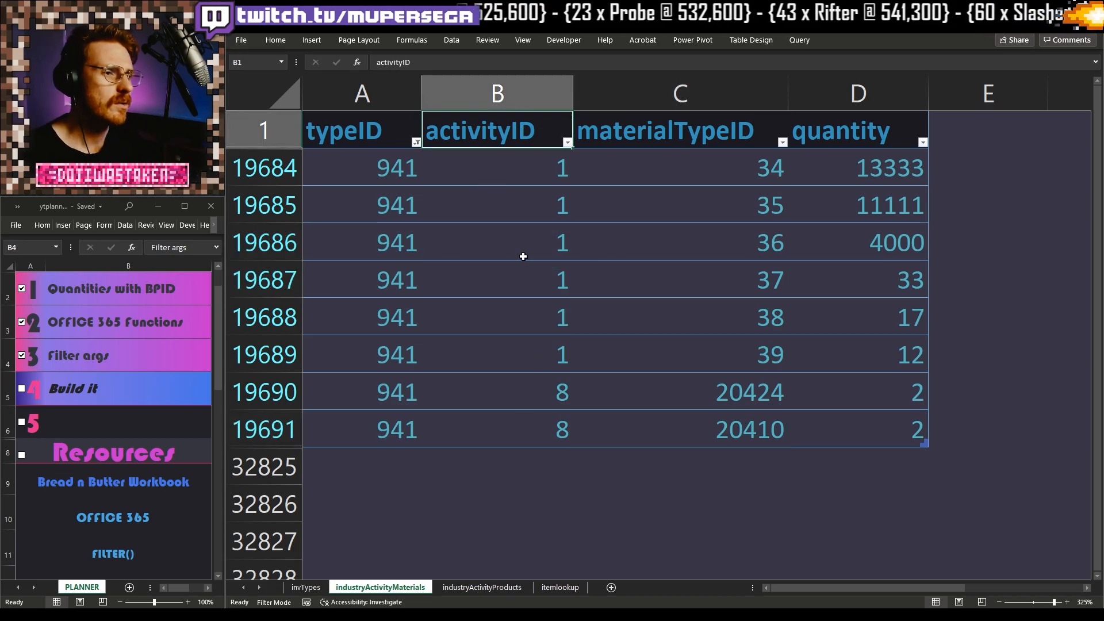
{"action": "mouse_move", "coordinate": [567, 146]}
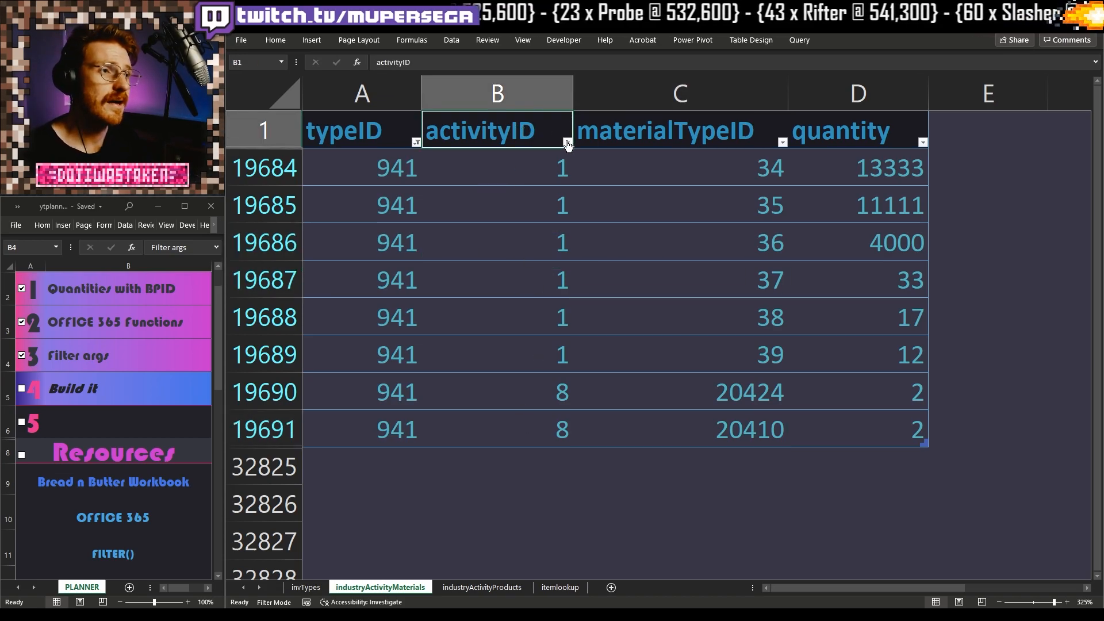
{"action": "left_click", "coordinate": [568, 142]}
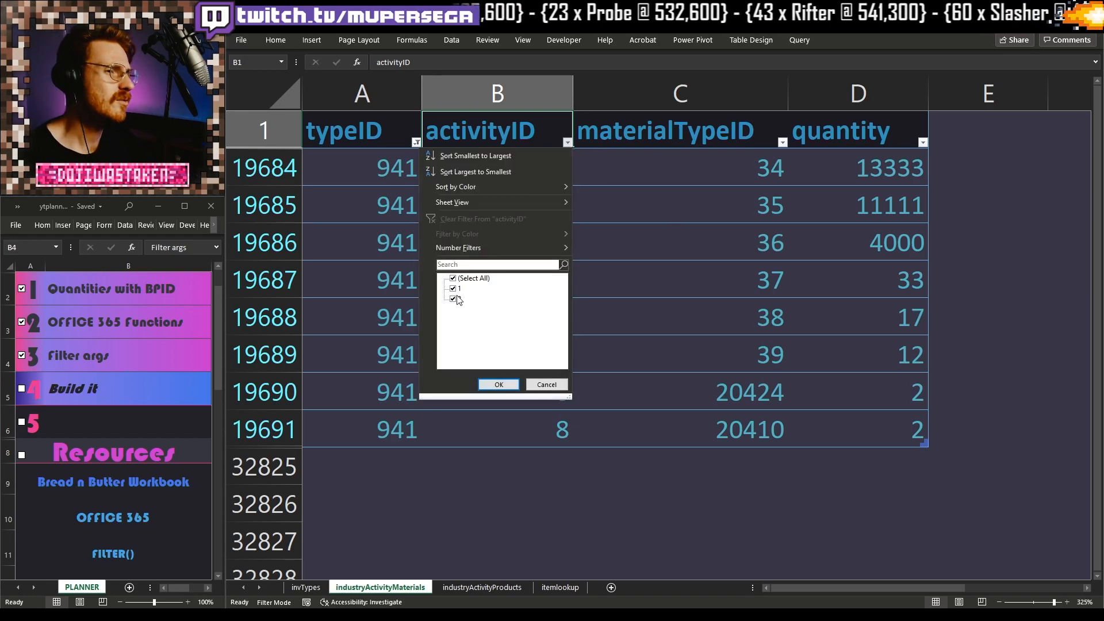
{"action": "left_click", "coordinate": [453, 298]}
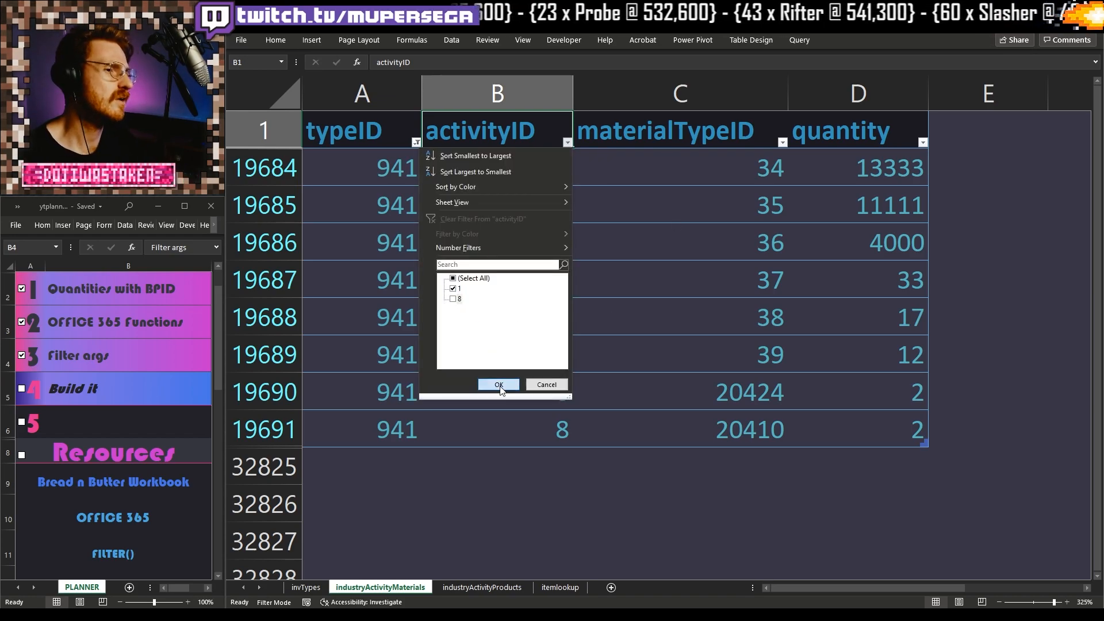
{"action": "left_click", "coordinate": [498, 385]}
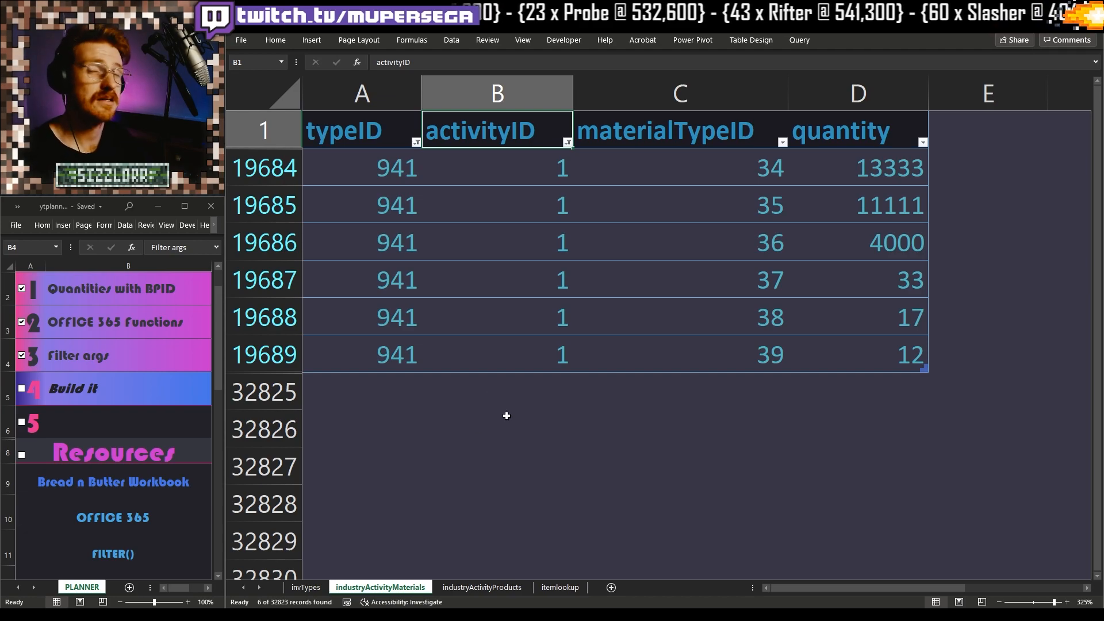
{"action": "mouse_move", "coordinate": [517, 398]}
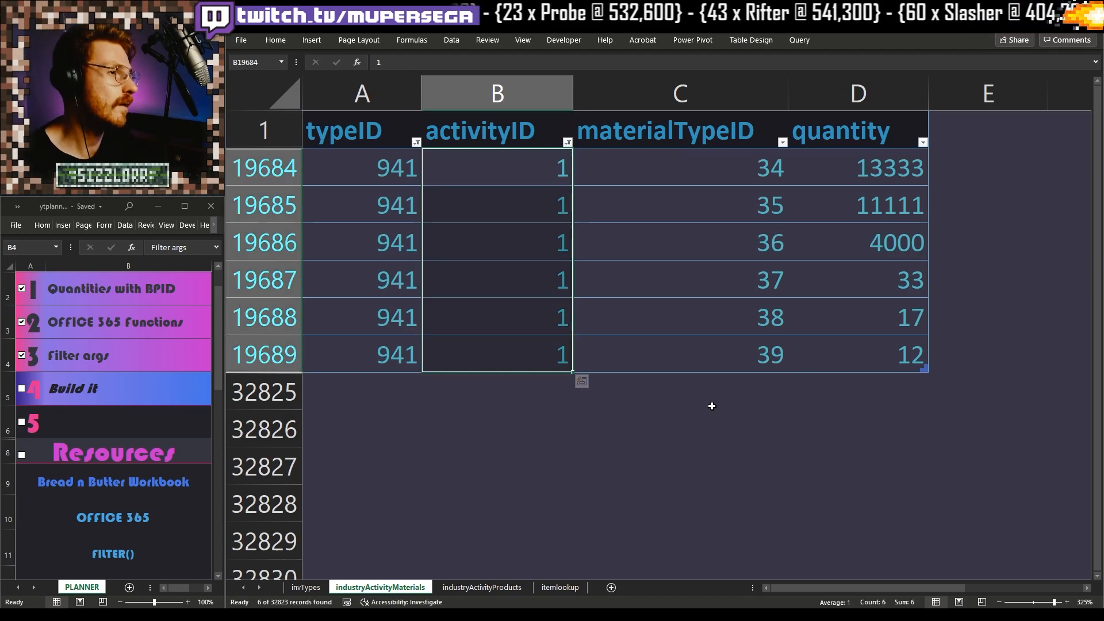
{"action": "left_click", "coordinate": [496, 392]}
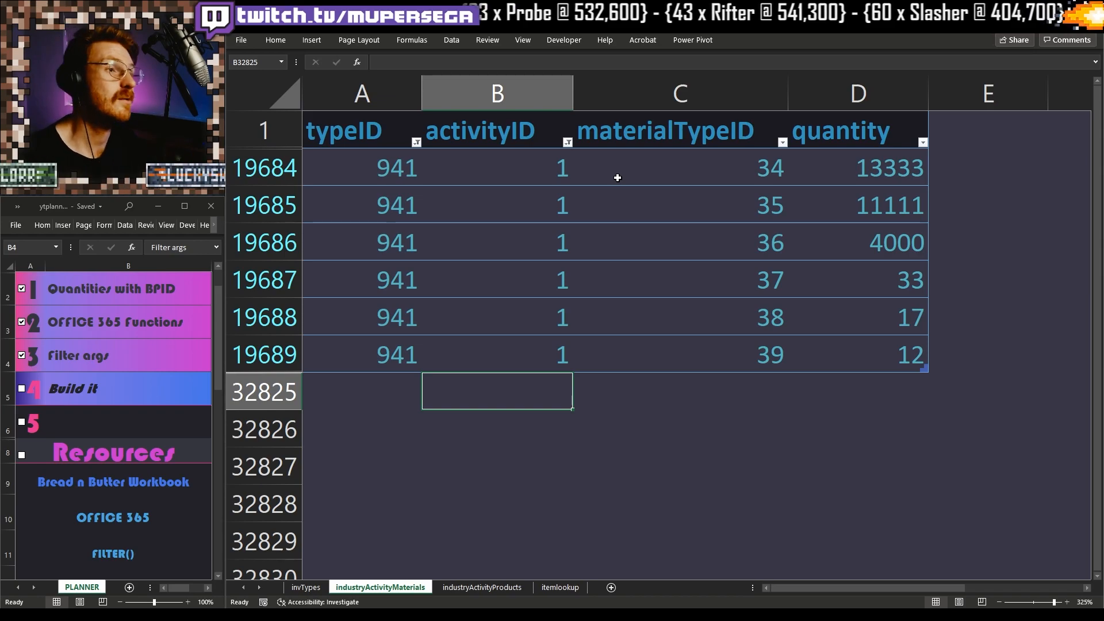
{"action": "mouse_move", "coordinate": [827, 190]}
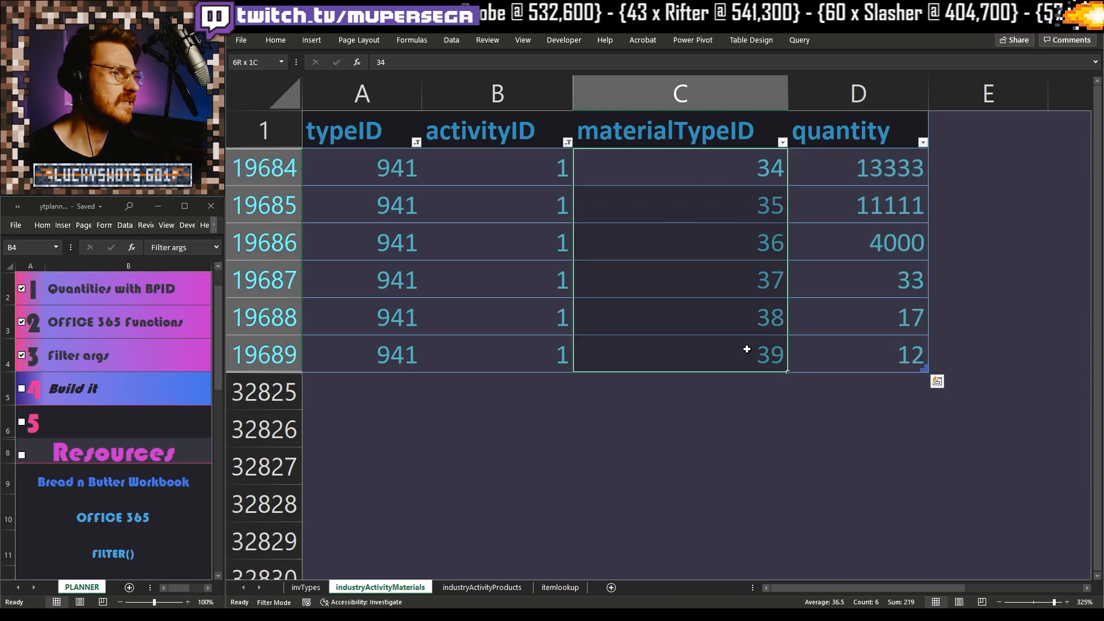
{"action": "left_click", "coordinate": [857, 166]}
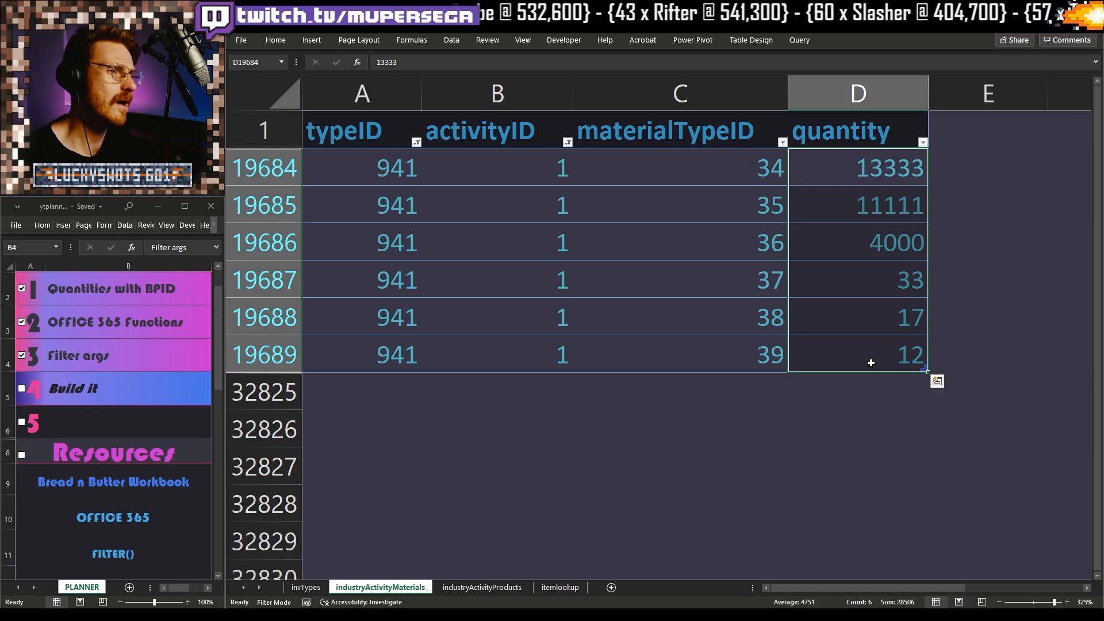
{"action": "left_click", "coordinate": [857, 428]}
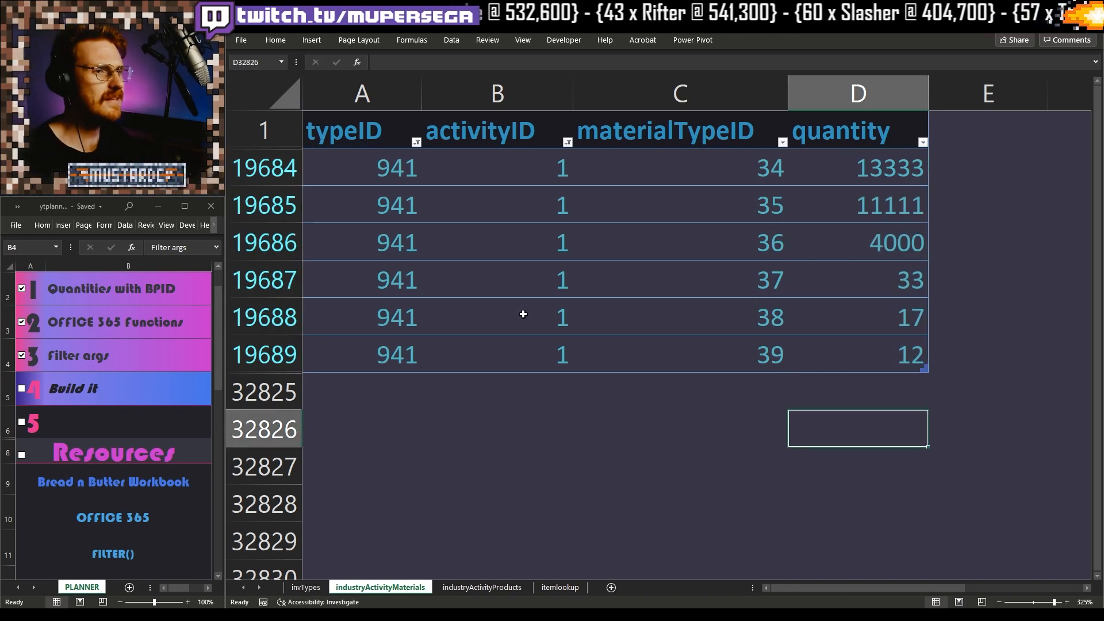
Step: Clear the typeID and activityID filters and return to the itemlookup sheet
{"action": "left_click", "coordinate": [420, 139]}
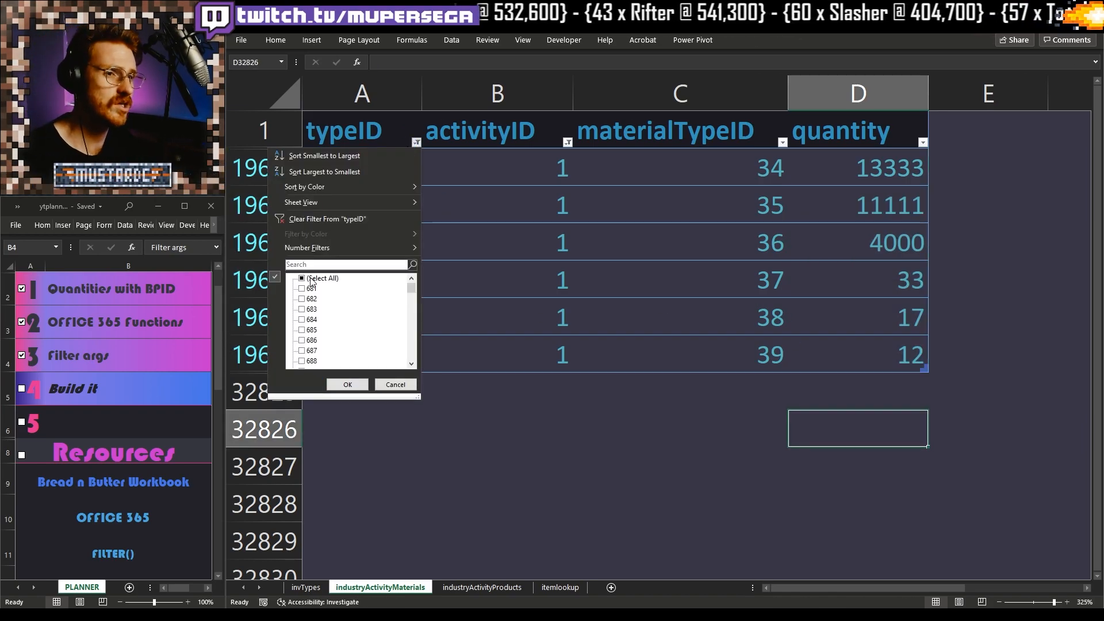
{"action": "left_click", "coordinate": [302, 277]}
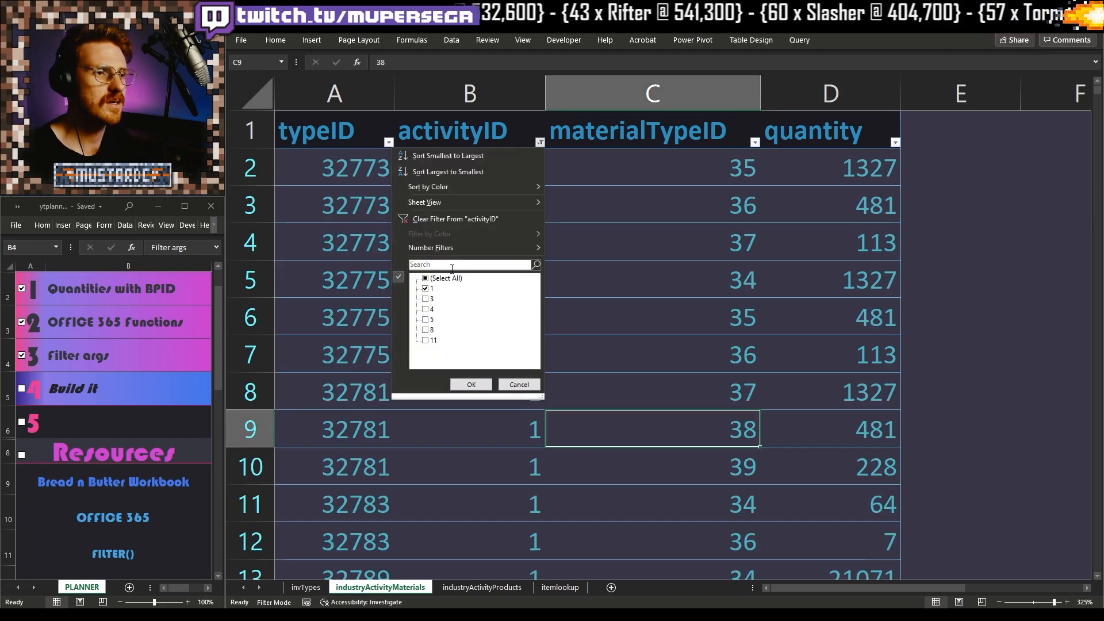
{"action": "left_click", "coordinate": [426, 278]}
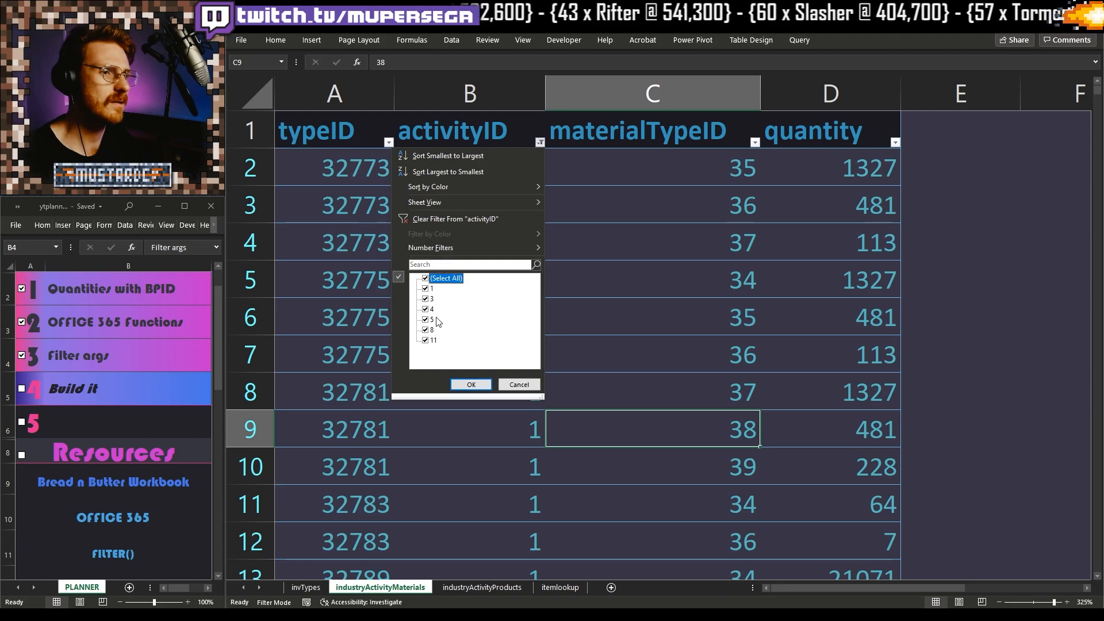
{"action": "left_click", "coordinate": [470, 385]}
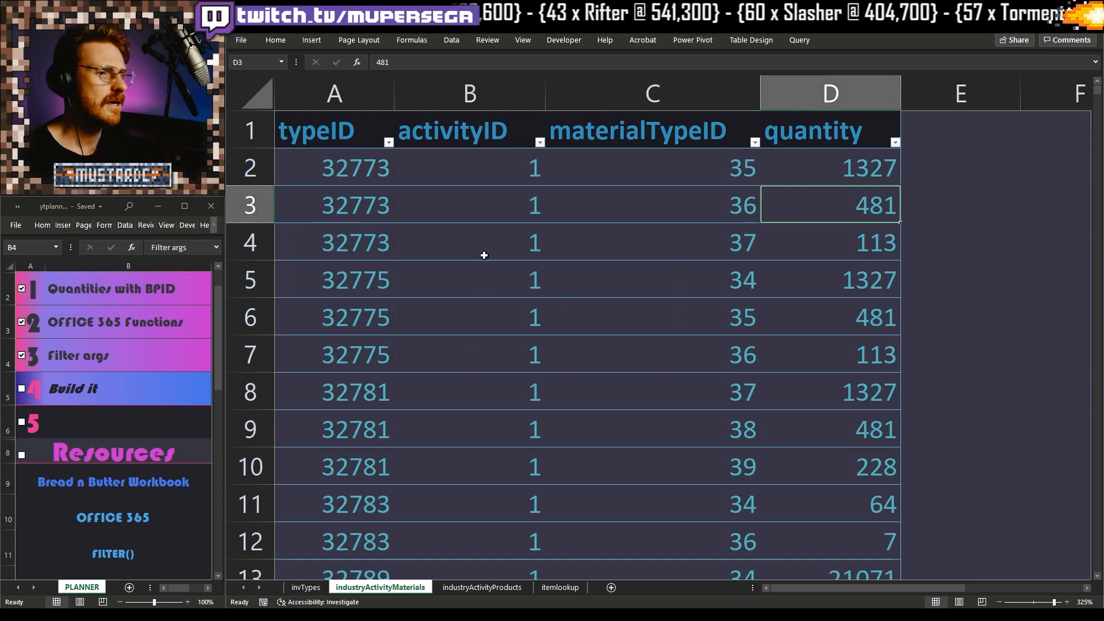
{"action": "left_click", "coordinate": [558, 586]}
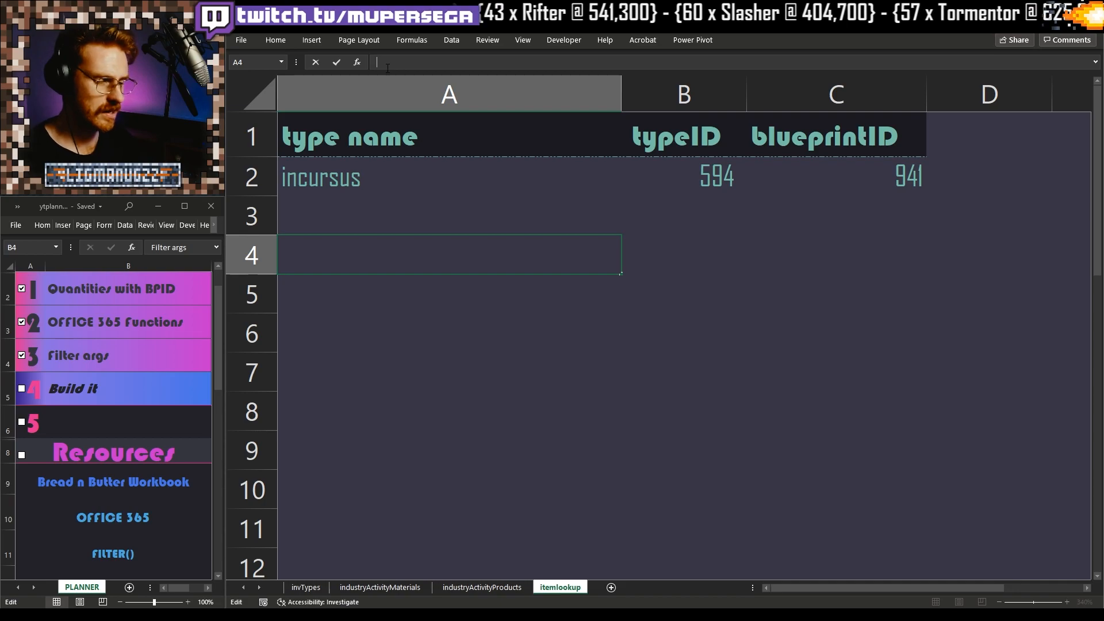
Step: Start a FILTER in A4 returning industryActivityMaterials columns C:D
{"action": "type", "text": "=fil"}
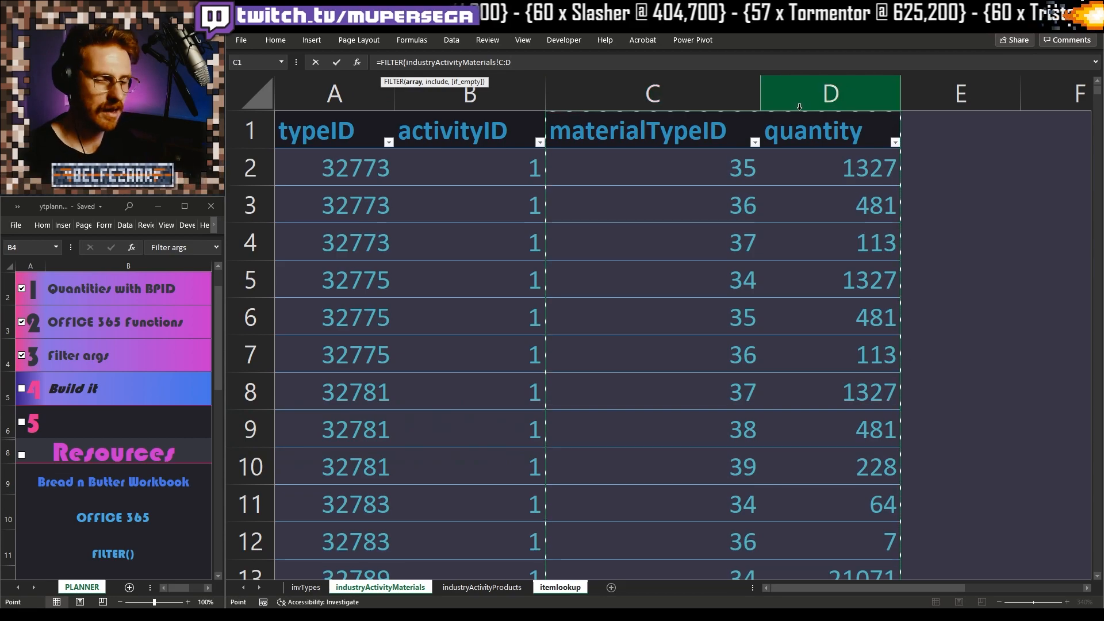
{"action": "left_click", "coordinate": [468, 92]}
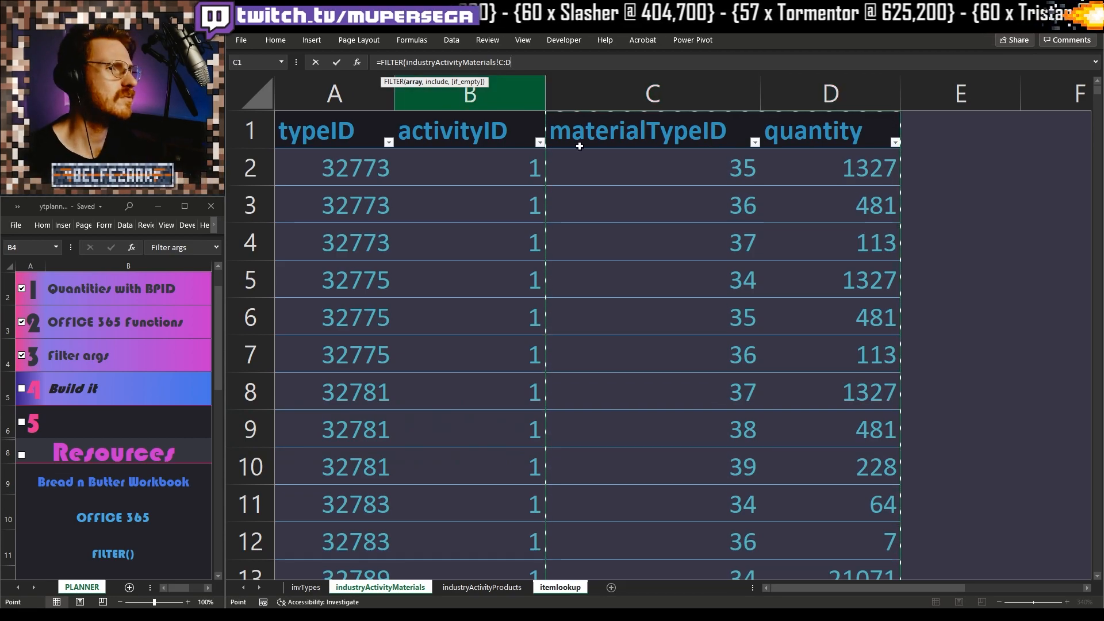
{"action": "left_click", "coordinate": [652, 93]}
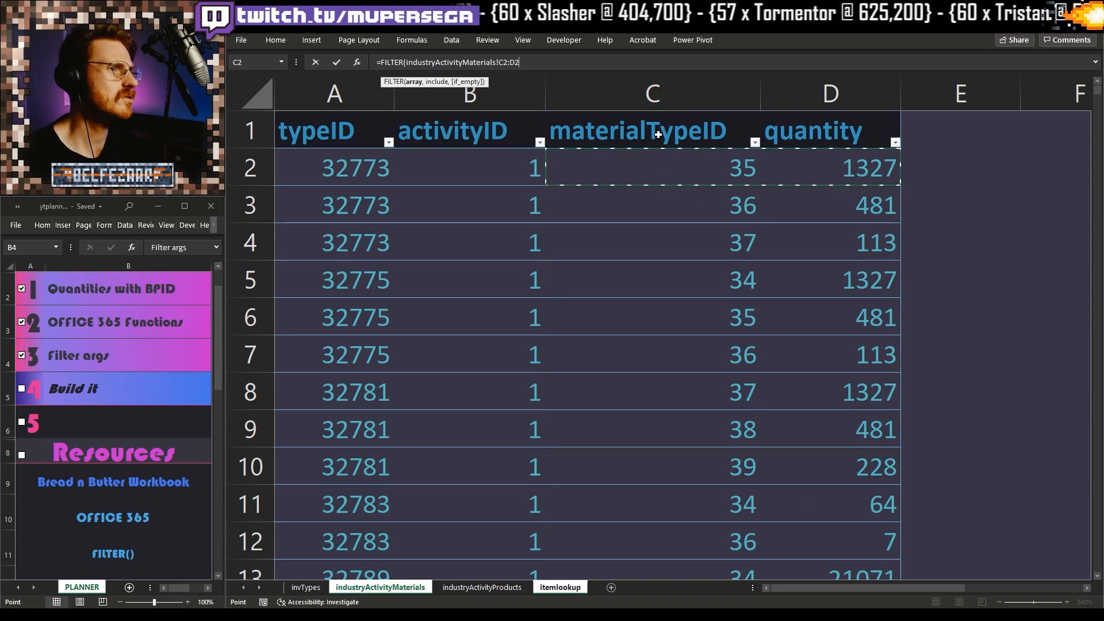
{"action": "left_click", "coordinate": [650, 93]}
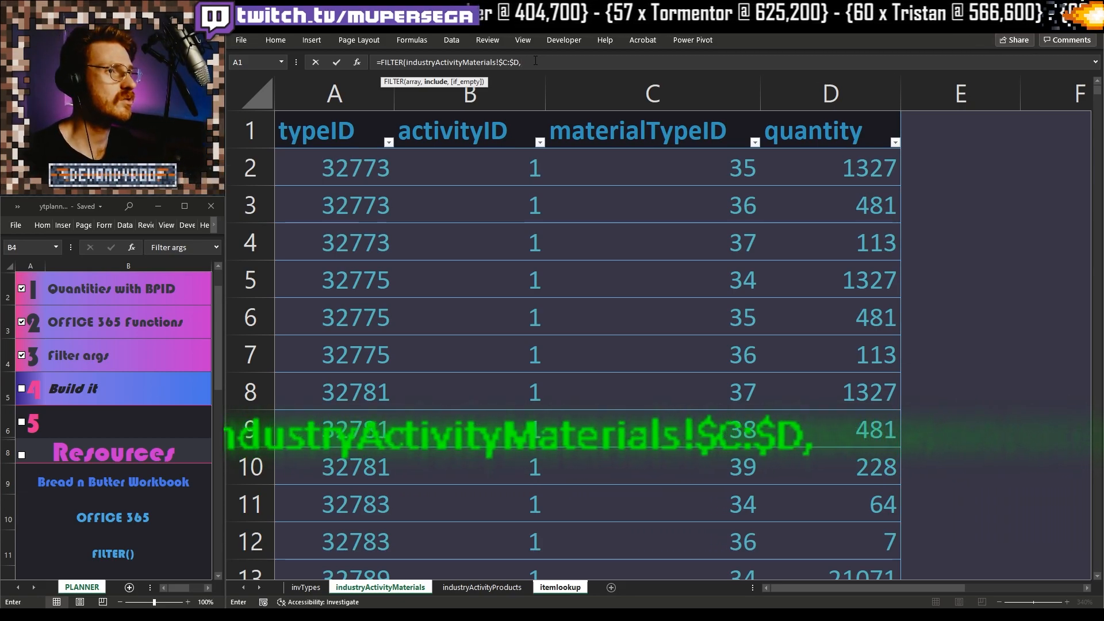
Step: Add conditions typeID = $C$2 and activityID = 1, with "" when nothing matches
{"action": "type", "text": "()"}
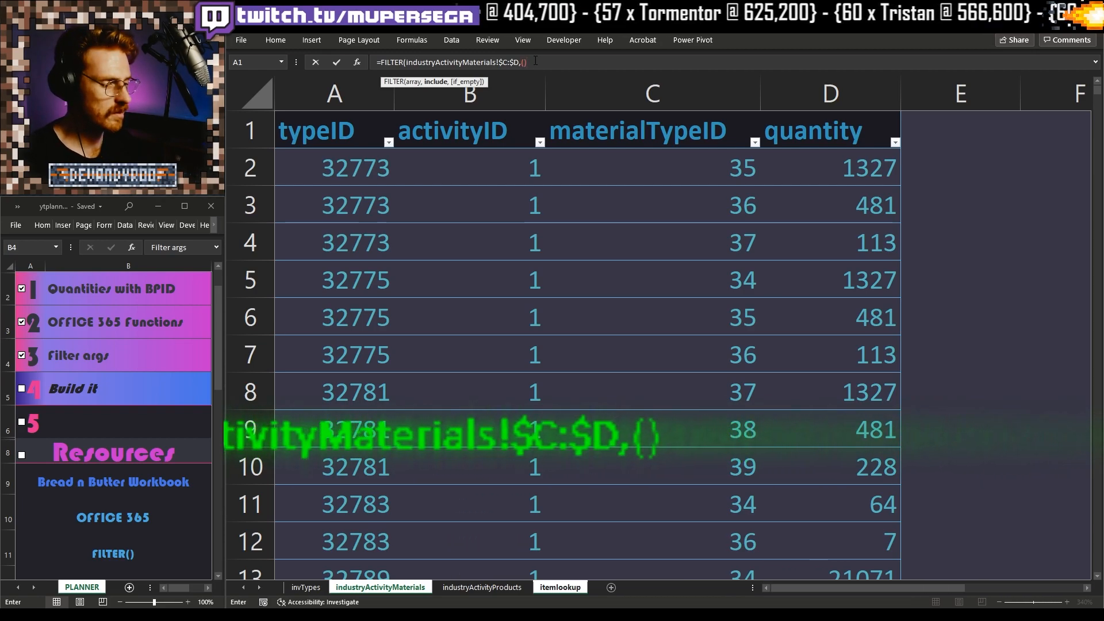
{"action": "type", "text": "*()"}
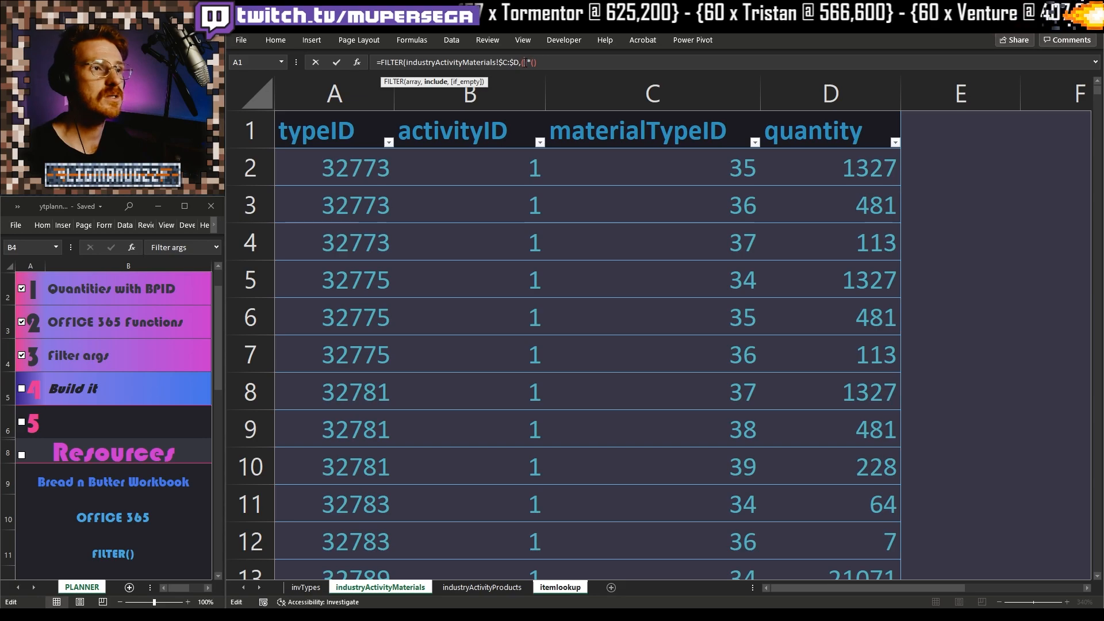
{"action": "mouse_move", "coordinate": [642, 74]}
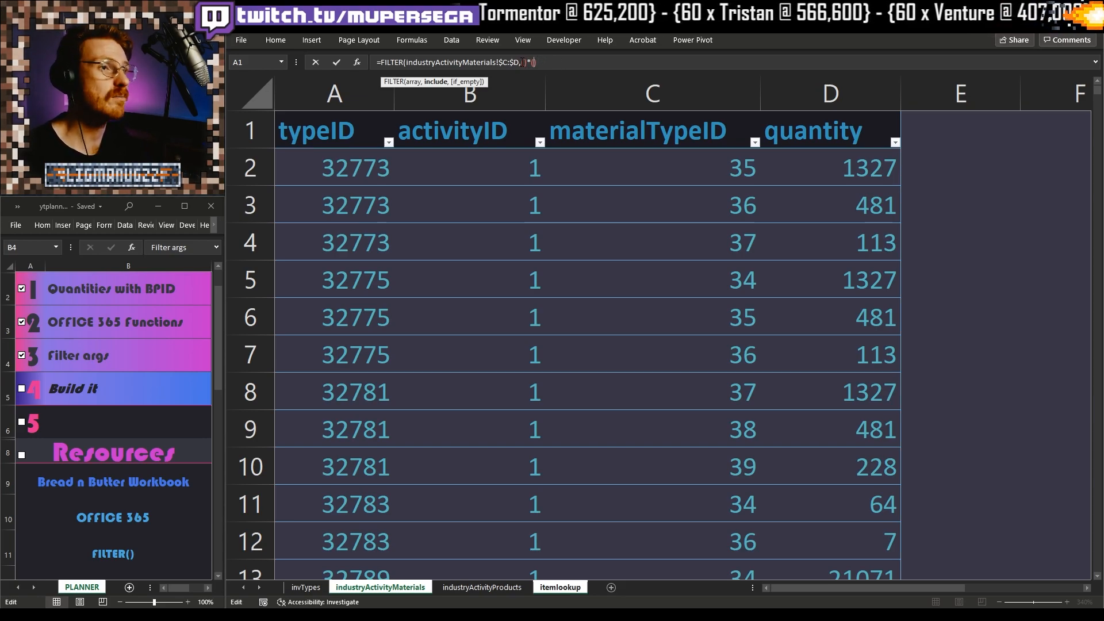
{"action": "left_click", "coordinate": [651, 93]}
{"action": "type", "text": "industryActivityMaterials!$A:$A="}
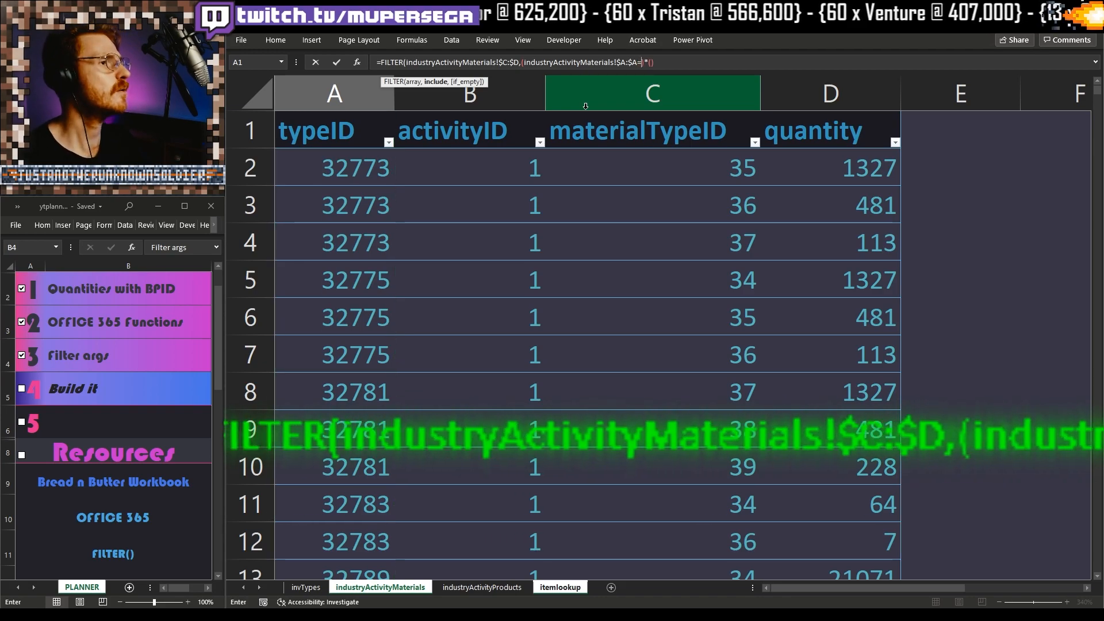
{"action": "left_click", "coordinate": [559, 587]}
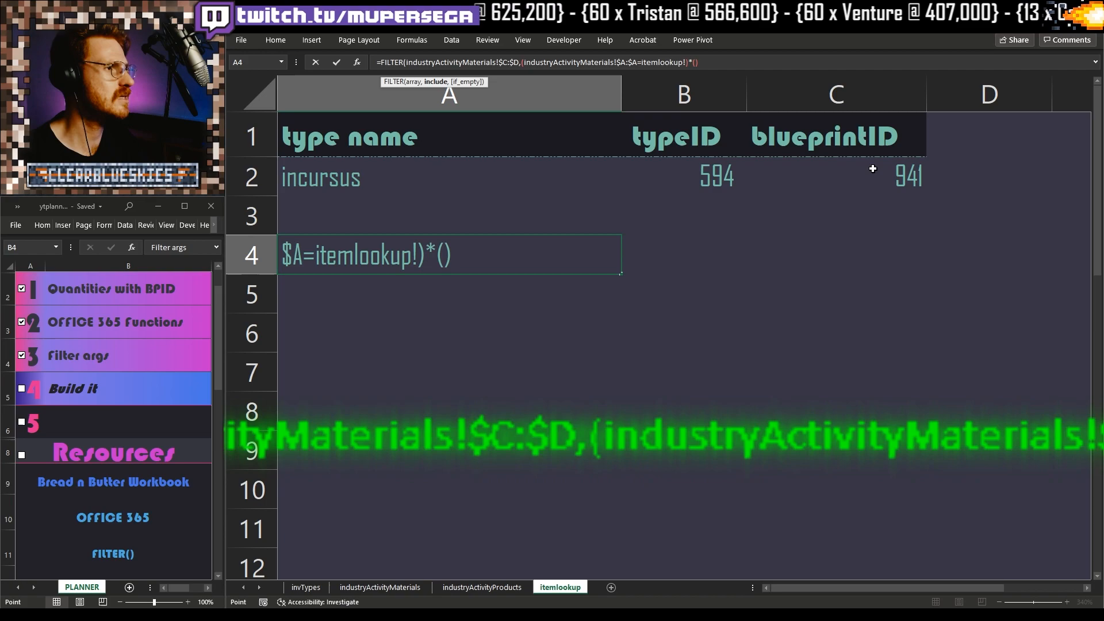
{"action": "left_click", "coordinate": [835, 176]}
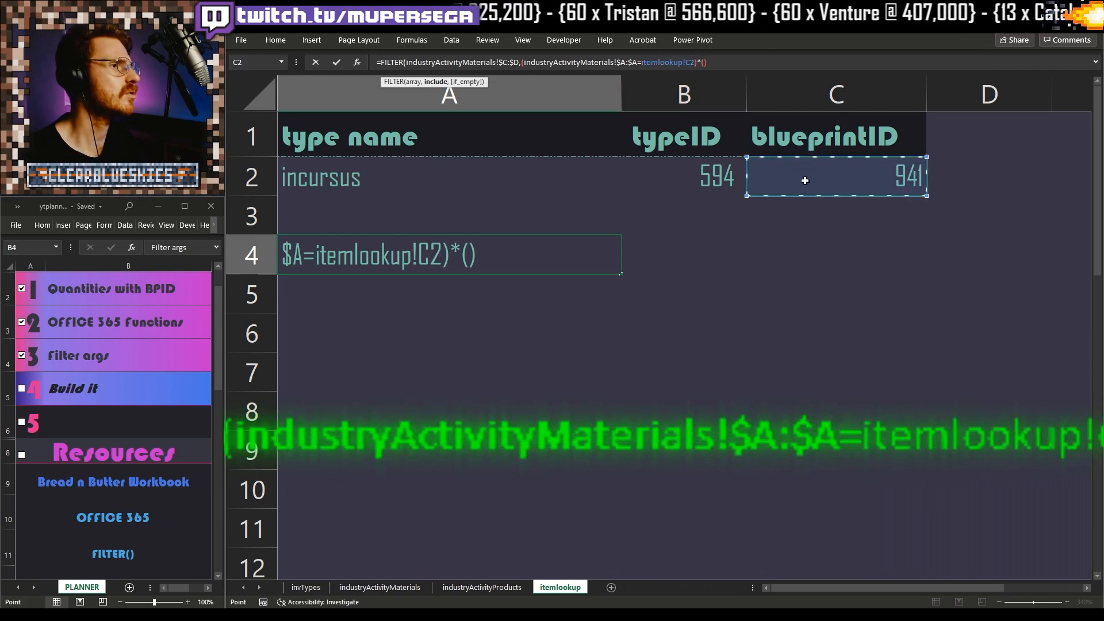
{"action": "key", "text": "f4"}
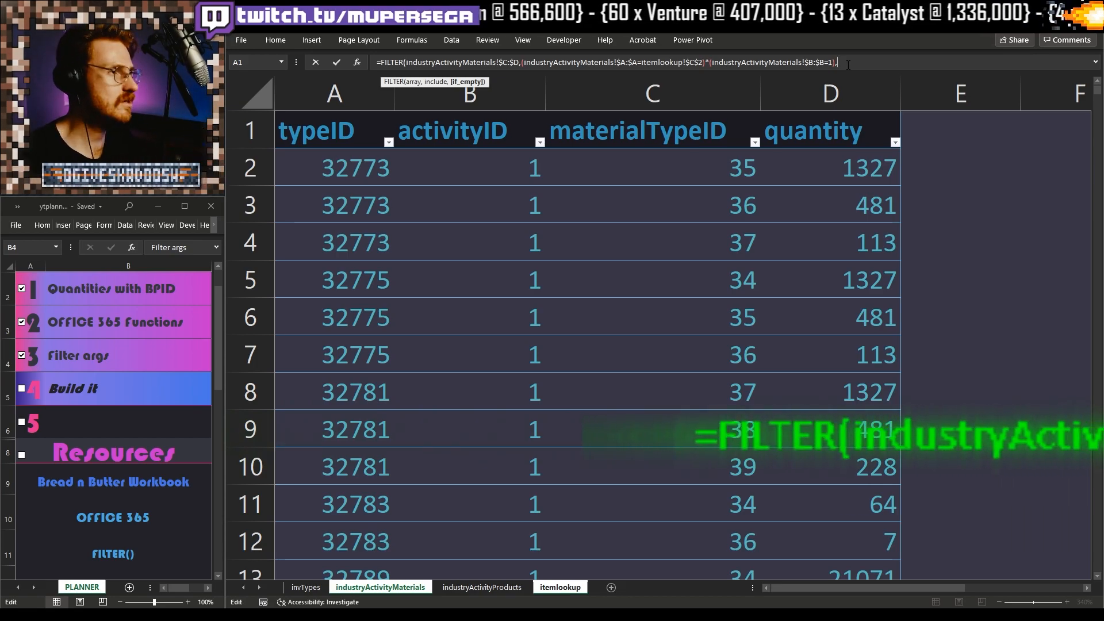
{"action": "type", "text": "\"\")"}
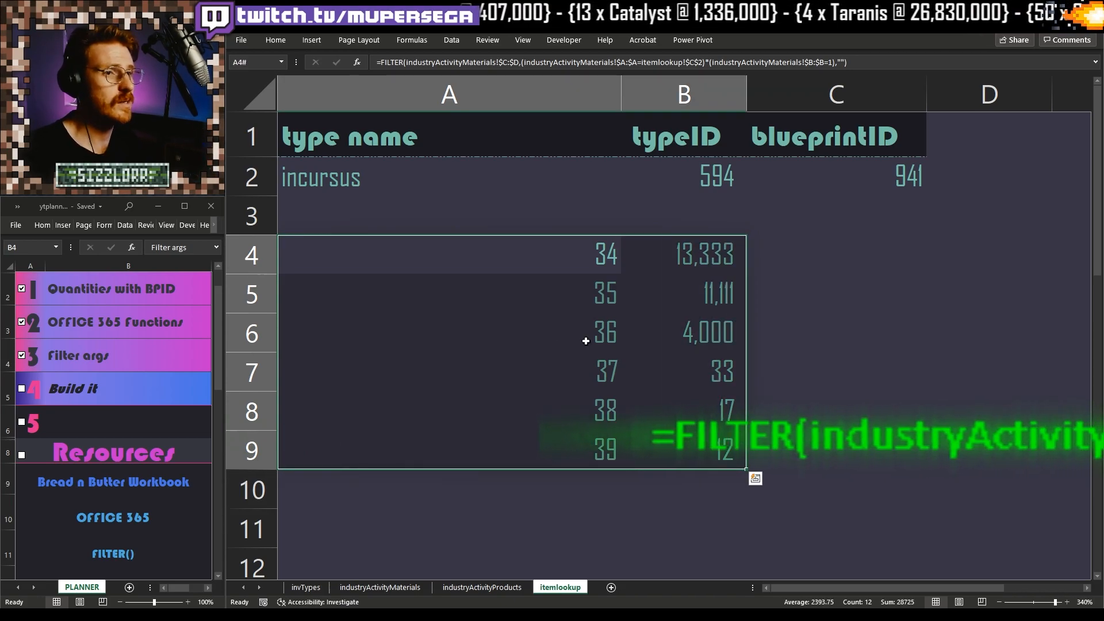
{"action": "left_click", "coordinate": [448, 254]}
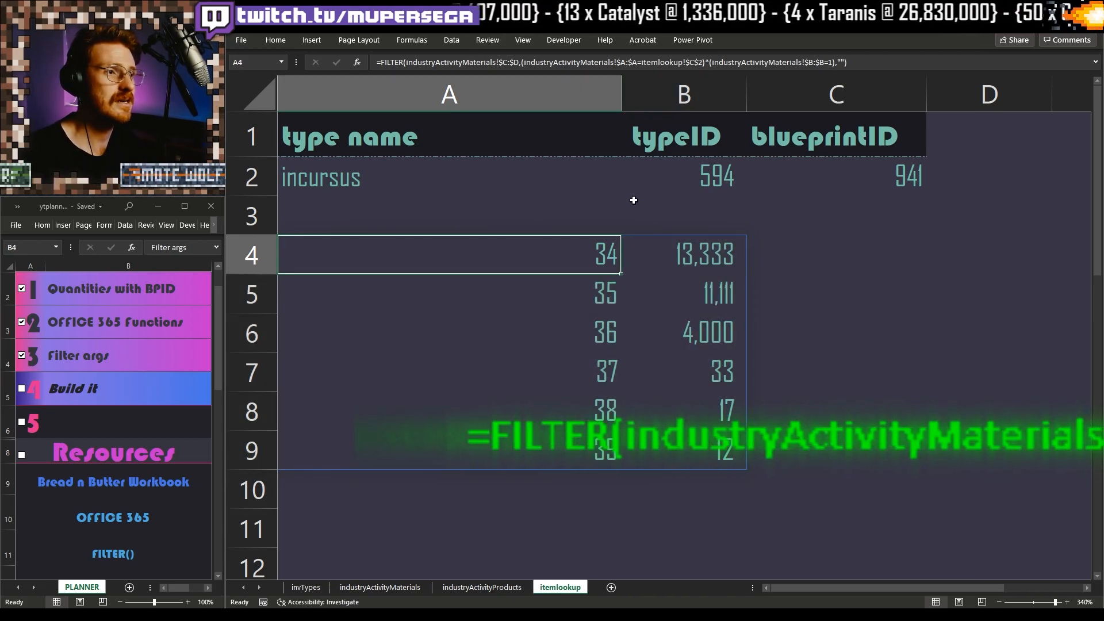
{"action": "left_click", "coordinate": [681, 254]}
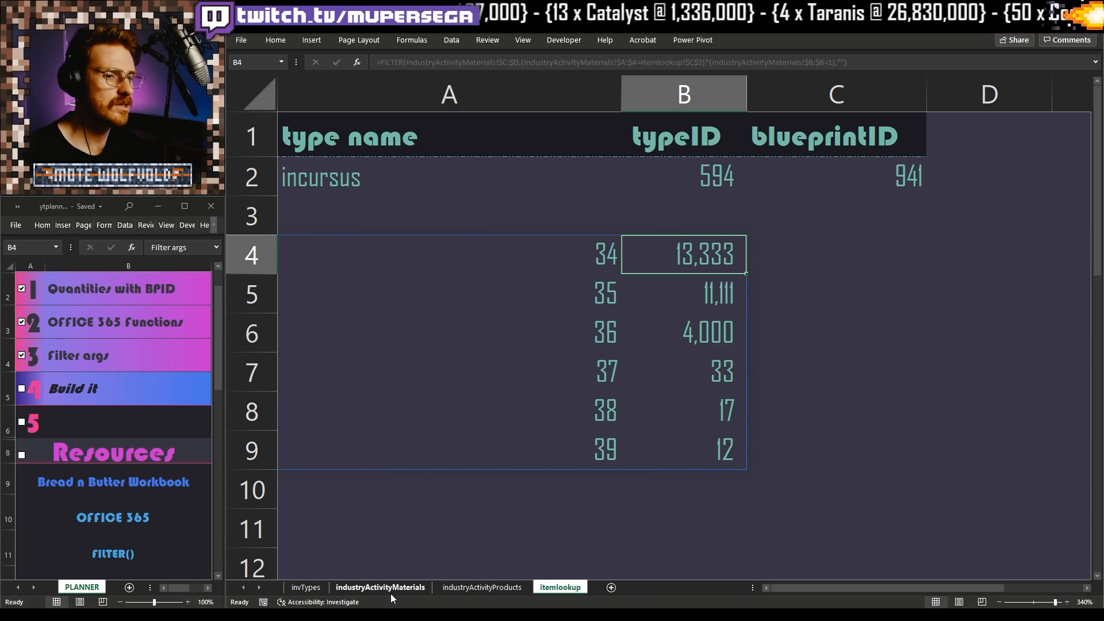
{"action": "left_click", "coordinate": [379, 587]}
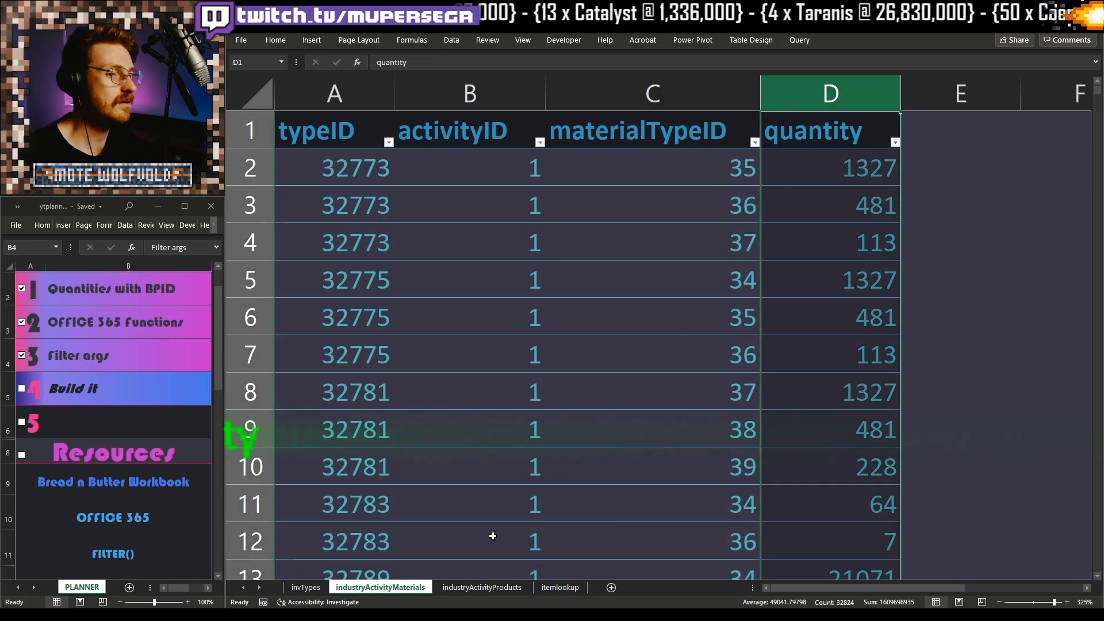
{"action": "left_click", "coordinate": [558, 587]}
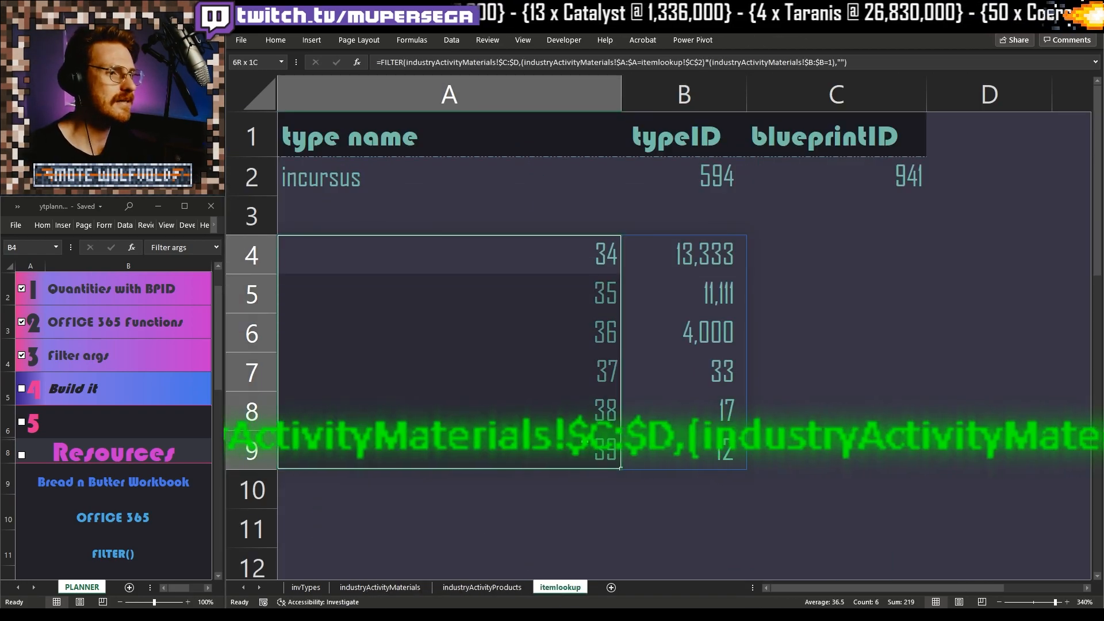
{"action": "left_click", "coordinate": [448, 254]}
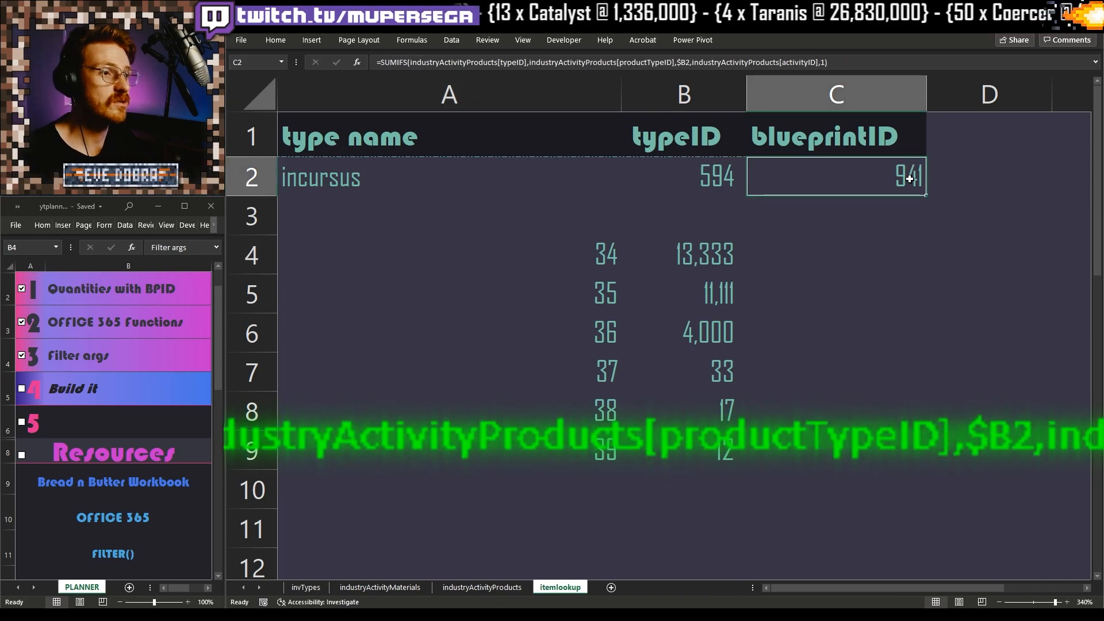
{"action": "mouse_move", "coordinate": [581, 254]}
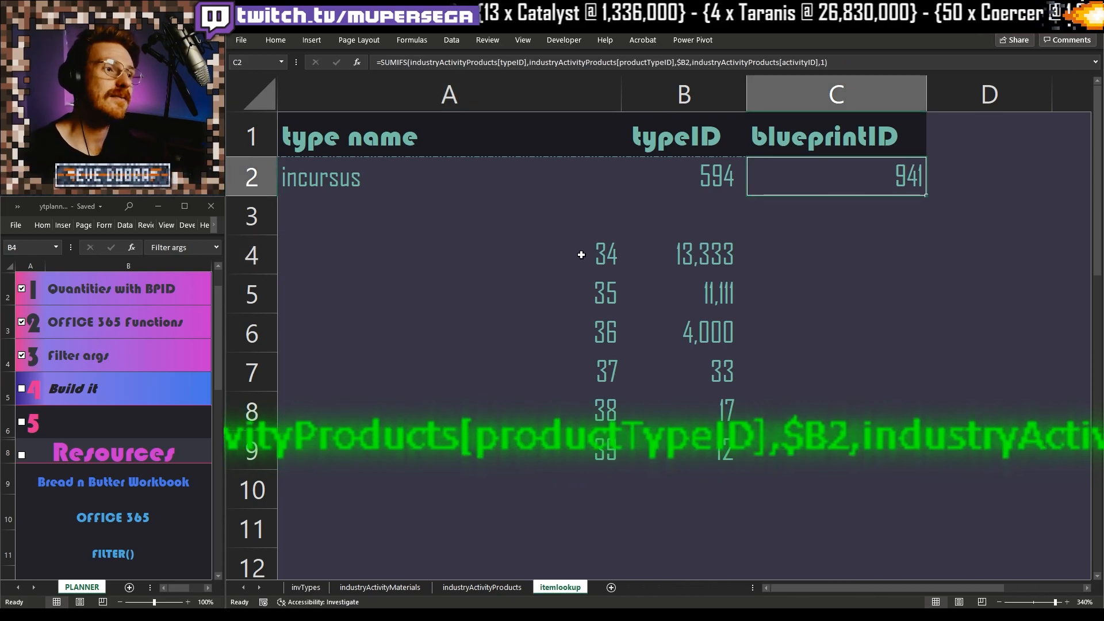
{"action": "left_click", "coordinate": [449, 254]}
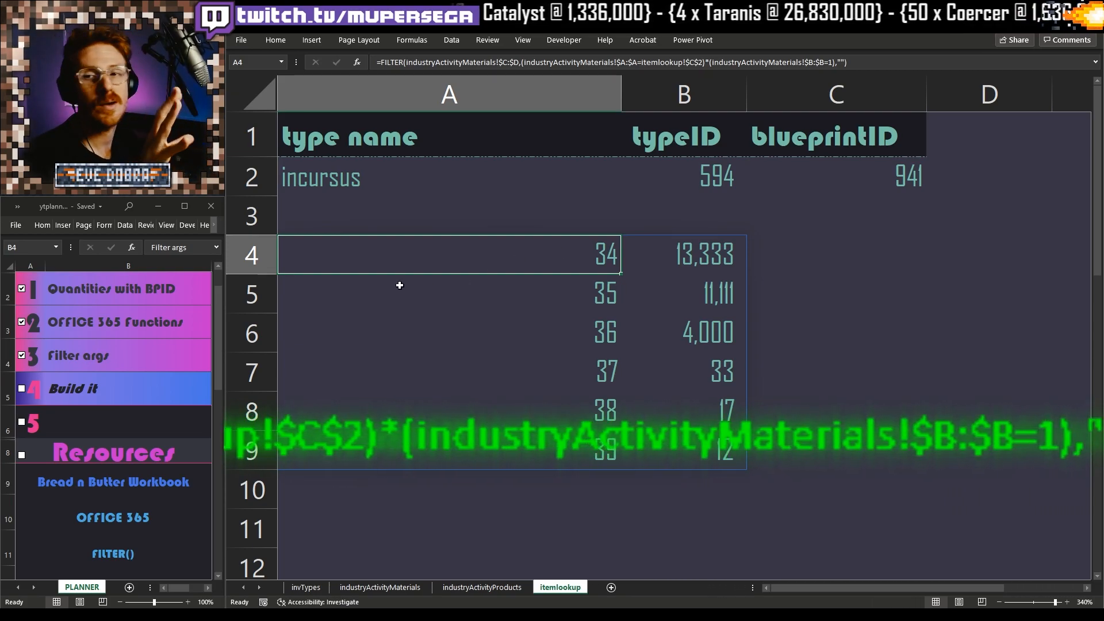
{"action": "mouse_move", "coordinate": [389, 295]}
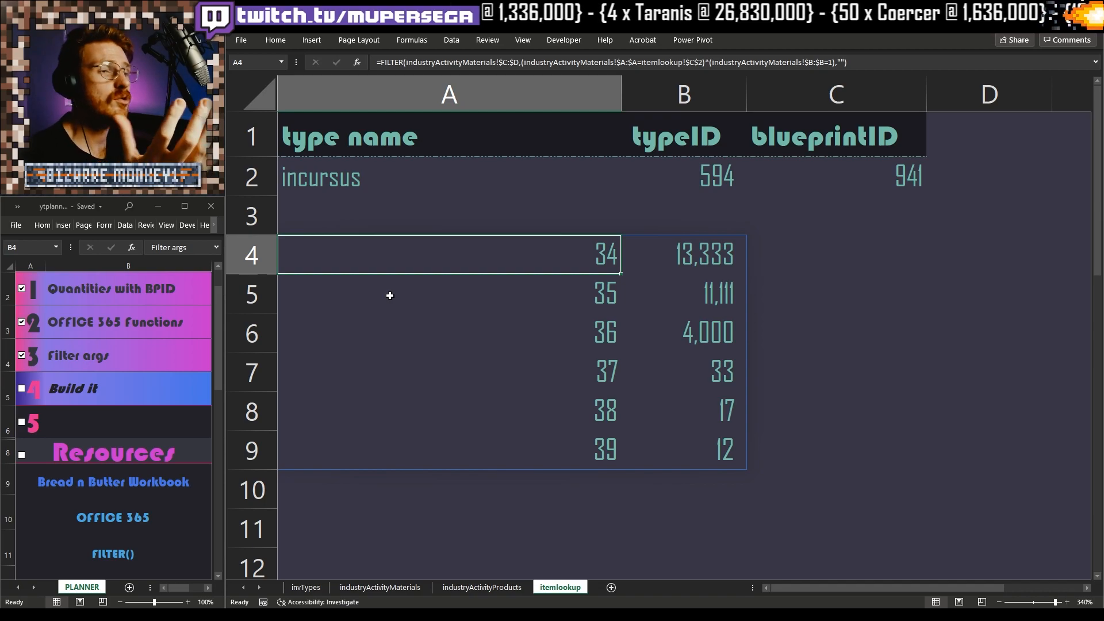
{"action": "mouse_move", "coordinate": [533, 63]}
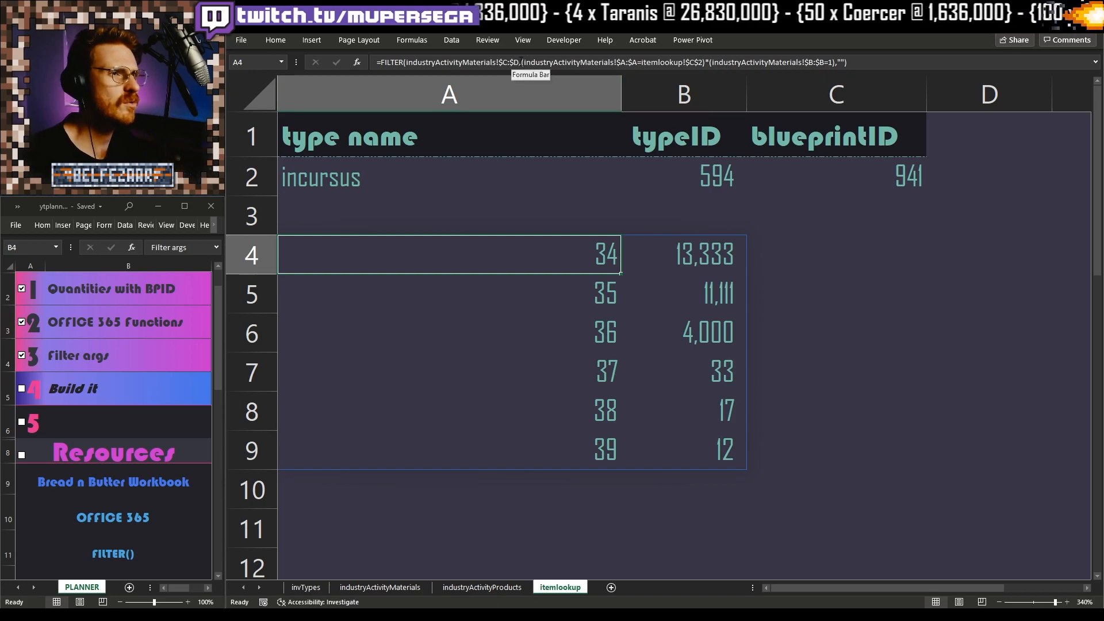
Step: Begin editing the A4 FILTER formula, then discard the unfinished edit
{"action": "left_click", "coordinate": [835, 176]}
{"action": "type", "text": "D"}
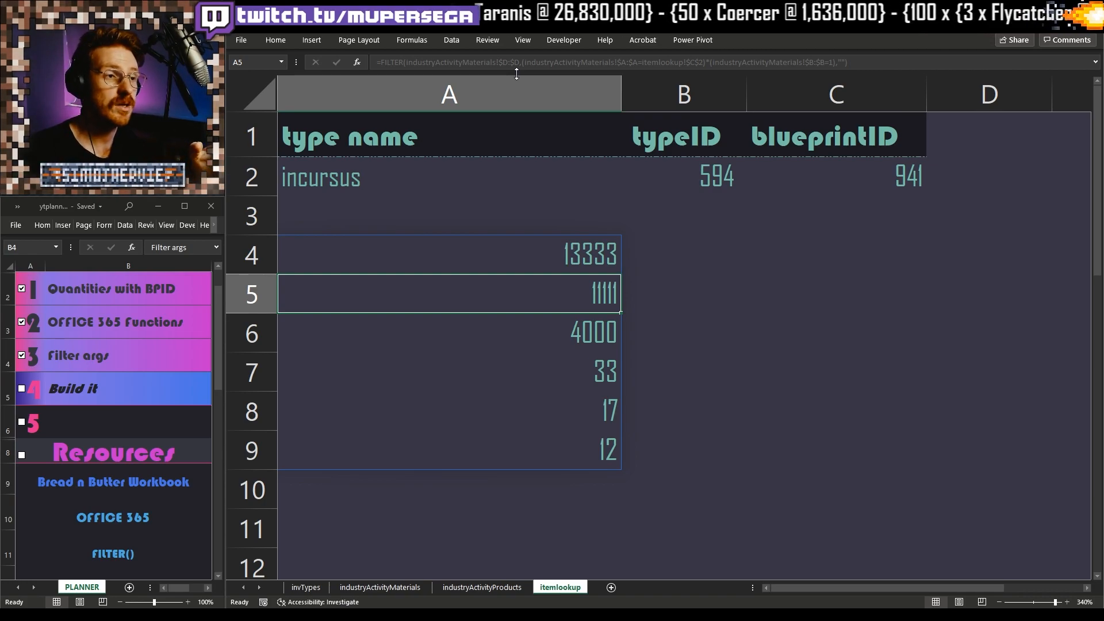
{"action": "left_click", "coordinate": [448, 254]}
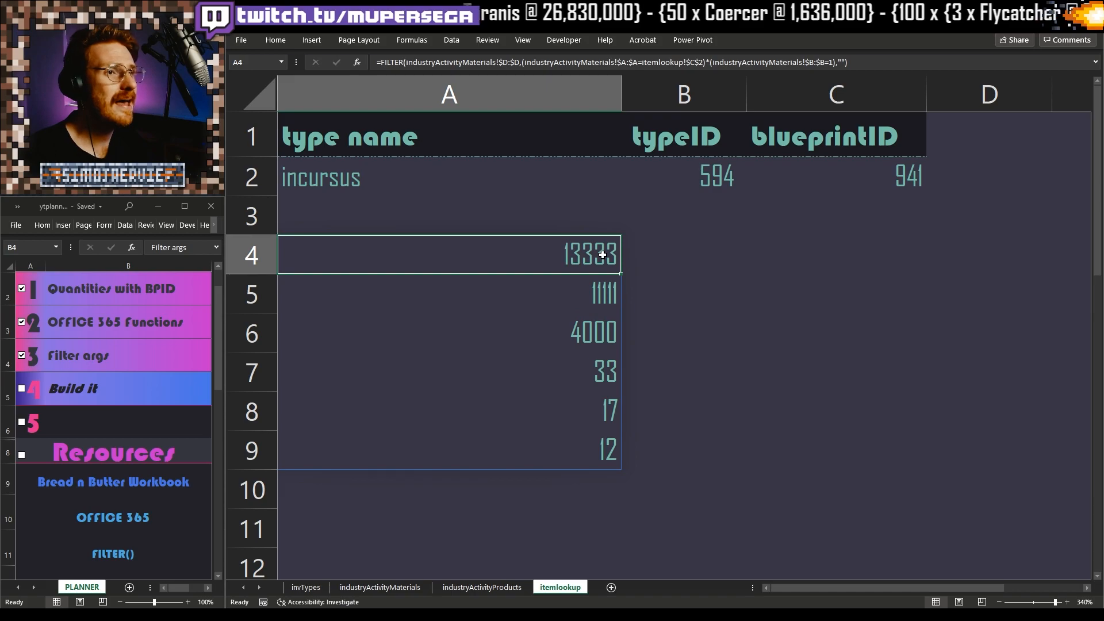
{"action": "mouse_move", "coordinate": [524, 308]}
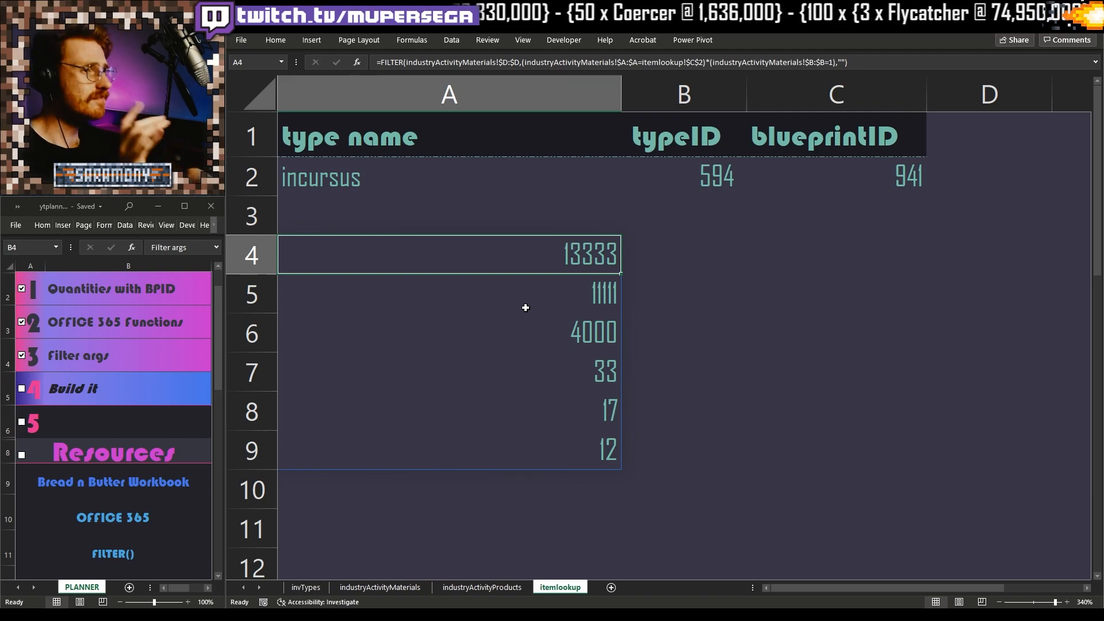
{"action": "mouse_move", "coordinate": [558, 299]}
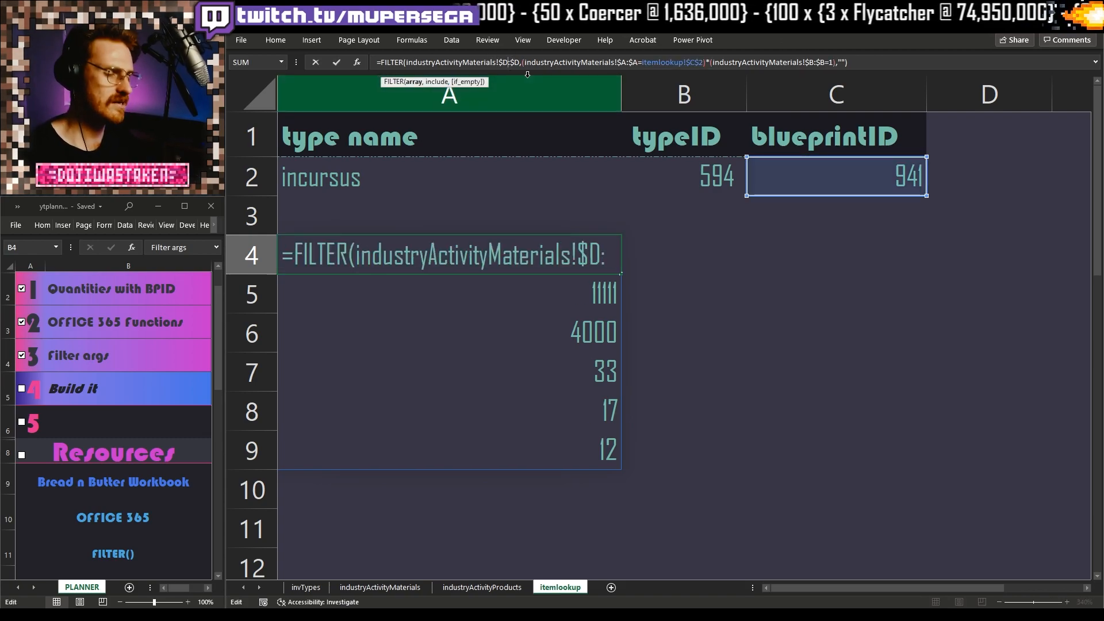
{"action": "key", "text": "Return"}
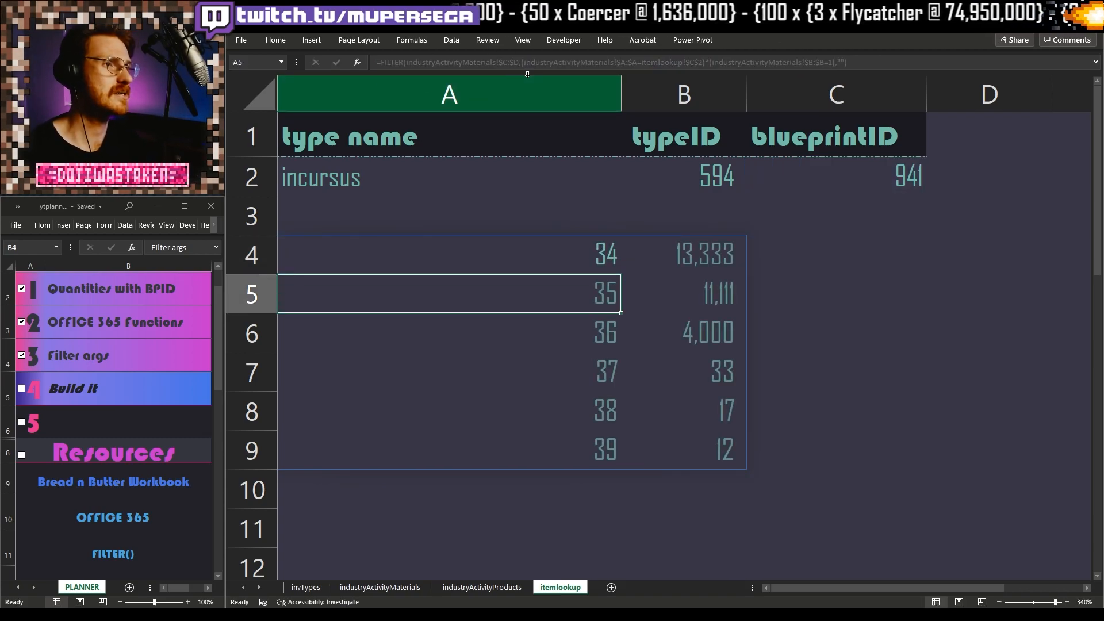
Step: Copy the A4 FILTER formula into B4
{"action": "left_click", "coordinate": [449, 254]}
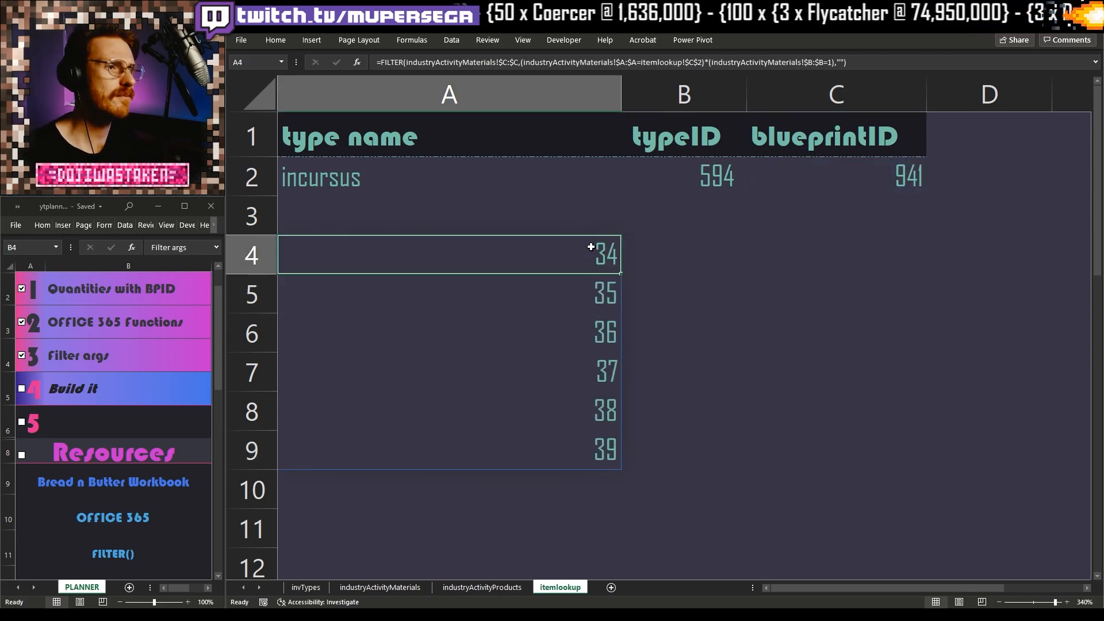
{"action": "right_click", "coordinate": [606, 254]}
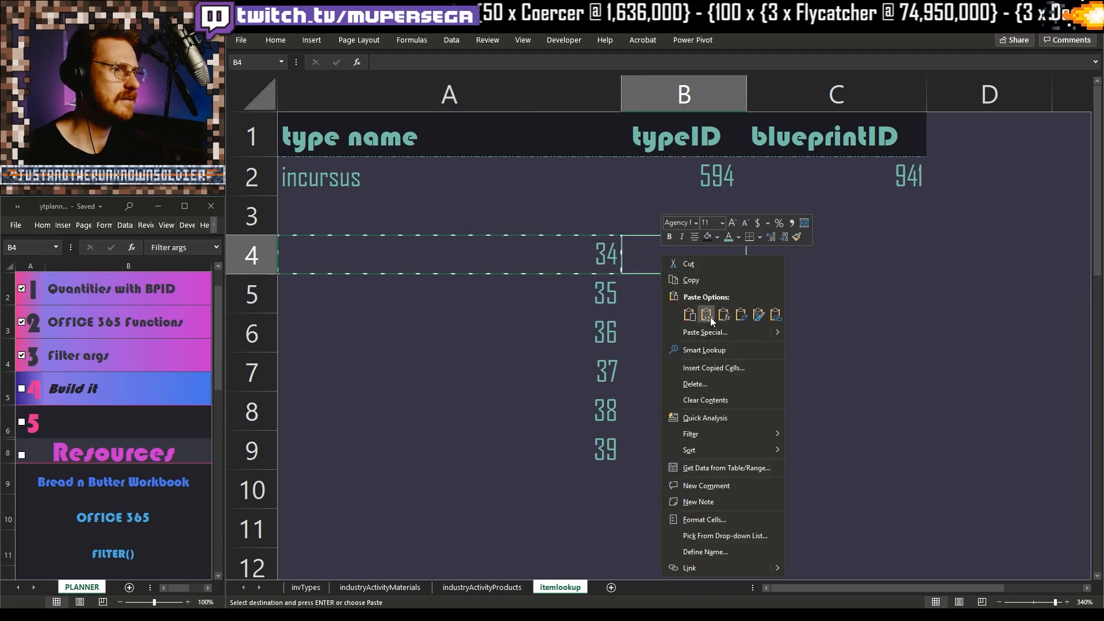
{"action": "left_click", "coordinate": [706, 314]}
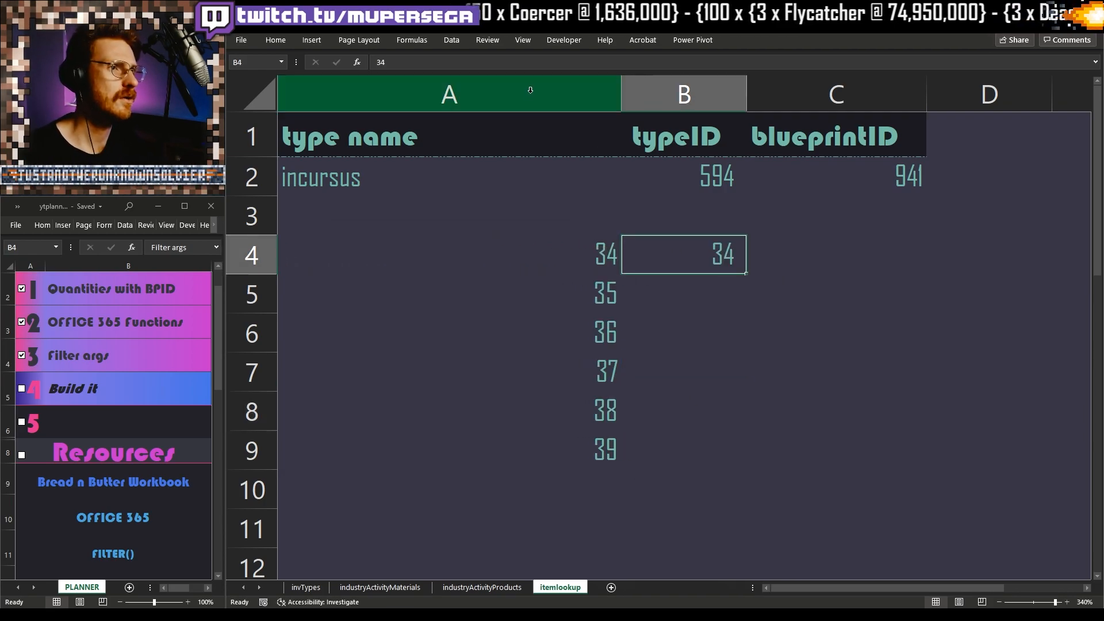
{"action": "right_click", "coordinate": [448, 254]}
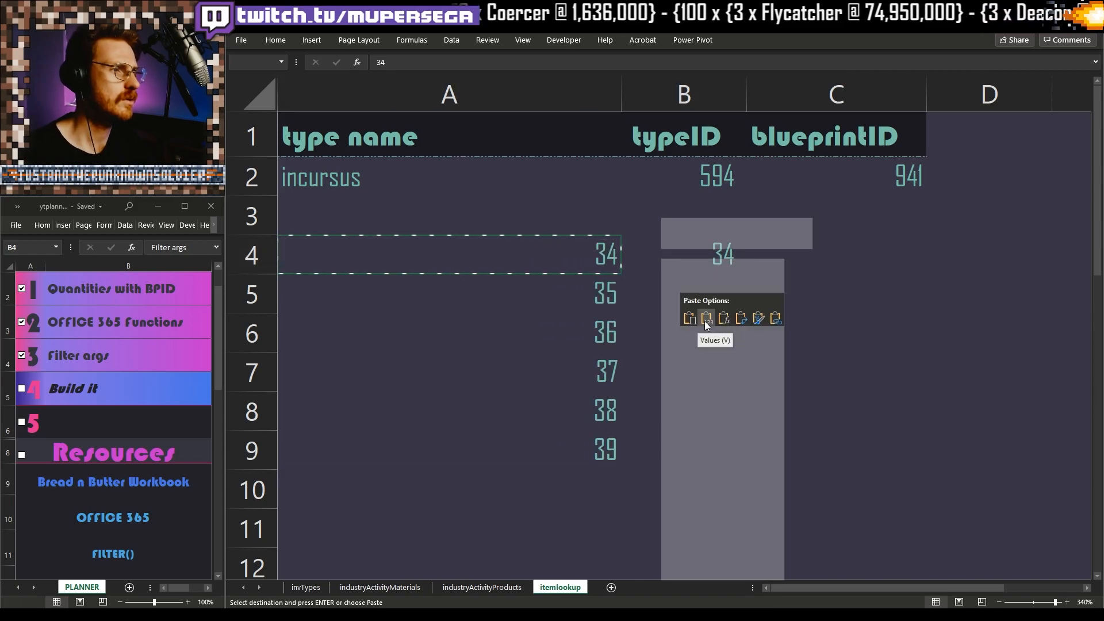
{"action": "left_click", "coordinate": [704, 318]}
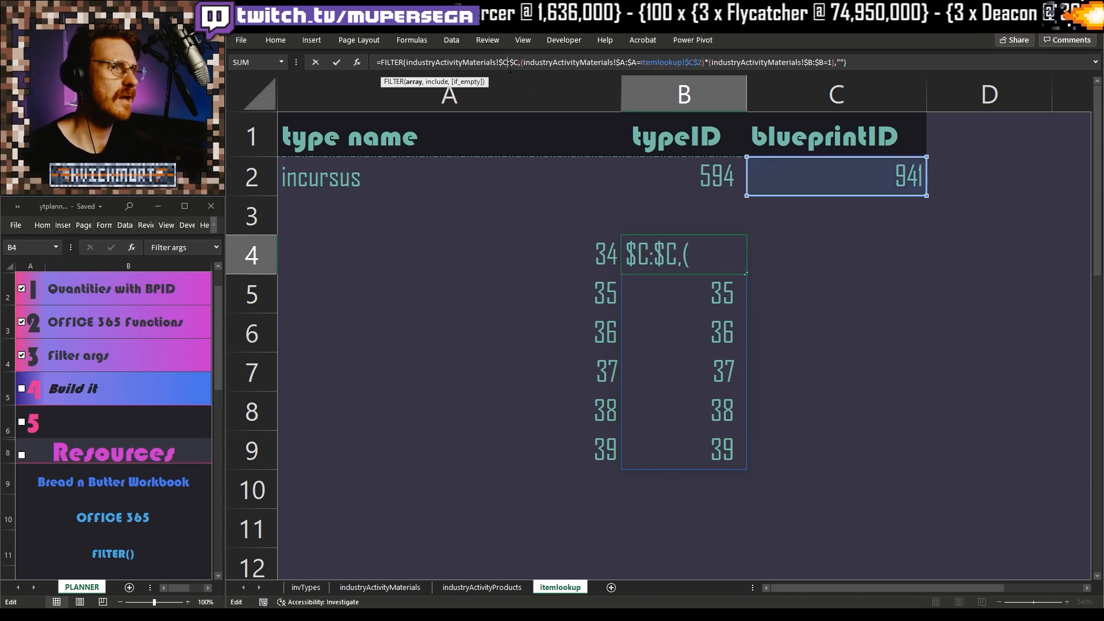
Step: Change B4's filter range to column D so it returns the quantities
{"action": "type", "text": "D"}
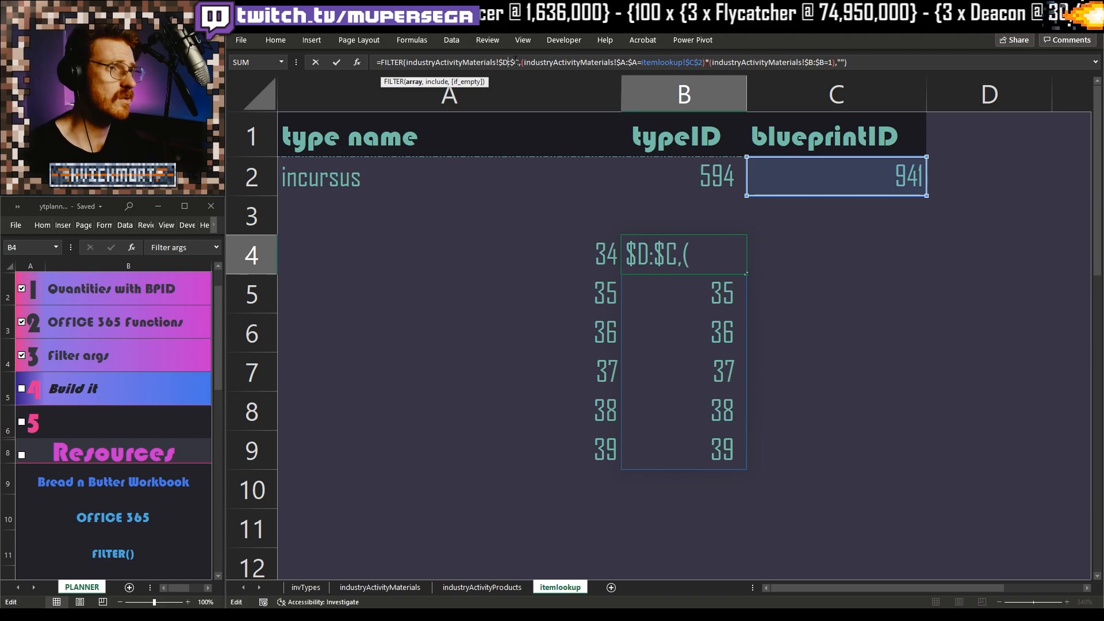
{"action": "key", "text": "Backspace"}
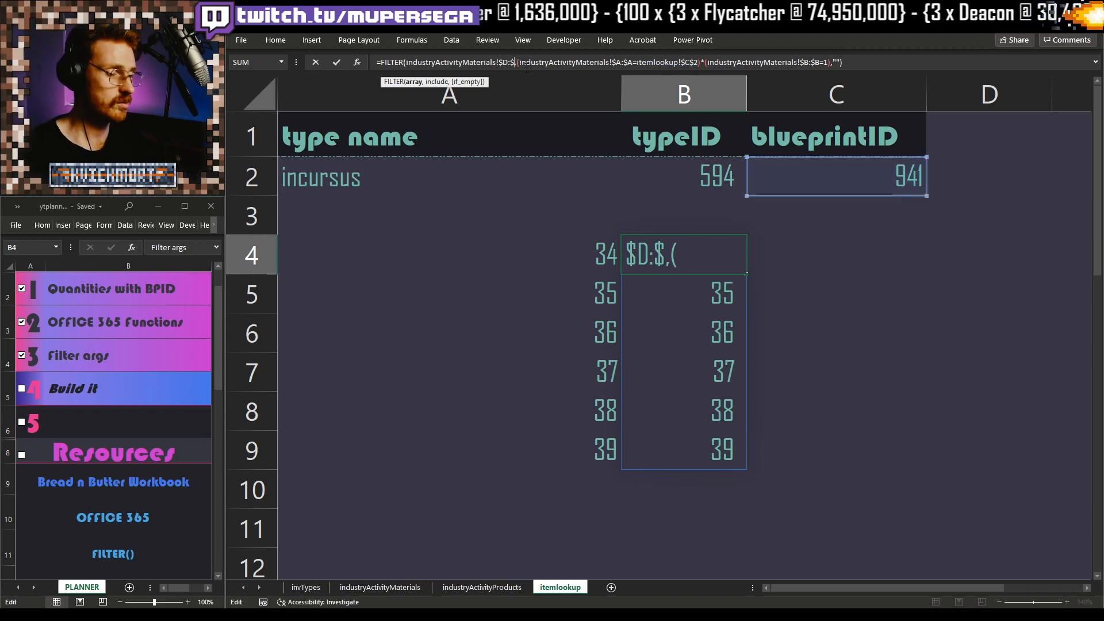
{"action": "key", "text": "Return"}
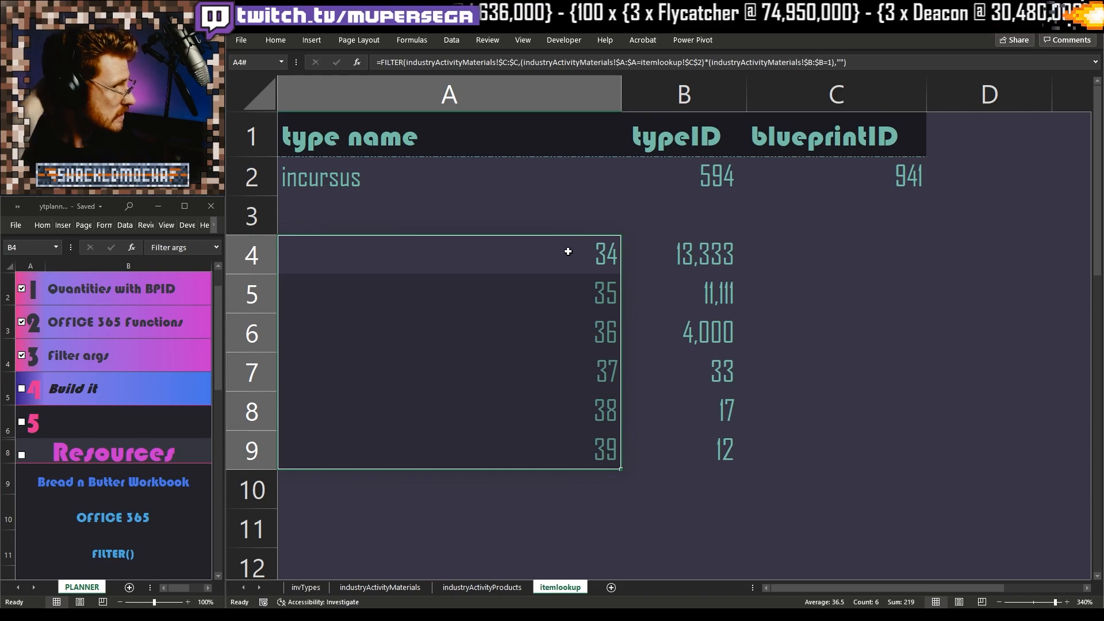
{"action": "mouse_move", "coordinate": [524, 262]}
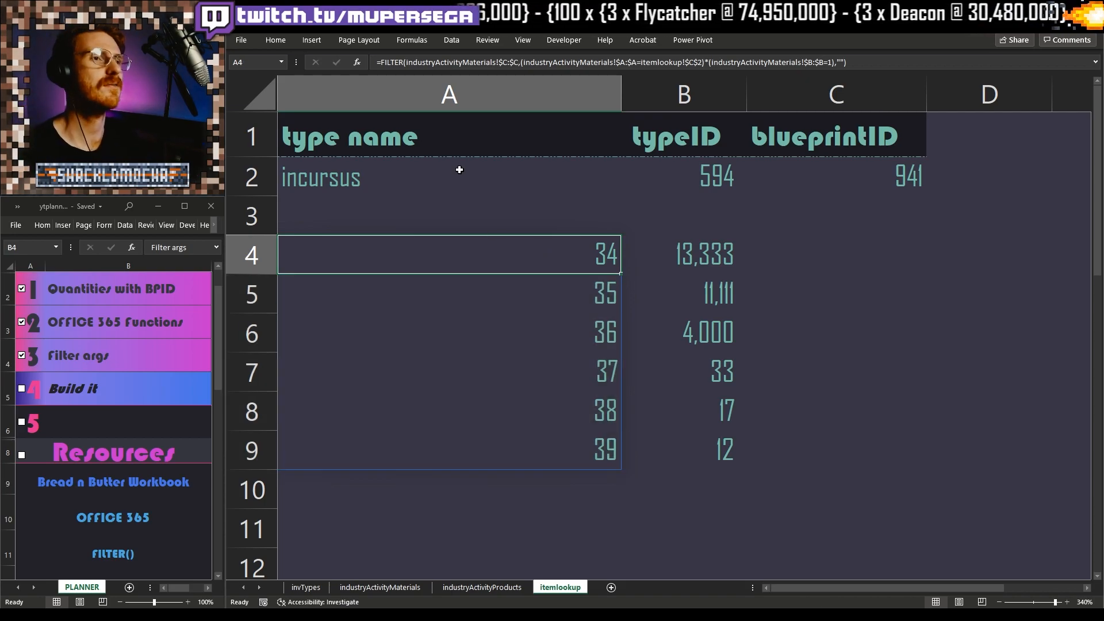
{"action": "left_click", "coordinate": [448, 93]}
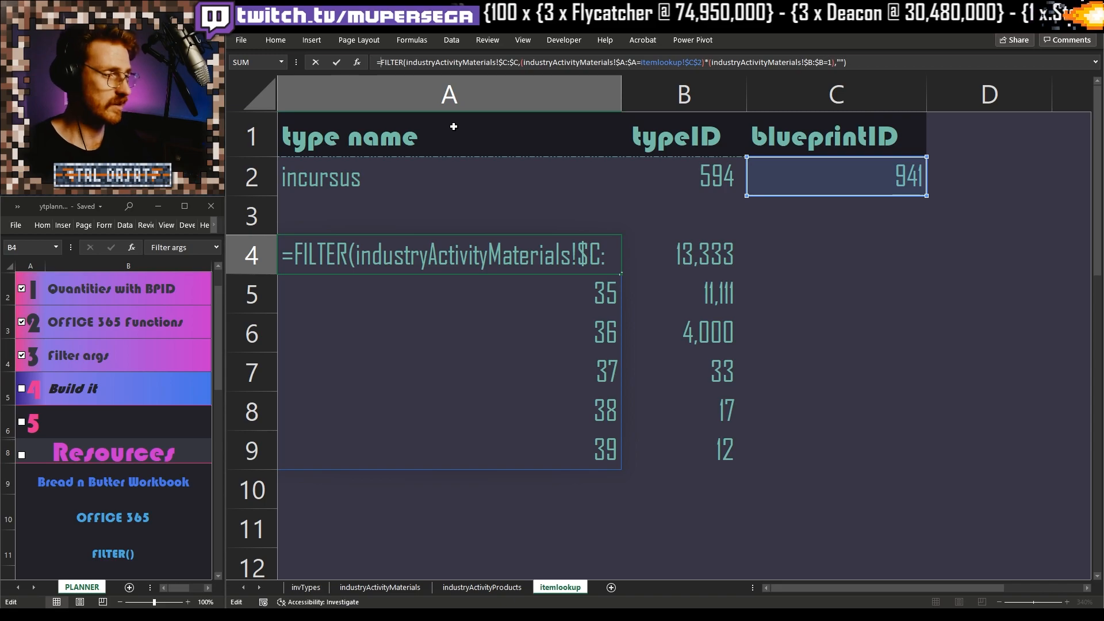
Step: Wrap the A4 FILTER in XLOOKUP, looking it up in invTypes[typeID]
{"action": "type", "text": "xlo"}
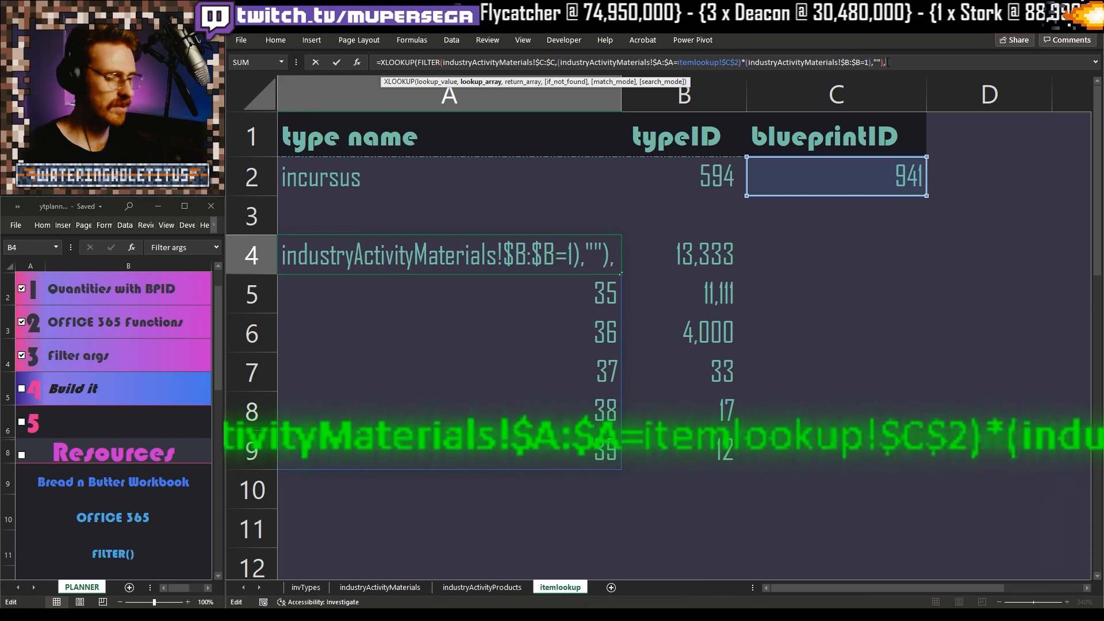
{"action": "type", "text": "invTypes"}
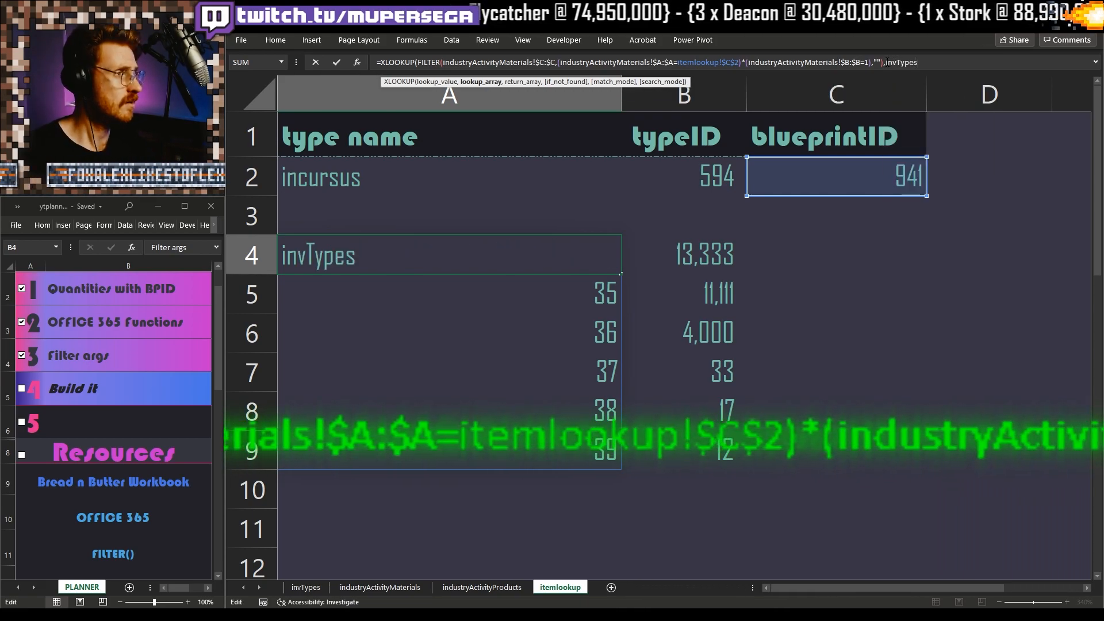
{"action": "type", "text": "[typeID"}
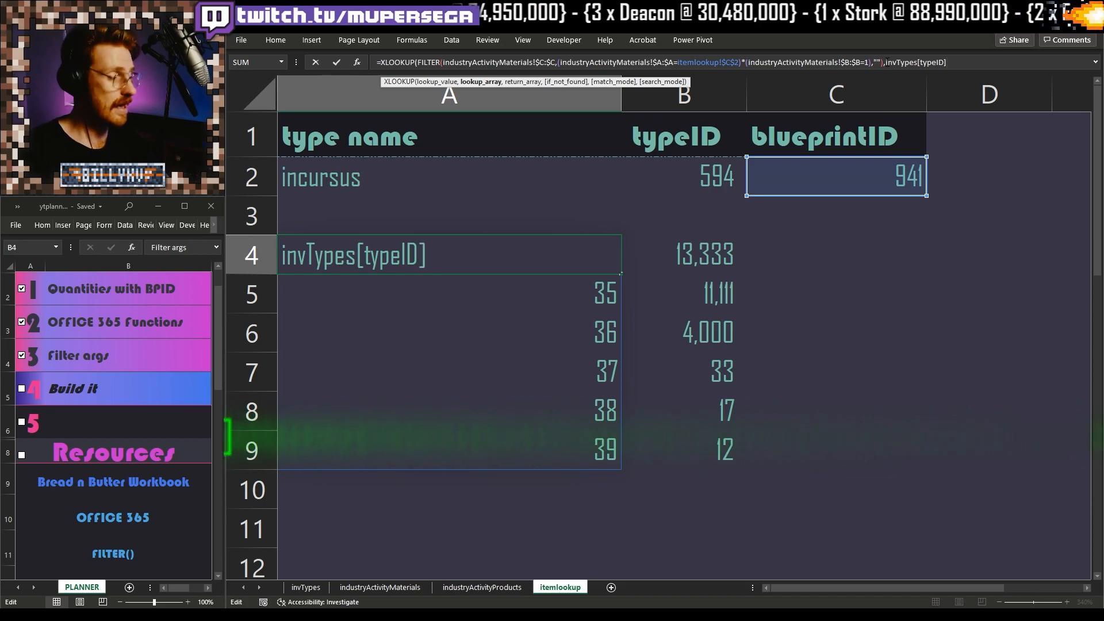
{"action": "type", "text": ","}
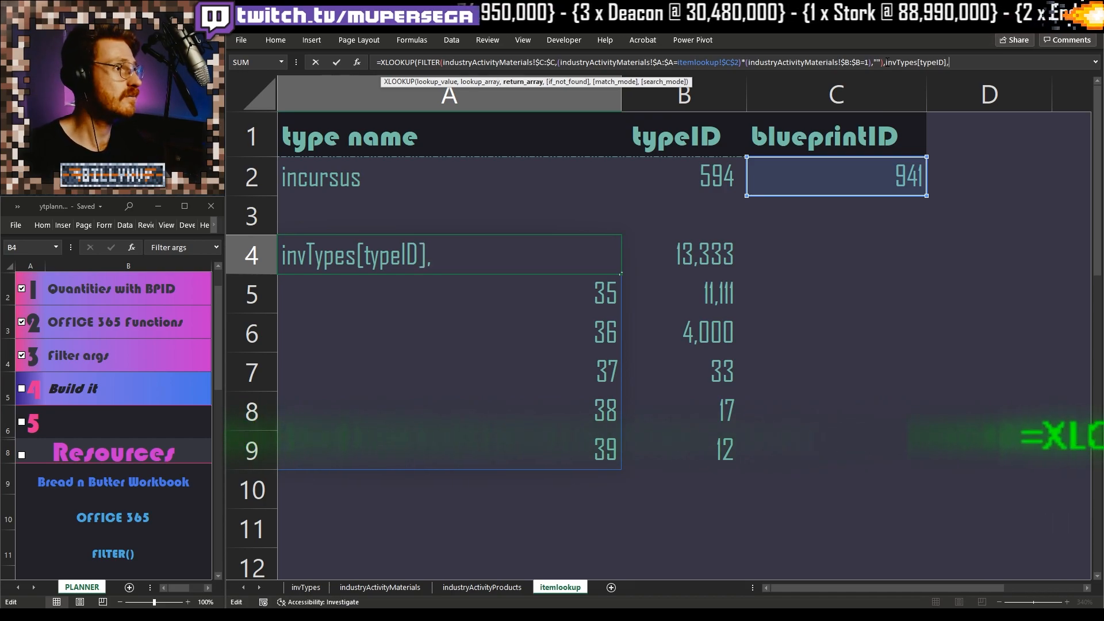
Step: Return invTypes[typeName] with arguments "",0,1 and accept Excel's formula correction
{"action": "type", "text": "invTypes"}
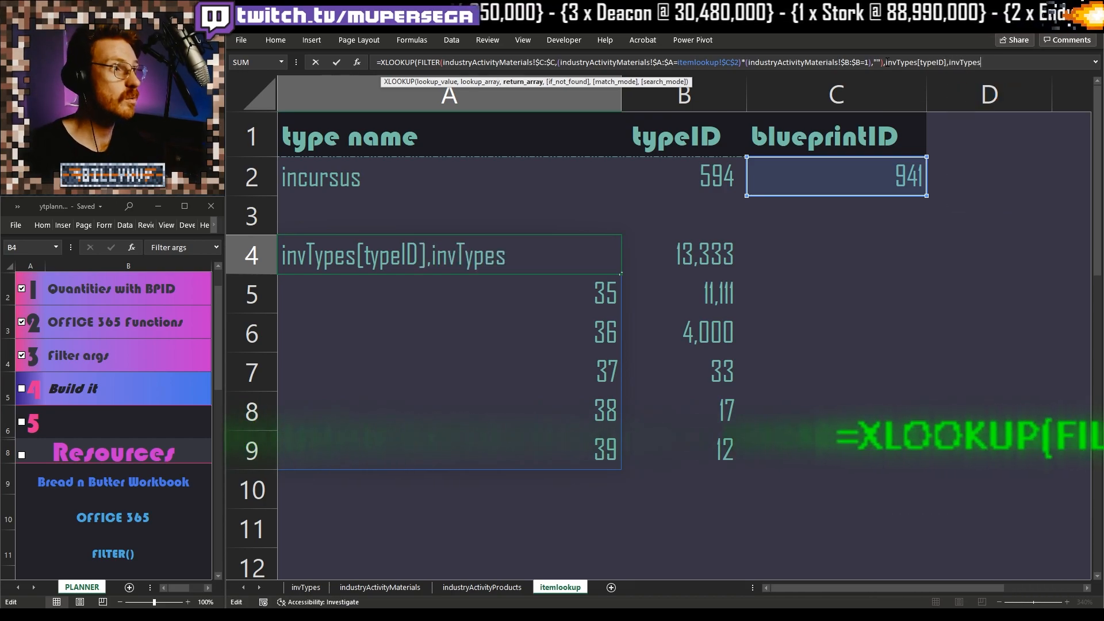
{"action": "type", "text": "[typeName"}
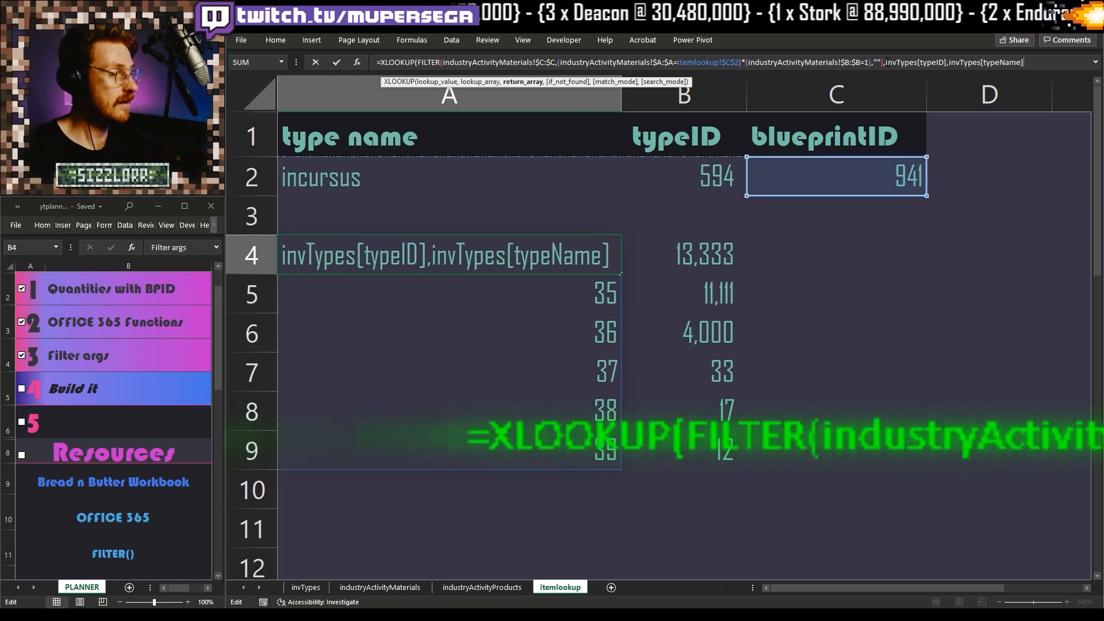
{"action": "type", "text": ","}
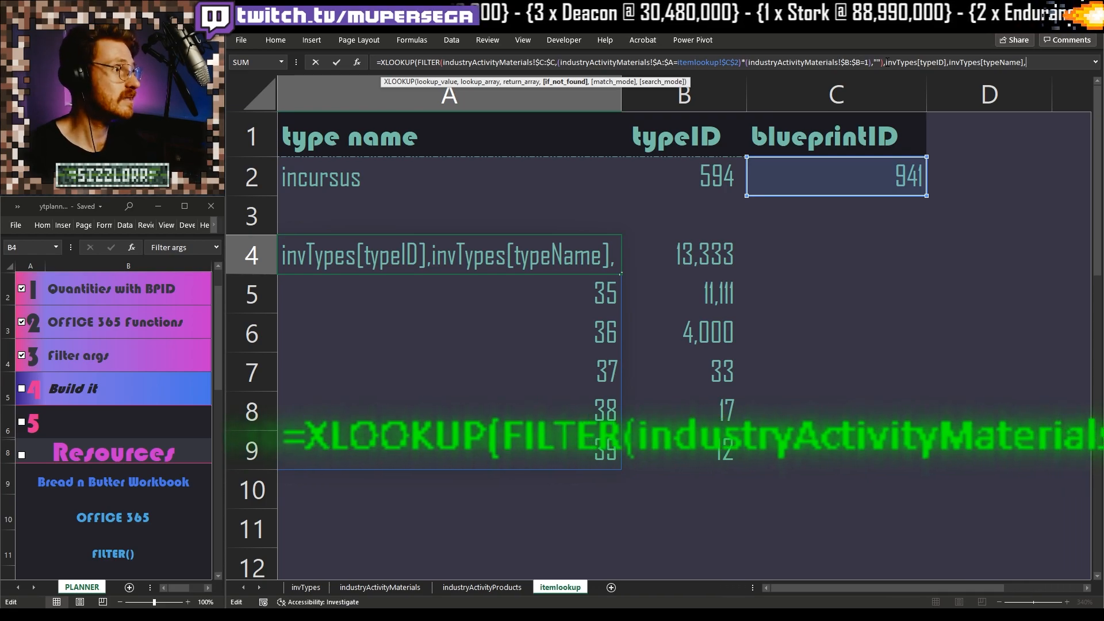
{"action": "type", "text": "\"\""}
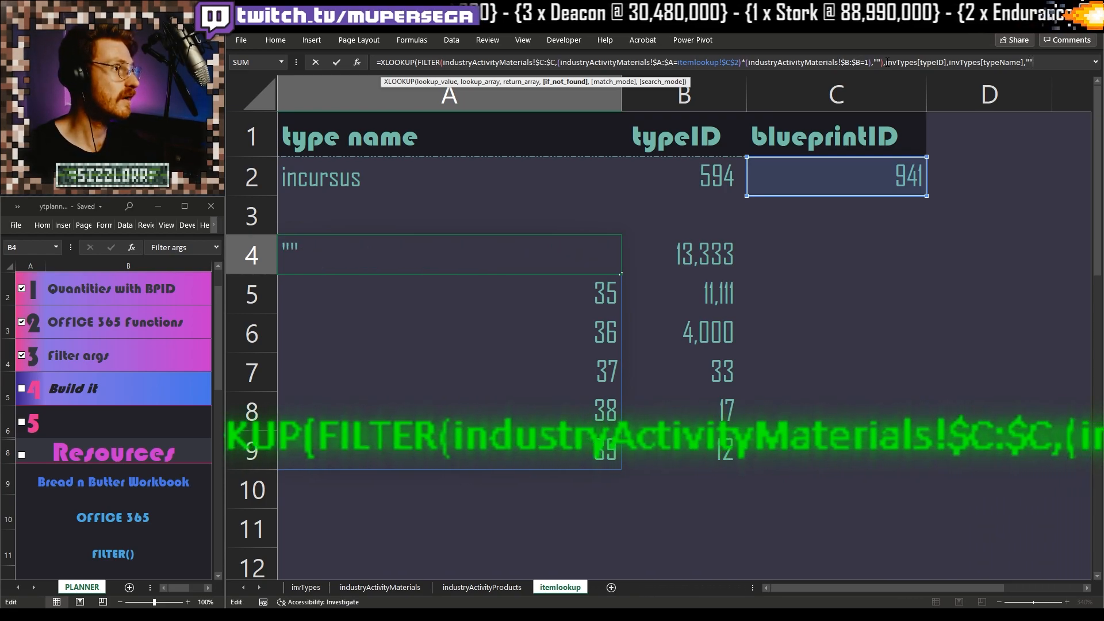
{"action": "type", "text": ","}
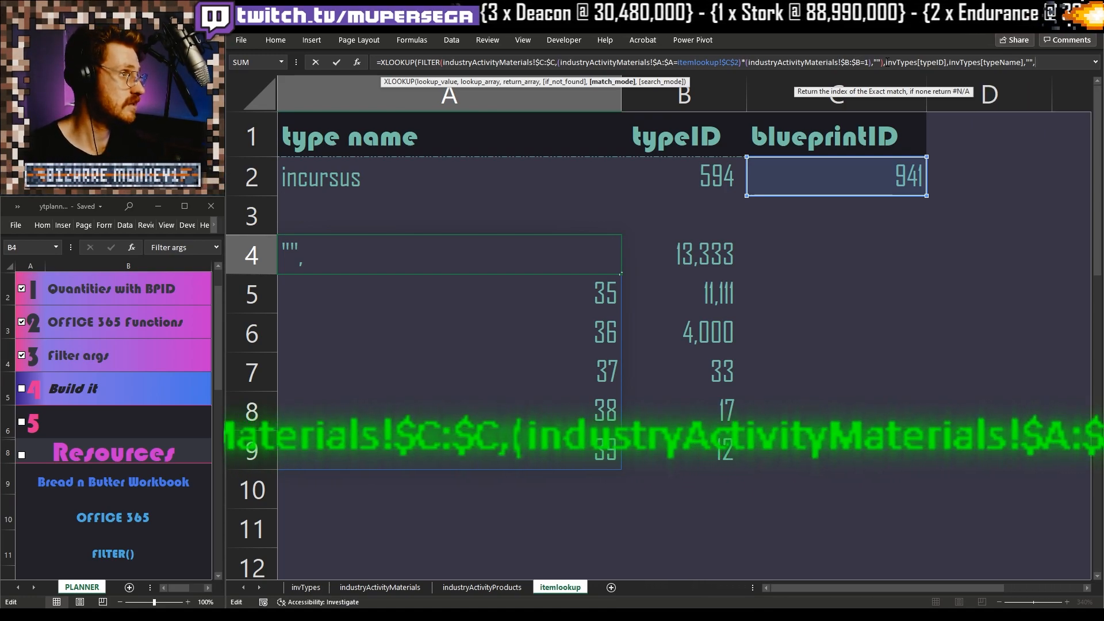
{"action": "type", "text": "0,"}
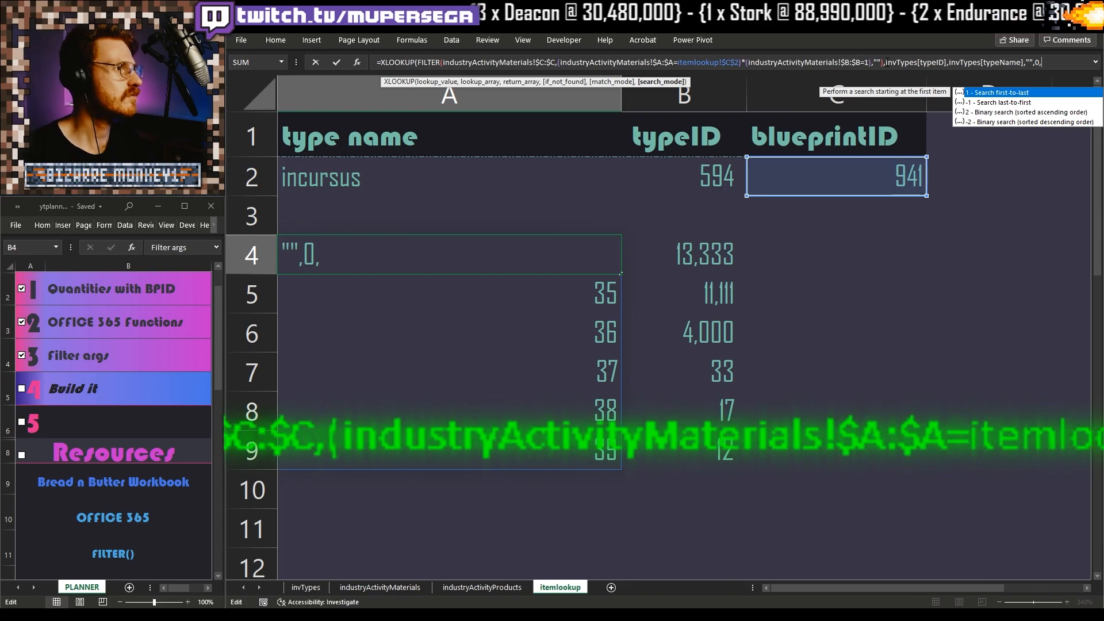
{"action": "key", "text": "Return"}
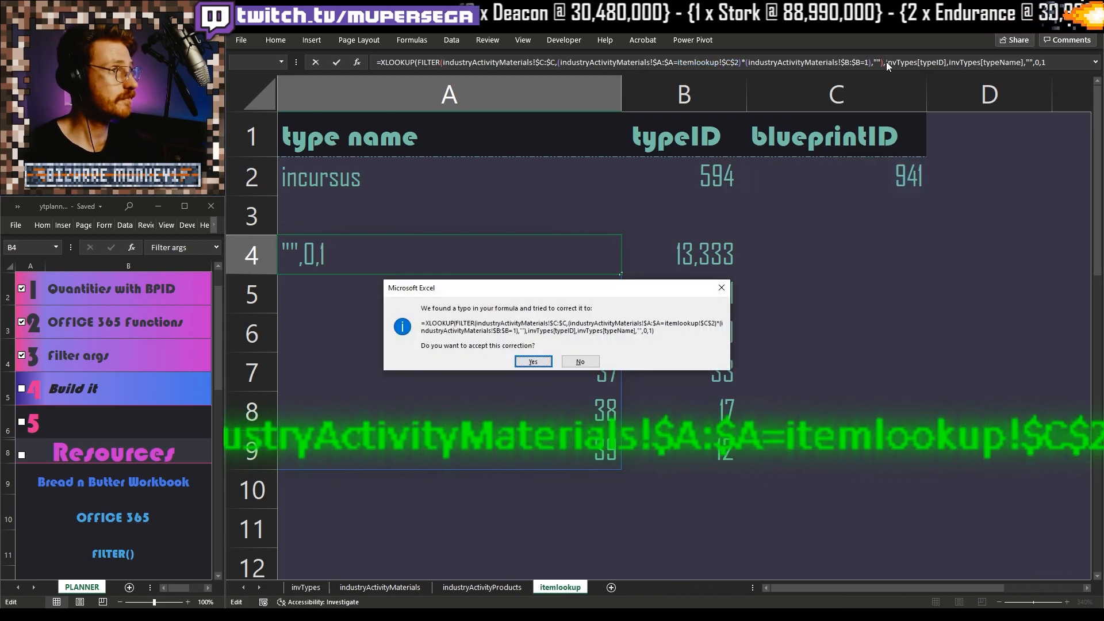
{"action": "left_click", "coordinate": [532, 361]}
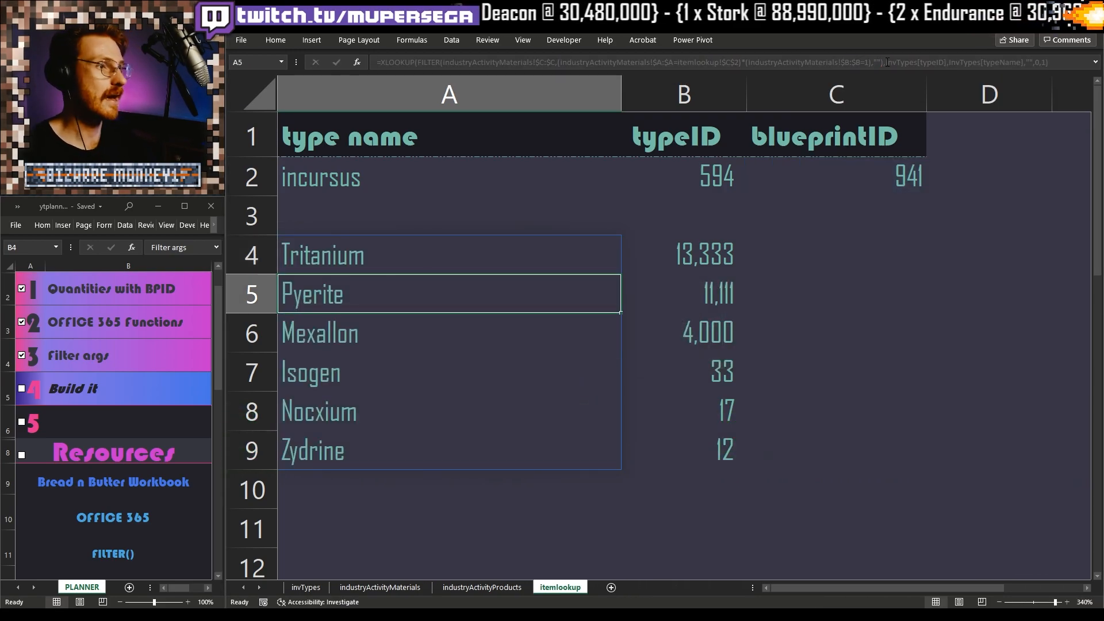
{"action": "left_click", "coordinate": [835, 527]}
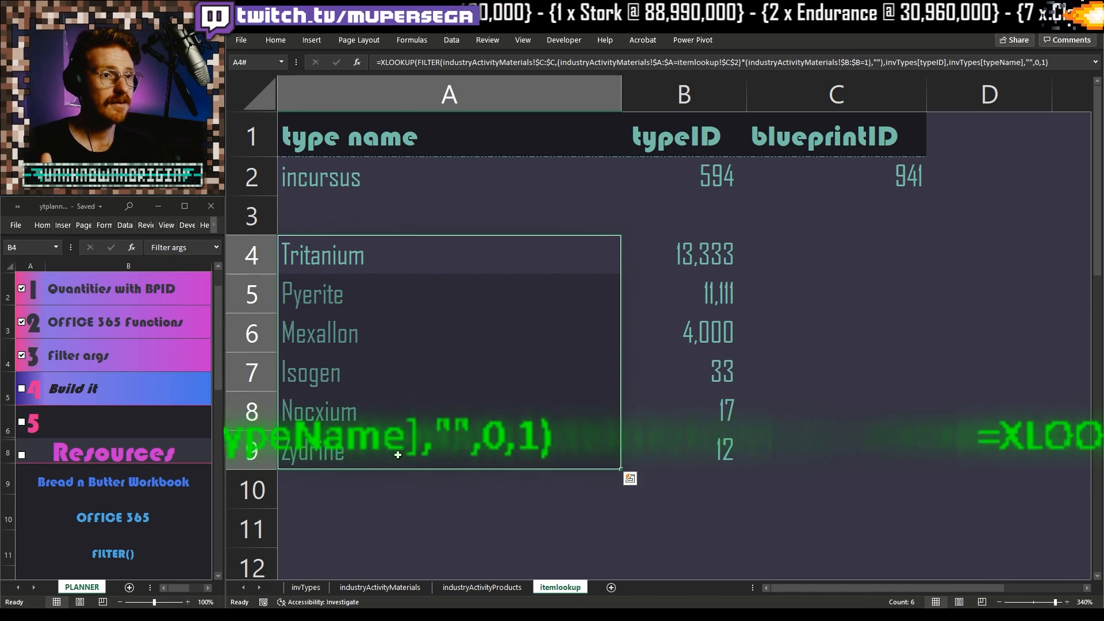
{"action": "left_click", "coordinate": [448, 528]}
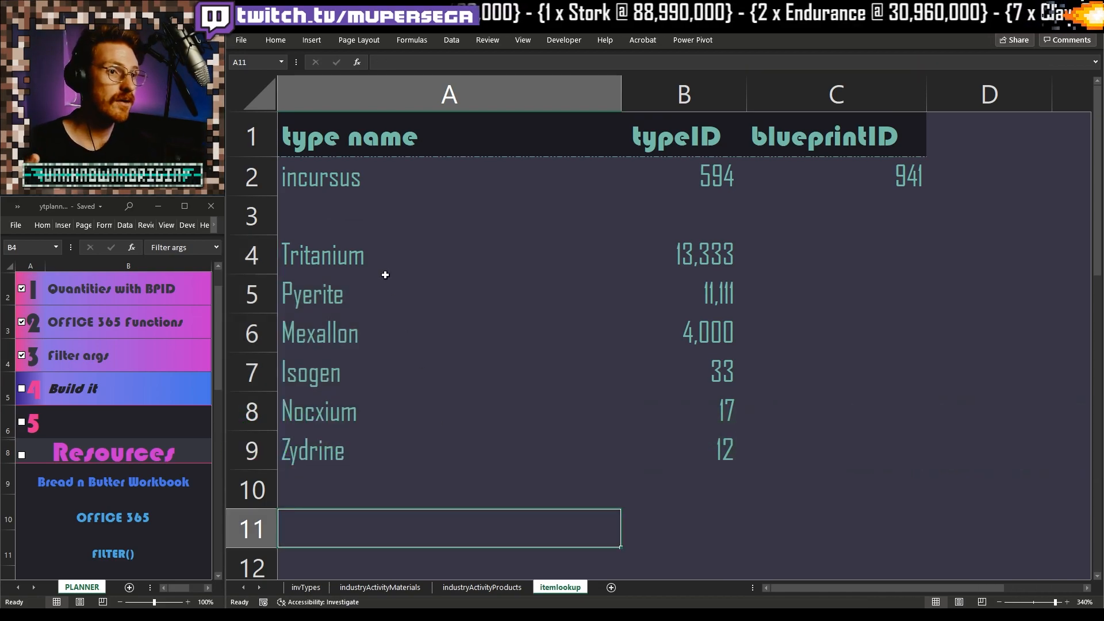
{"action": "left_click", "coordinate": [681, 254]}
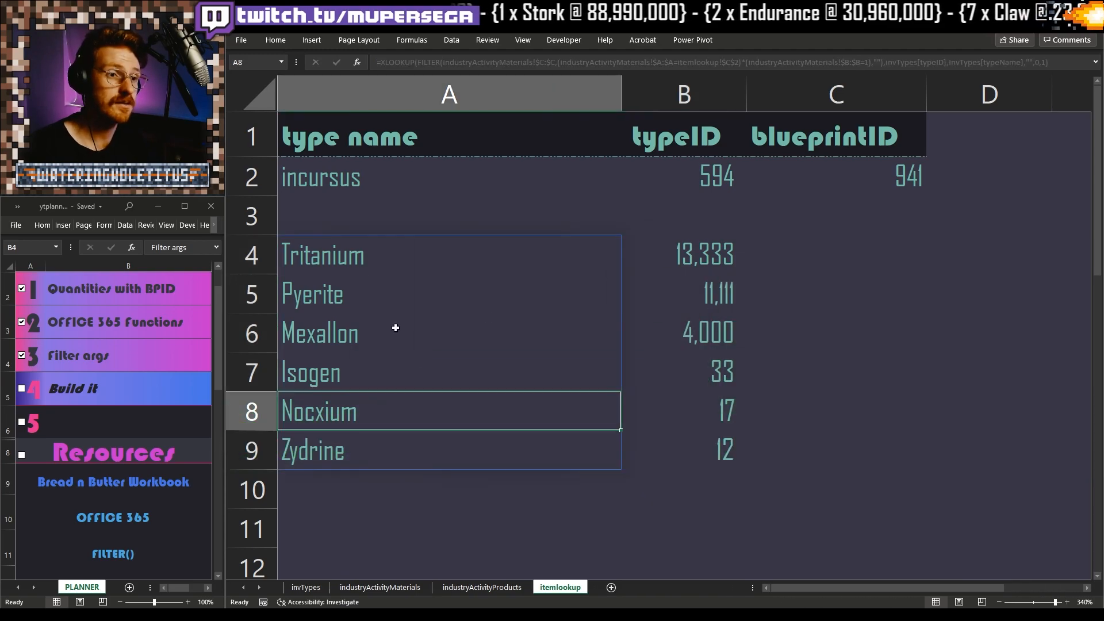
{"action": "left_click", "coordinate": [448, 255]}
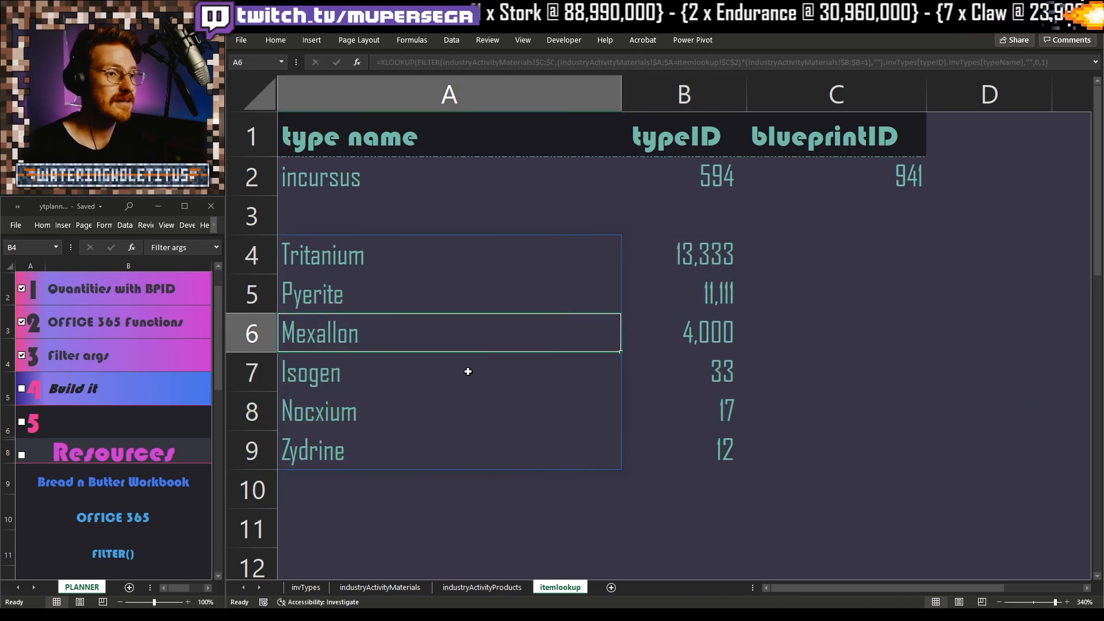
{"action": "left_click", "coordinate": [449, 449]}
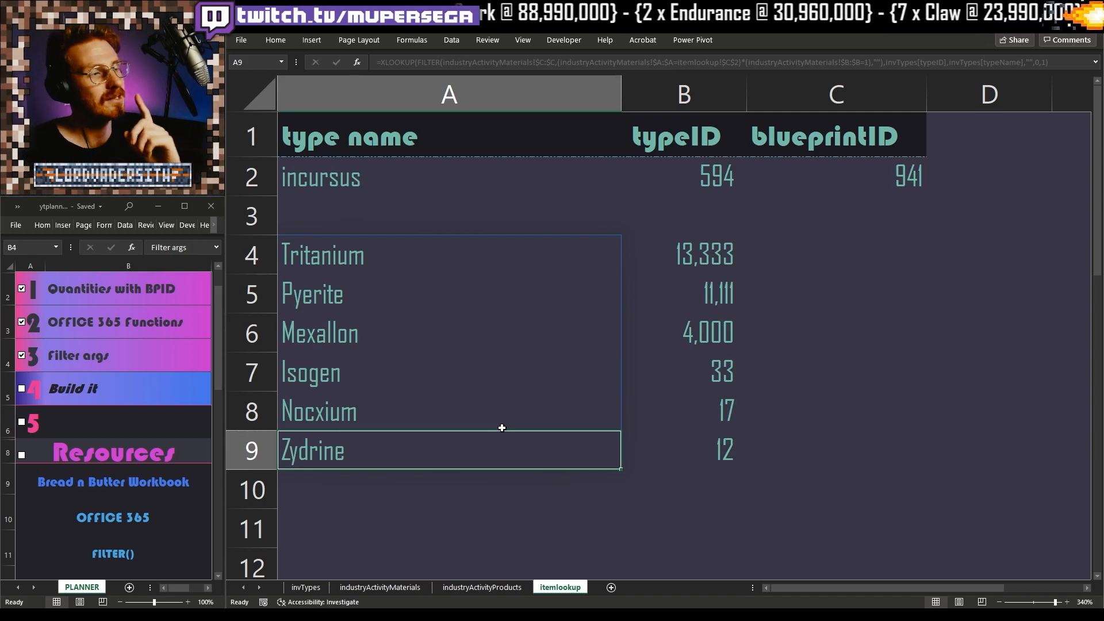
{"action": "left_click", "coordinate": [834, 294]}
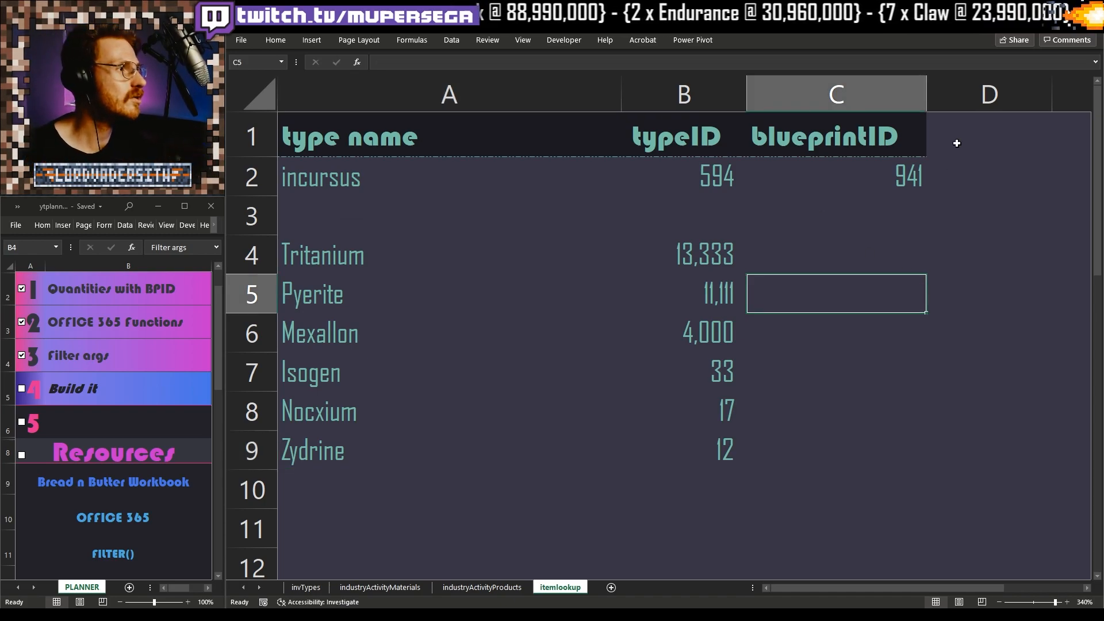
Step: Add a QTY header in D1 with blueprintID's formatting, and enter 1 in D2
{"action": "left_click", "coordinate": [988, 134]}
{"action": "type", "text": "QTY"}
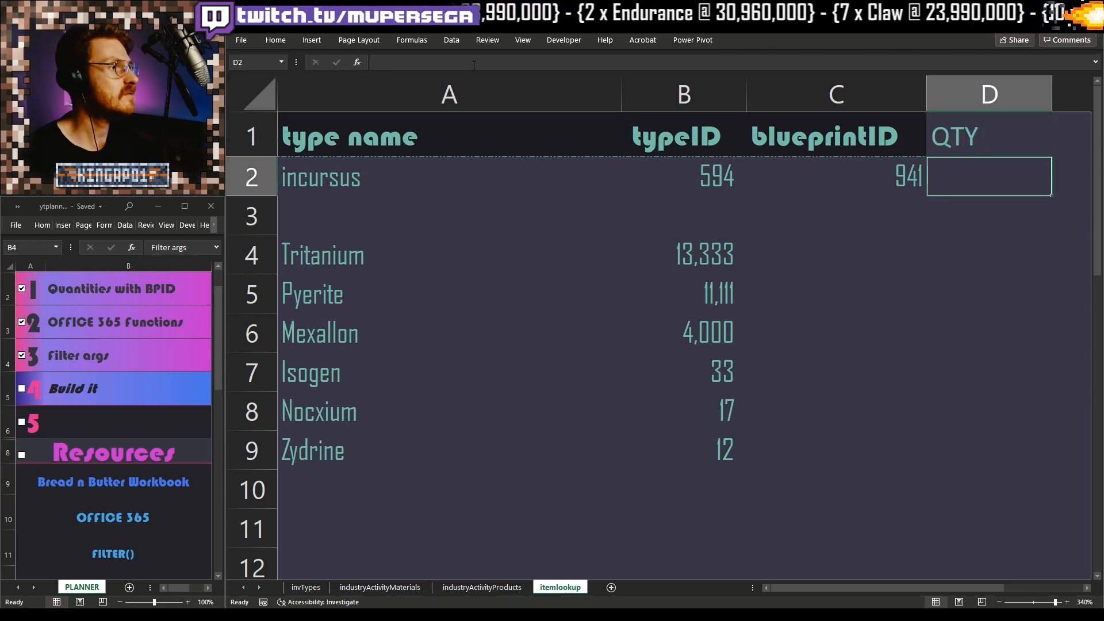
{"action": "left_click", "coordinate": [835, 135]}
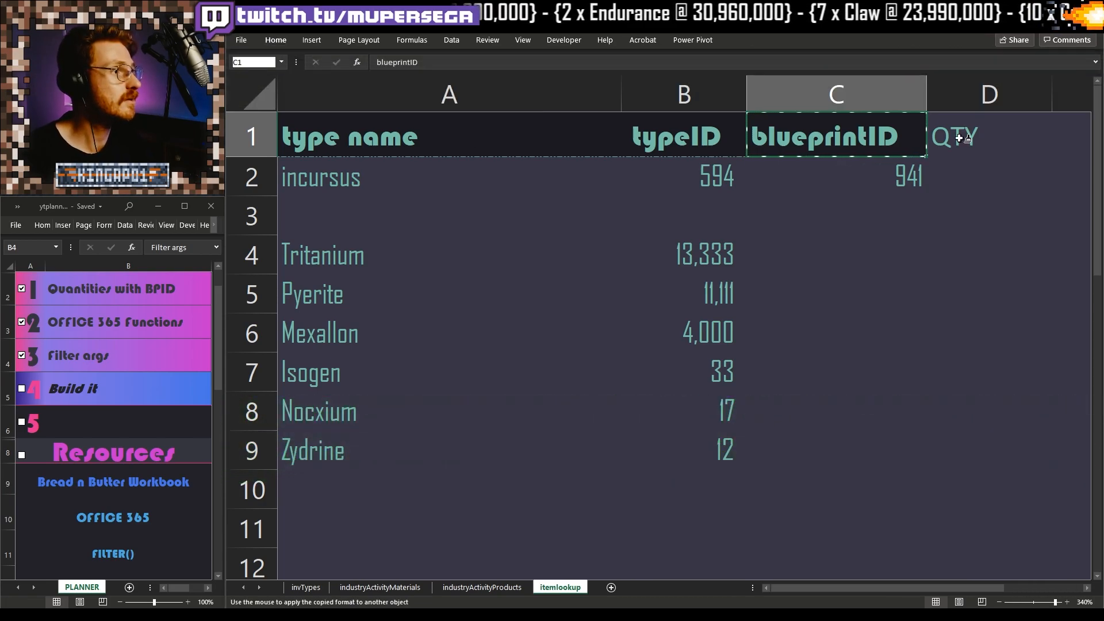
{"action": "left_click", "coordinate": [989, 135]}
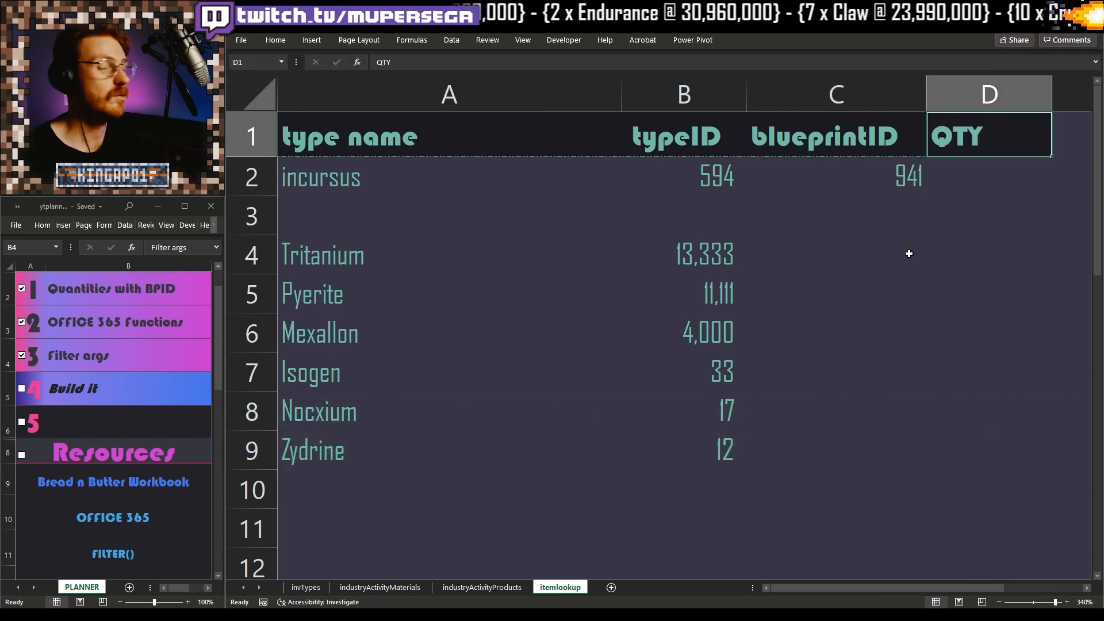
{"action": "left_click", "coordinate": [988, 177]}
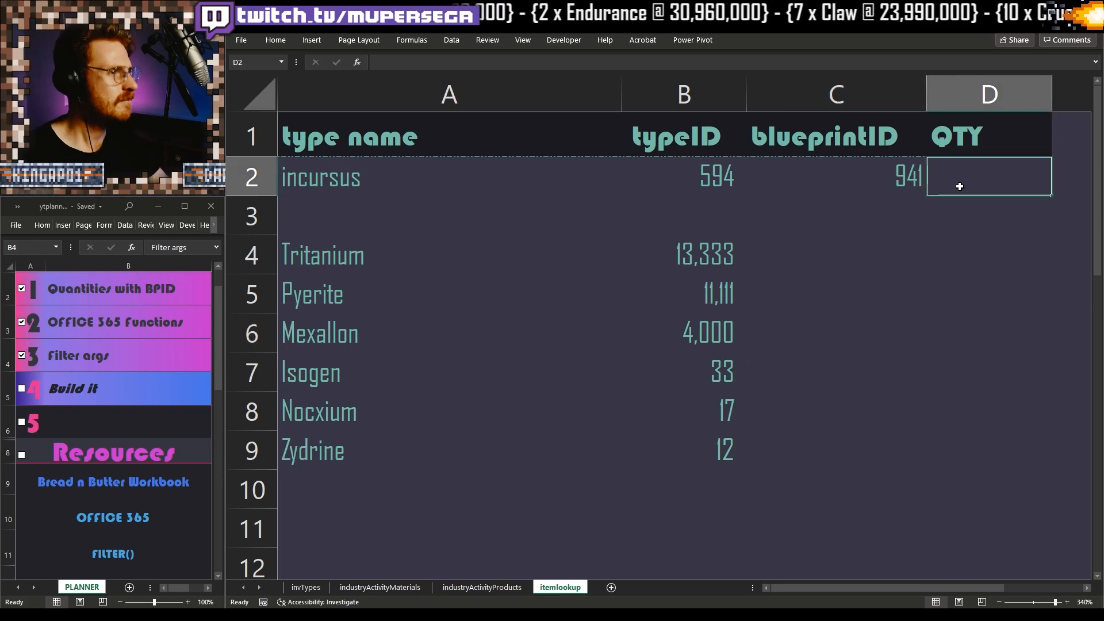
{"action": "type", "text": "1"}
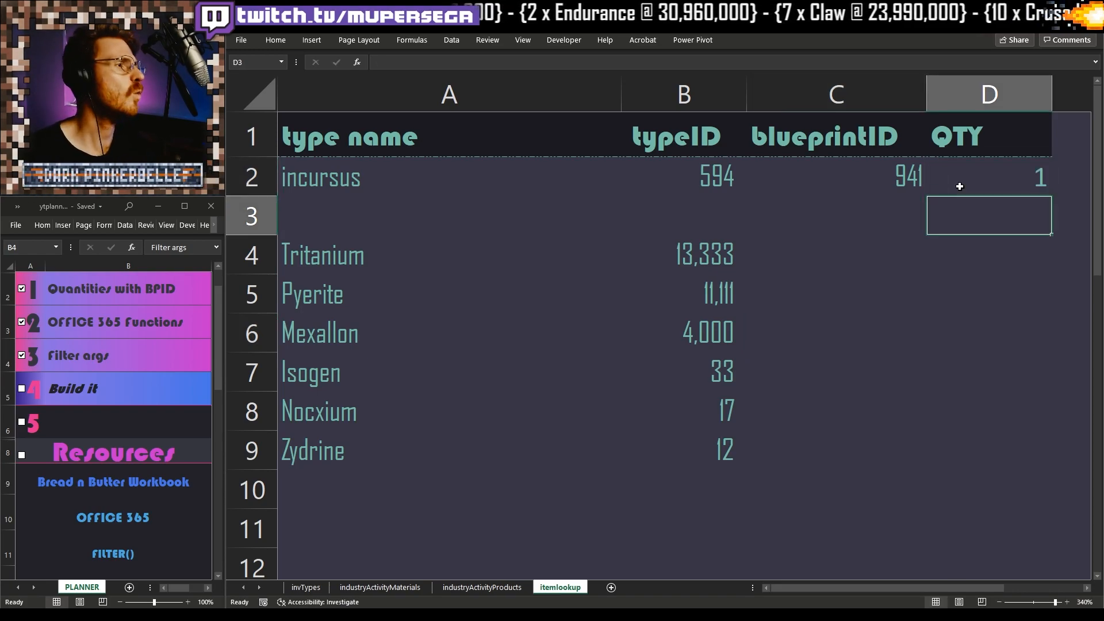
Step: Append *$D$2 to B4's FILTER formula so quantities scale by the QTY value
{"action": "left_click", "coordinate": [681, 254]}
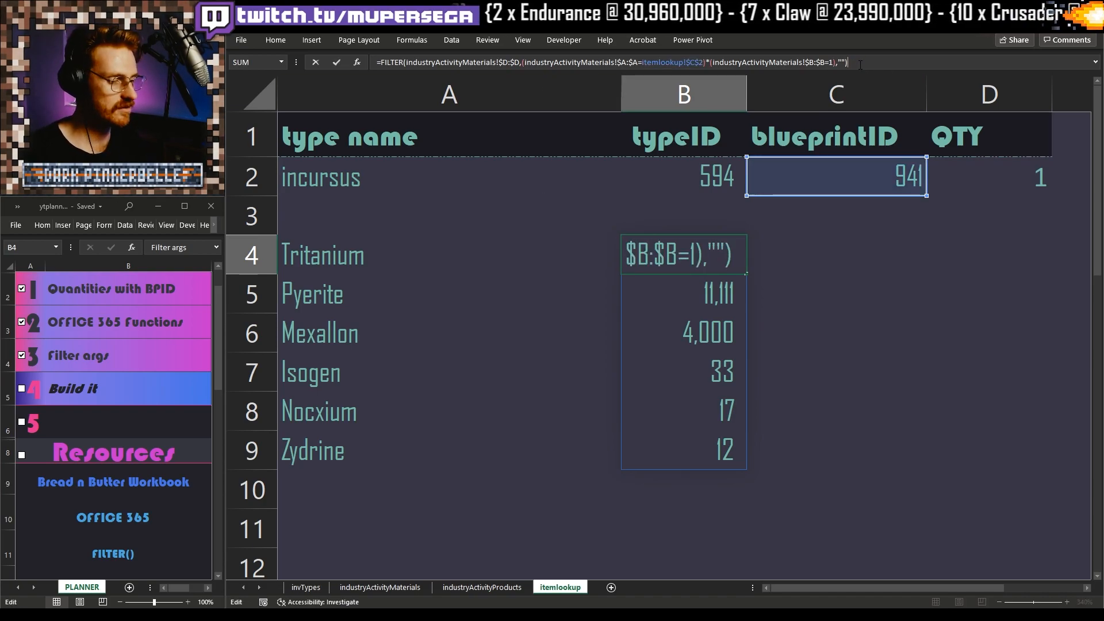
{"action": "type", "text": "*"}
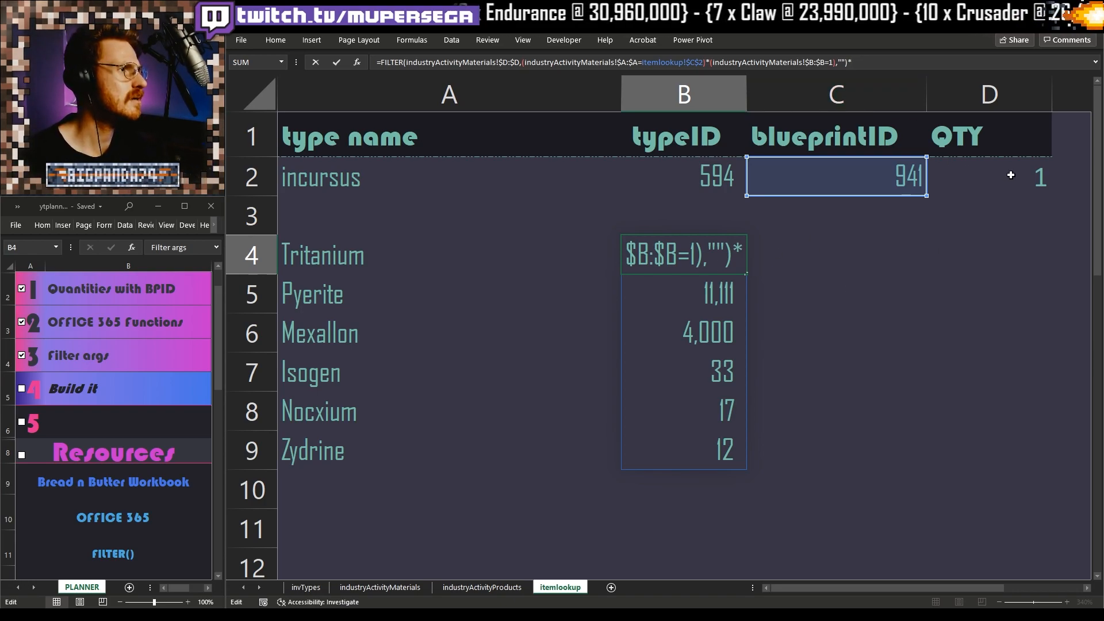
{"action": "left_click", "coordinate": [987, 176]}
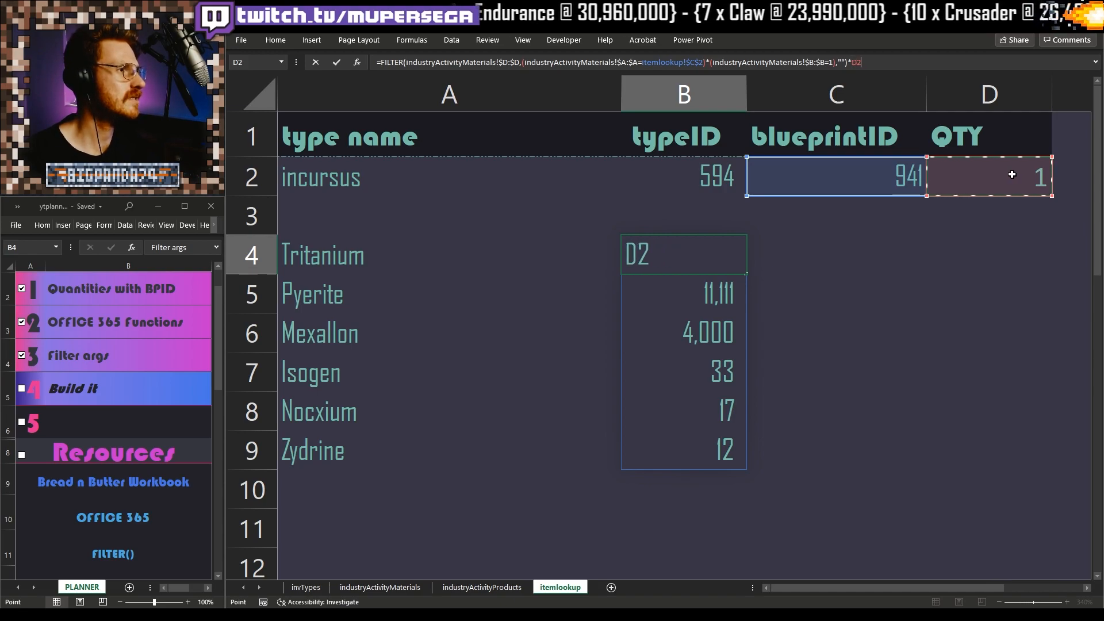
{"action": "key", "text": "f4"}
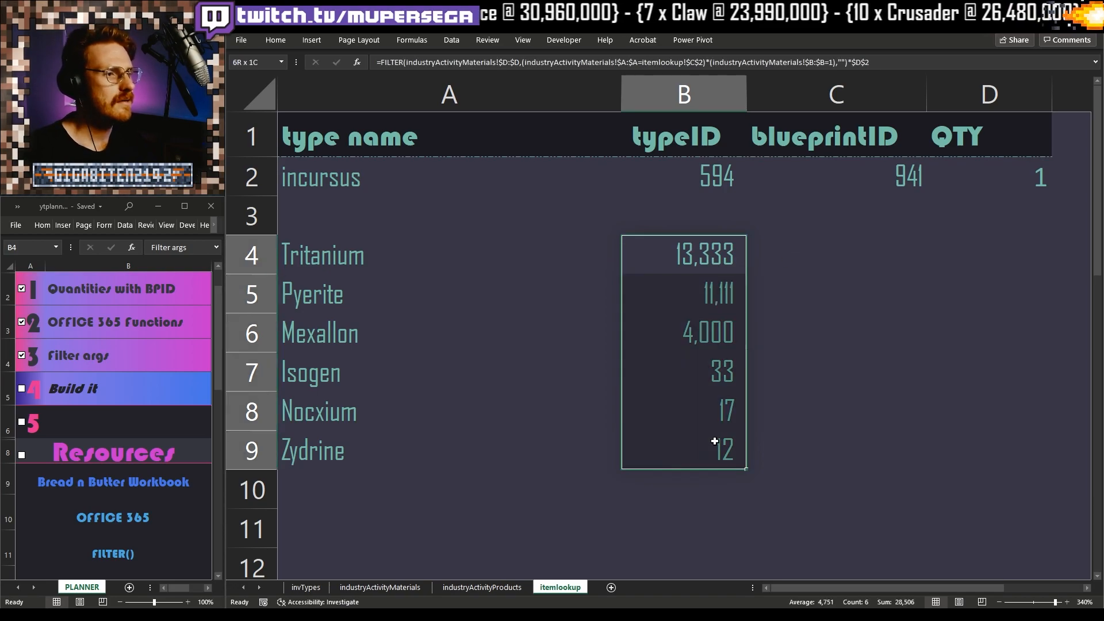
{"action": "left_click", "coordinate": [988, 176]}
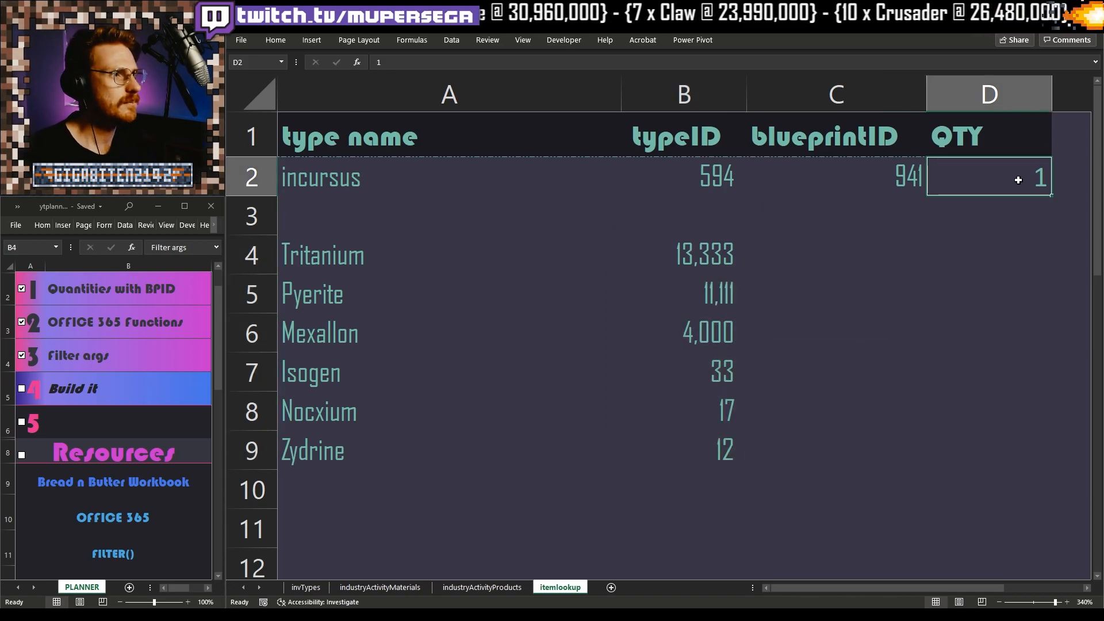